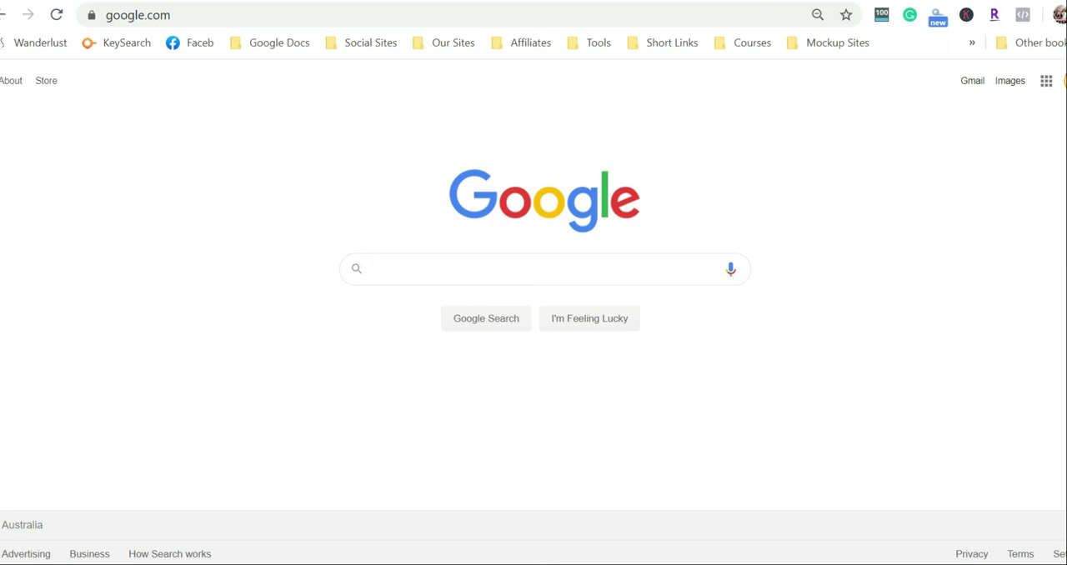
# - Search Google for 'dafont' via the search box suggestion
pyautogui.click(541, 268)
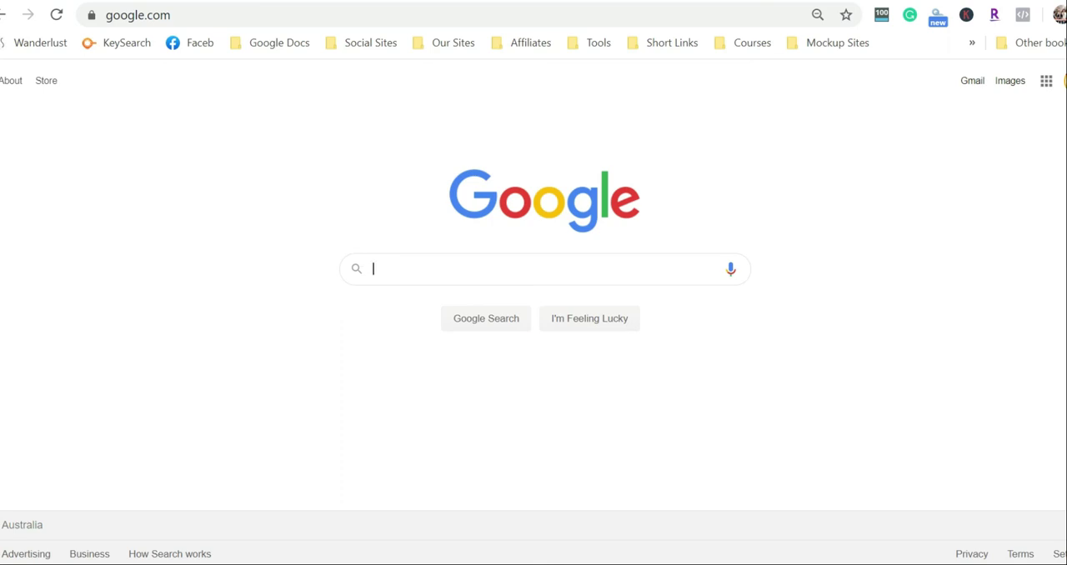
pyautogui.click(533, 268)
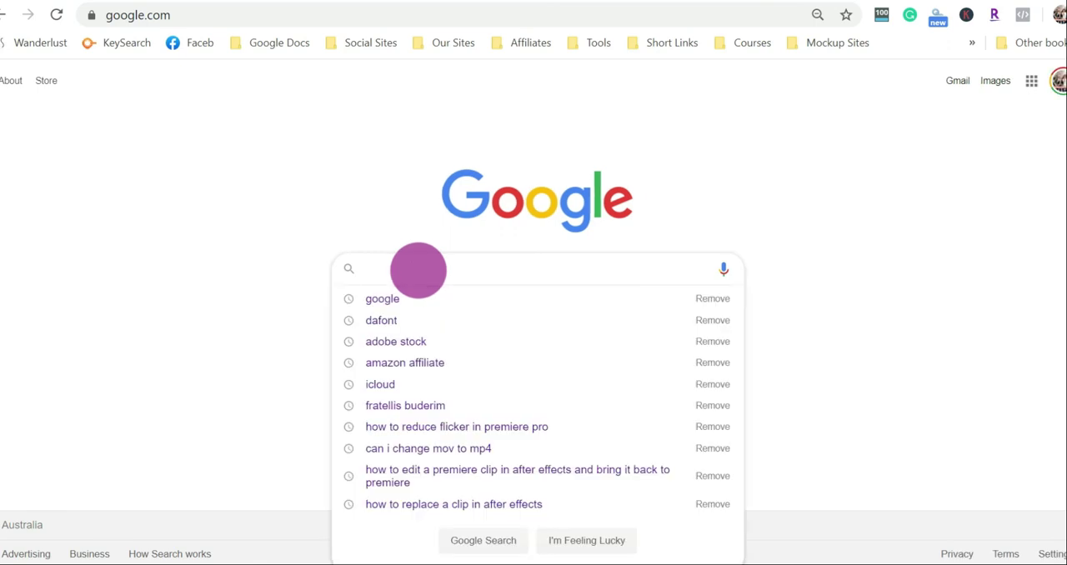
pyautogui.write('Dafi')
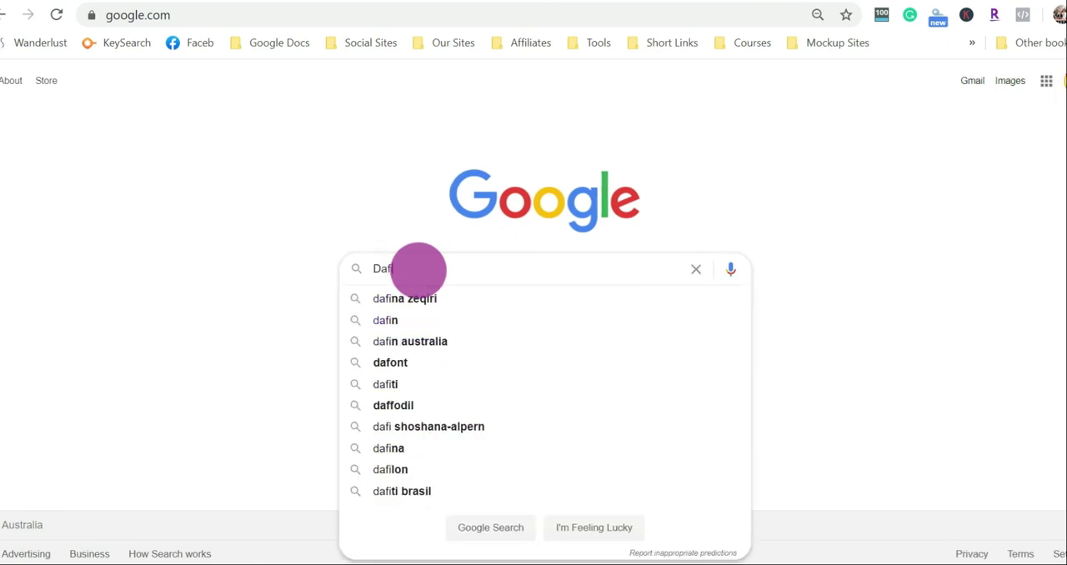
pyautogui.click(390, 361)
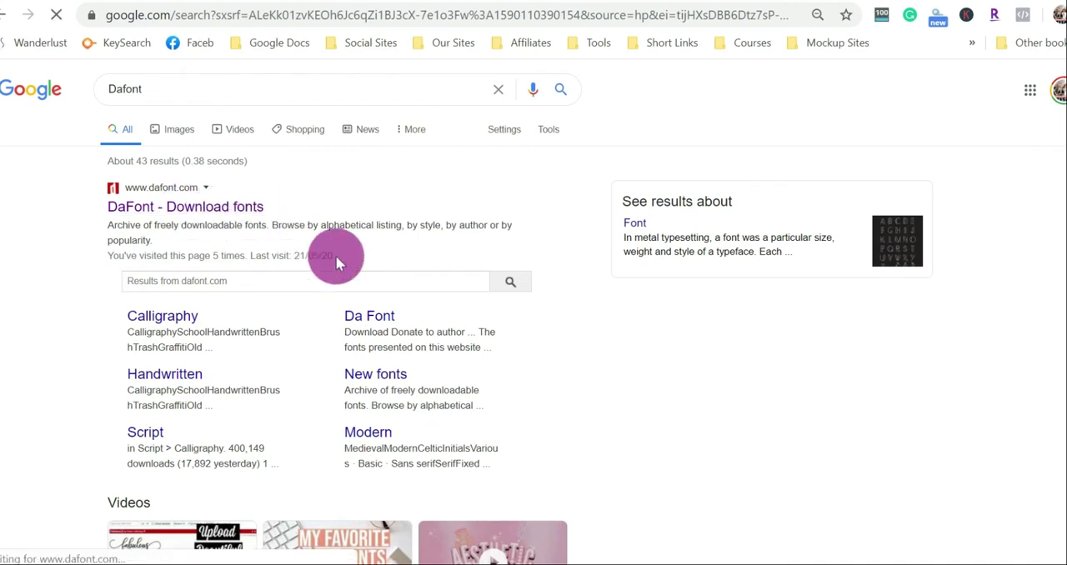
# - Go to the DaFont site from the results and browse its recently added fonts
pyautogui.click(185, 206)
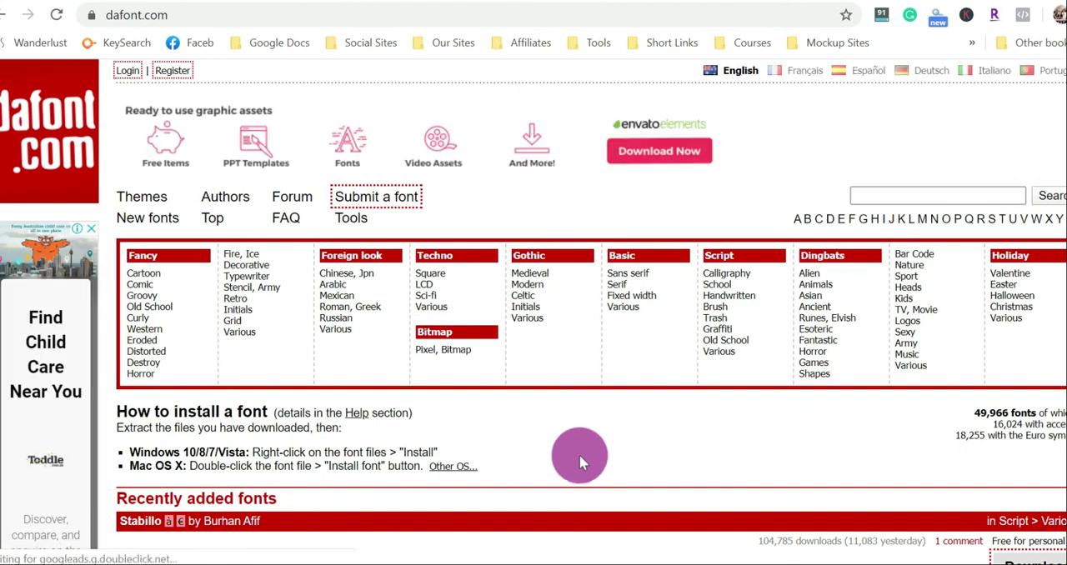
pyautogui.moveTo(80, 357)
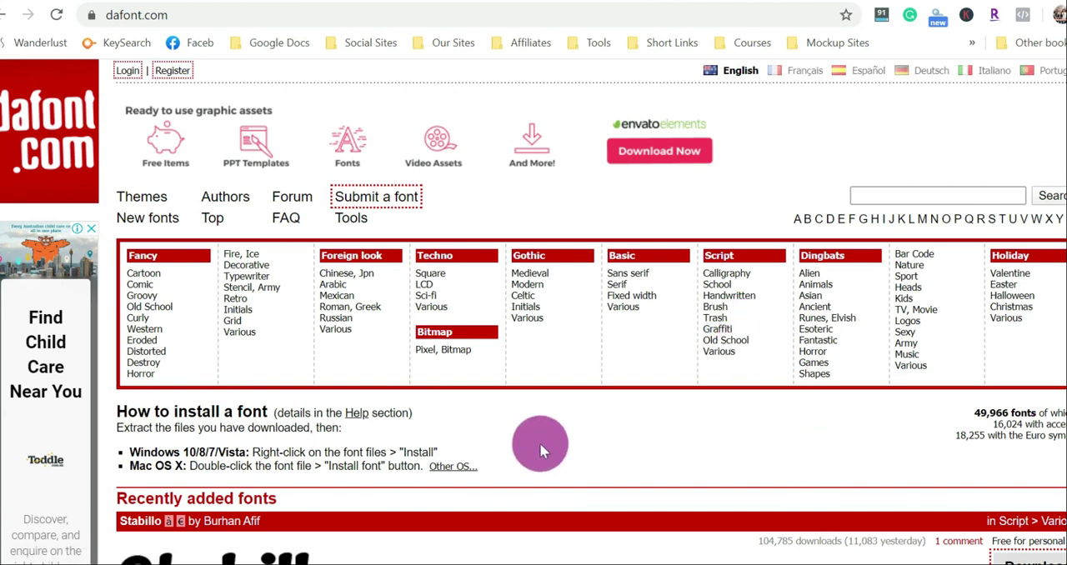
pyautogui.moveTo(540, 435)
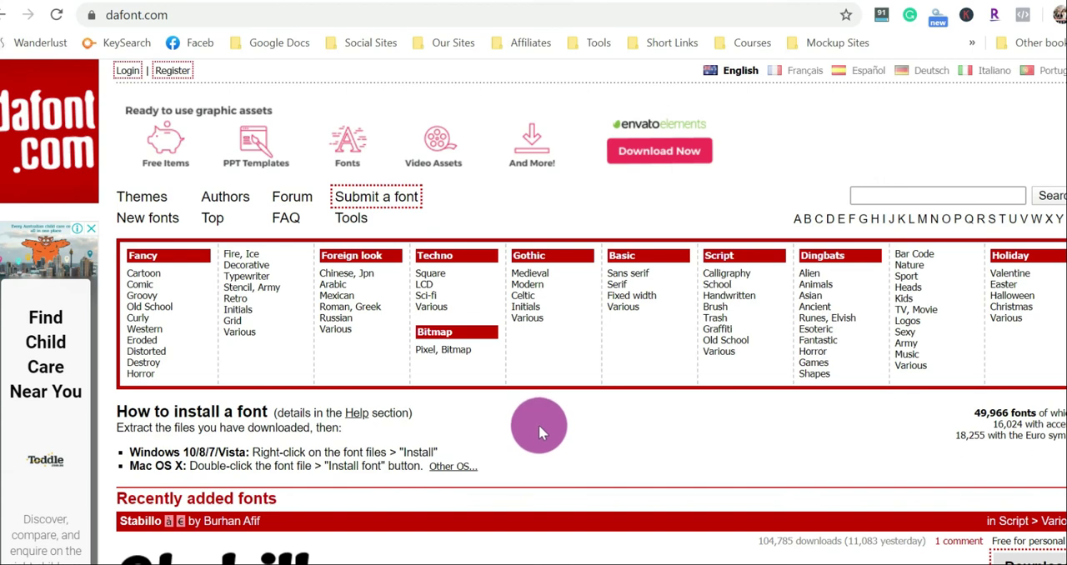
pyautogui.scroll(-3)
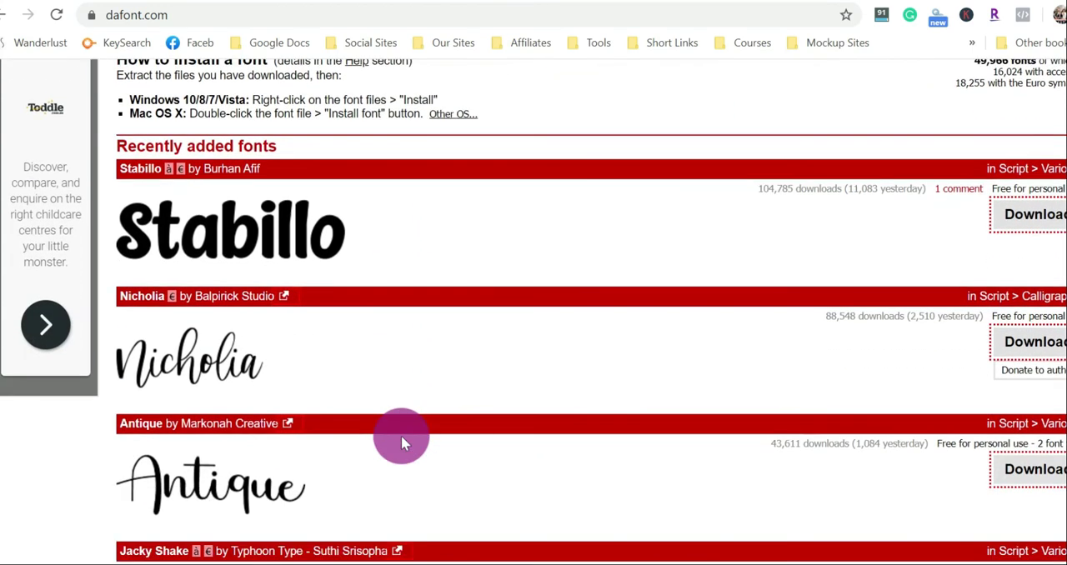
pyautogui.scroll(-3)
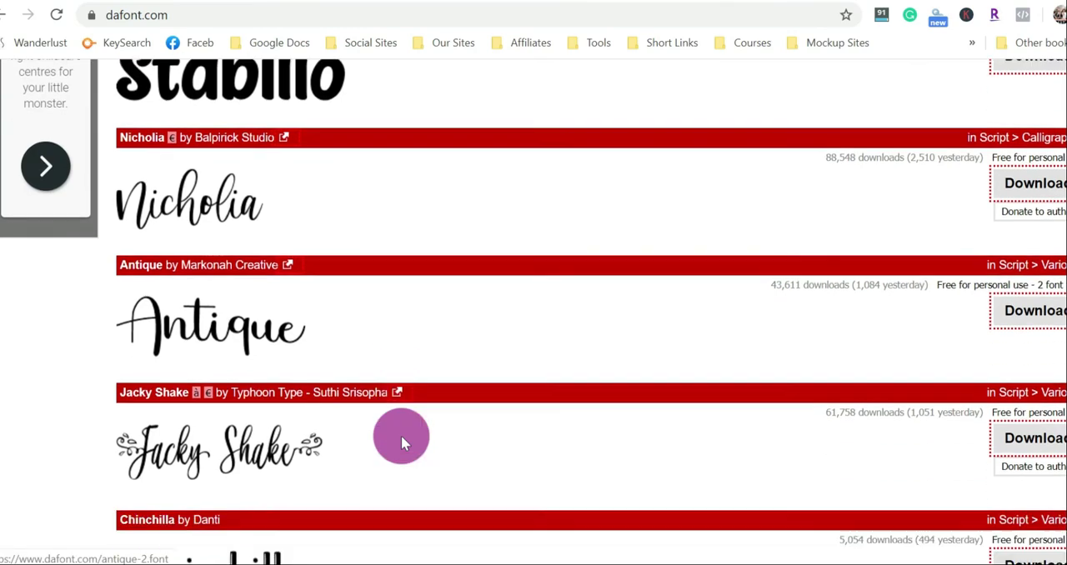
pyautogui.scroll(-3)
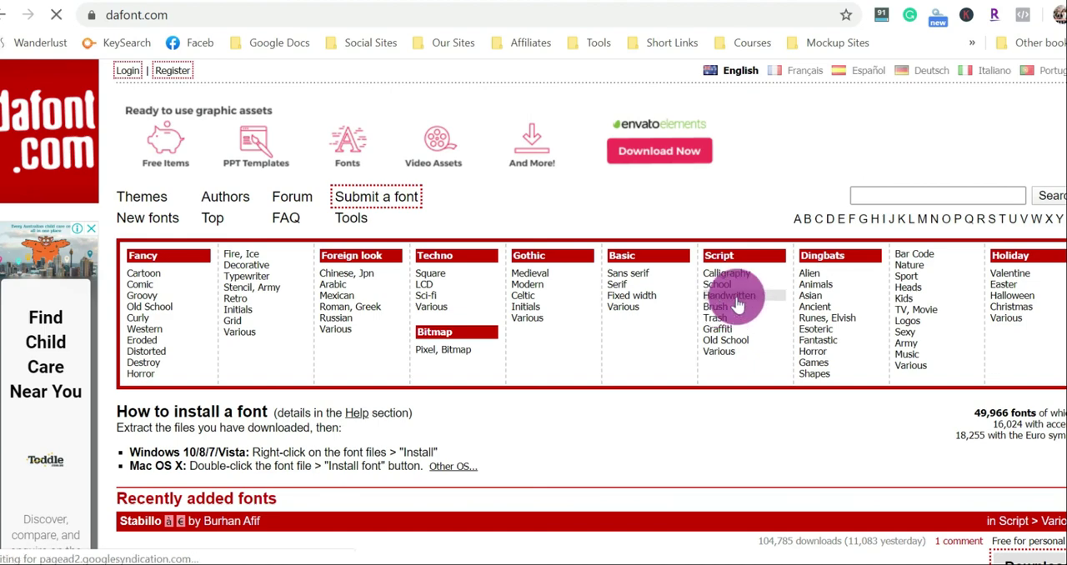
# - Browse the Script > Handwritten category on DaFont (Sweet Purple, Play Day, Chicken Soup)
pyautogui.click(729, 297)
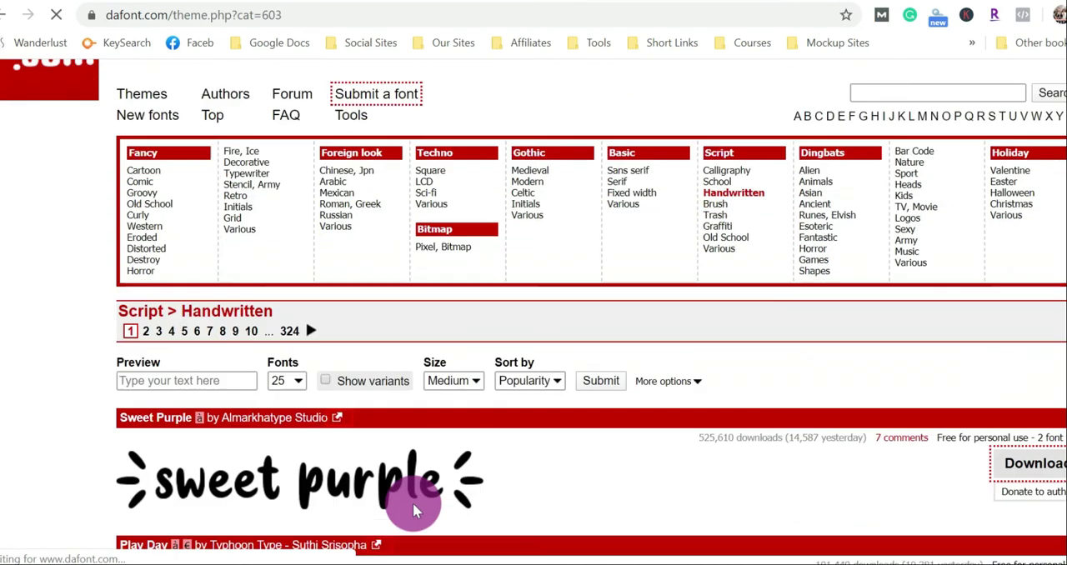
pyautogui.scroll(-3)
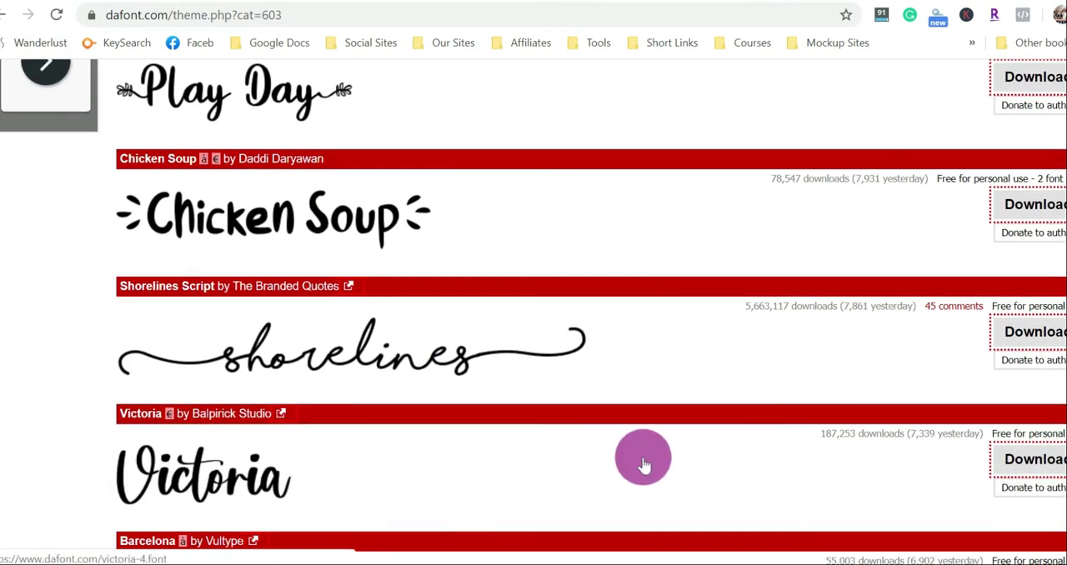
pyautogui.scroll(3)
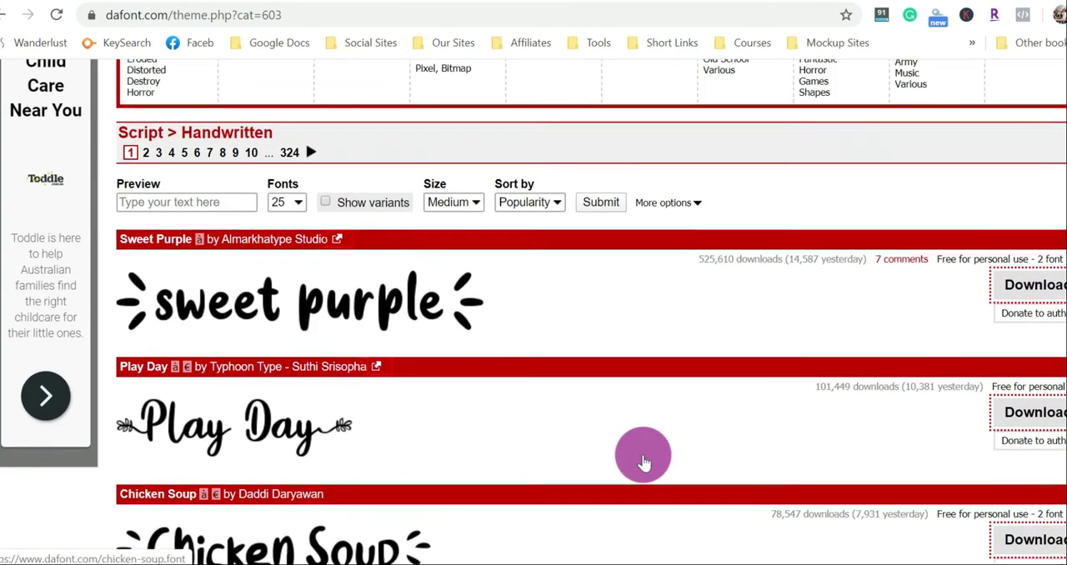
pyautogui.scroll(-3)
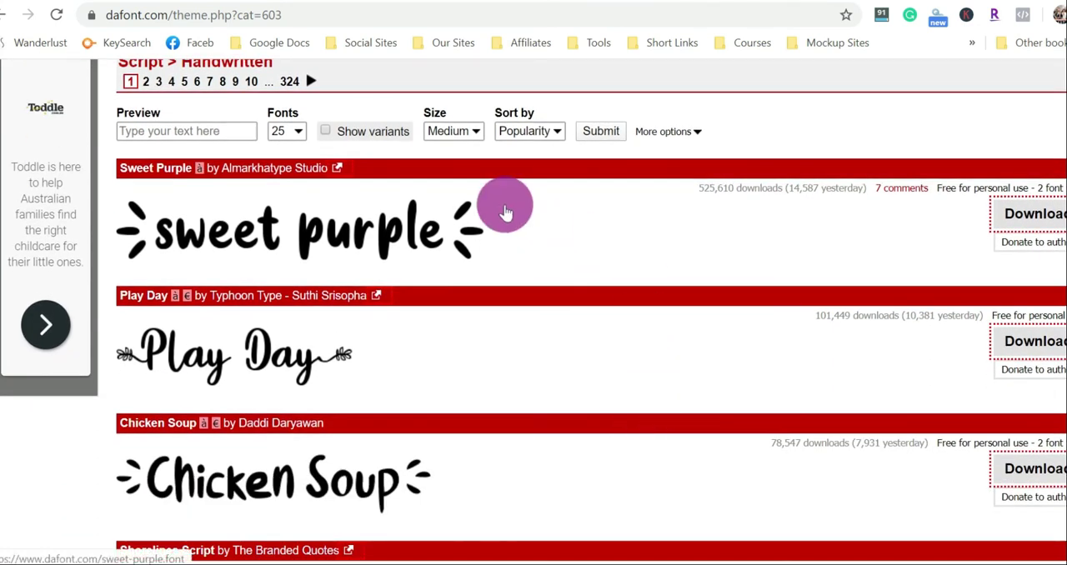
pyautogui.moveTo(494, 218)
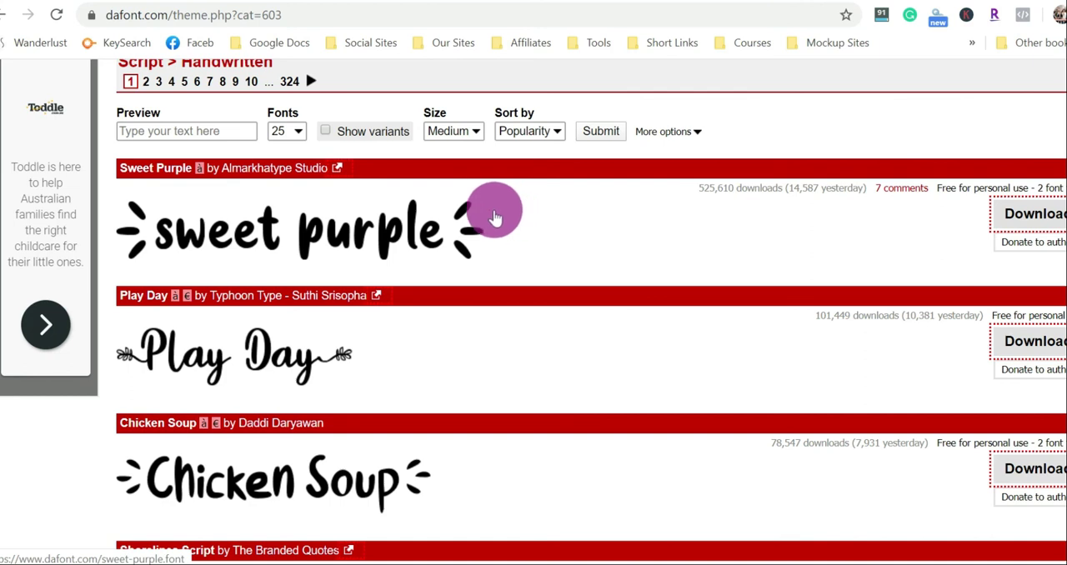
pyautogui.moveTo(446, 196)
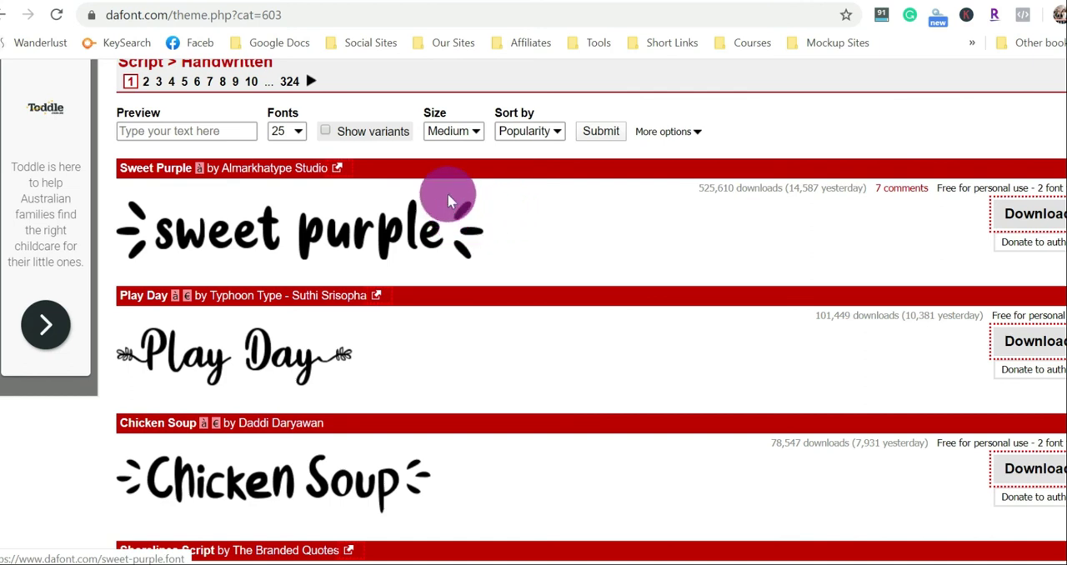
pyautogui.moveTo(204, 247)
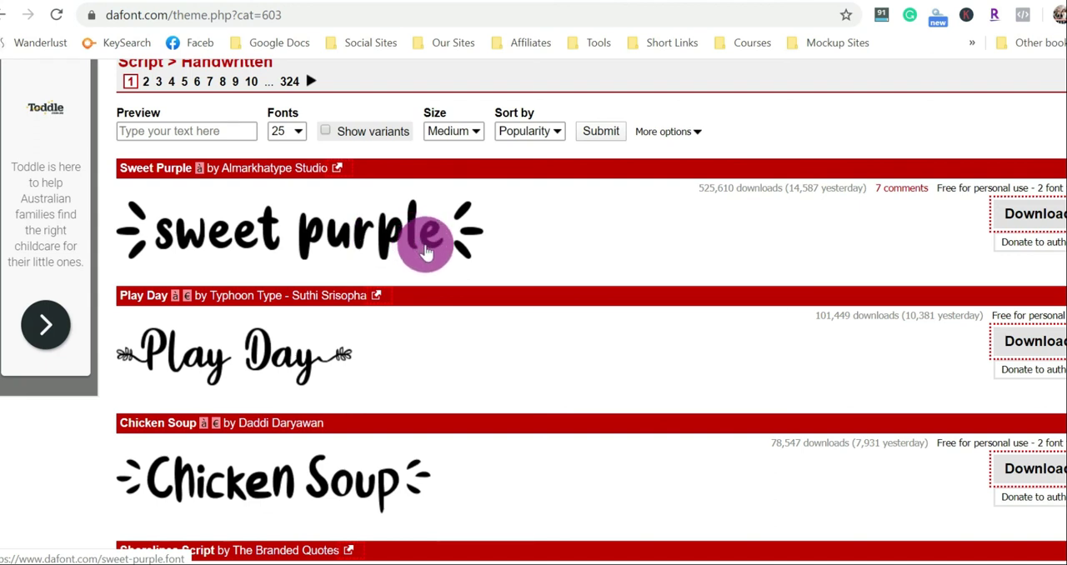
pyautogui.moveTo(183, 250)
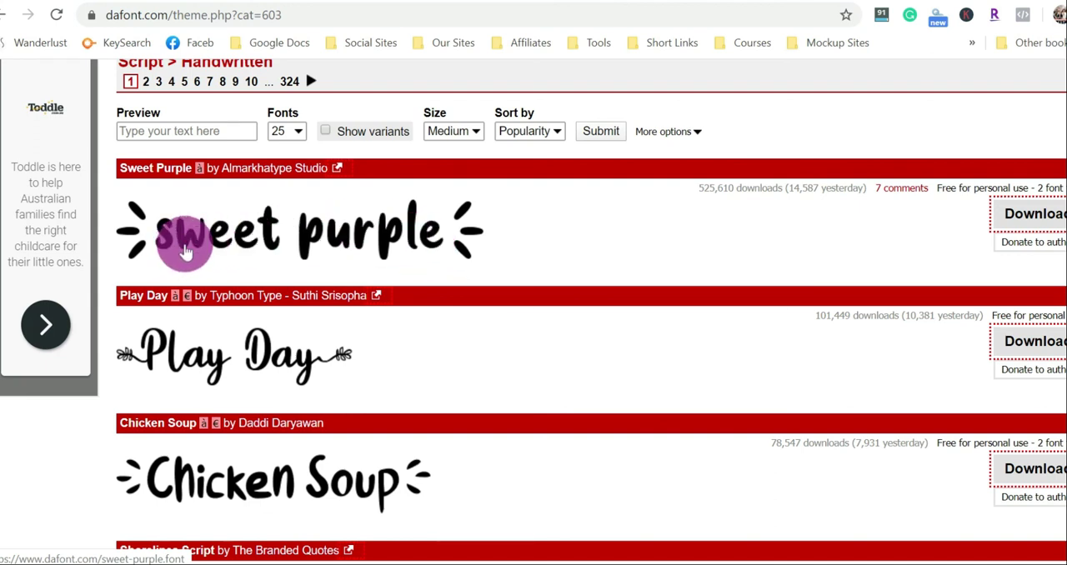
pyautogui.moveTo(180, 233)
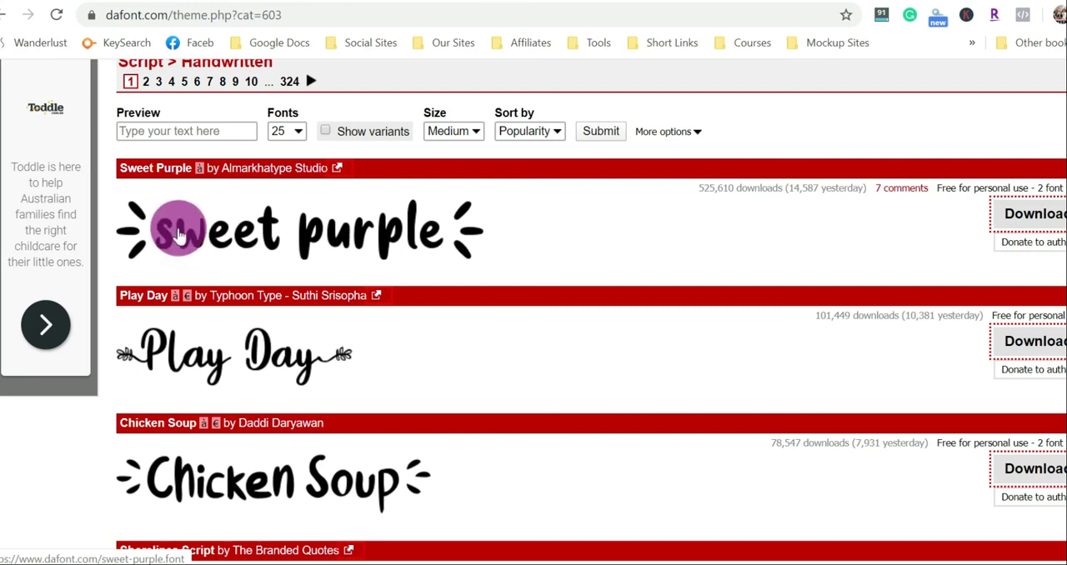
pyautogui.moveTo(210, 232)
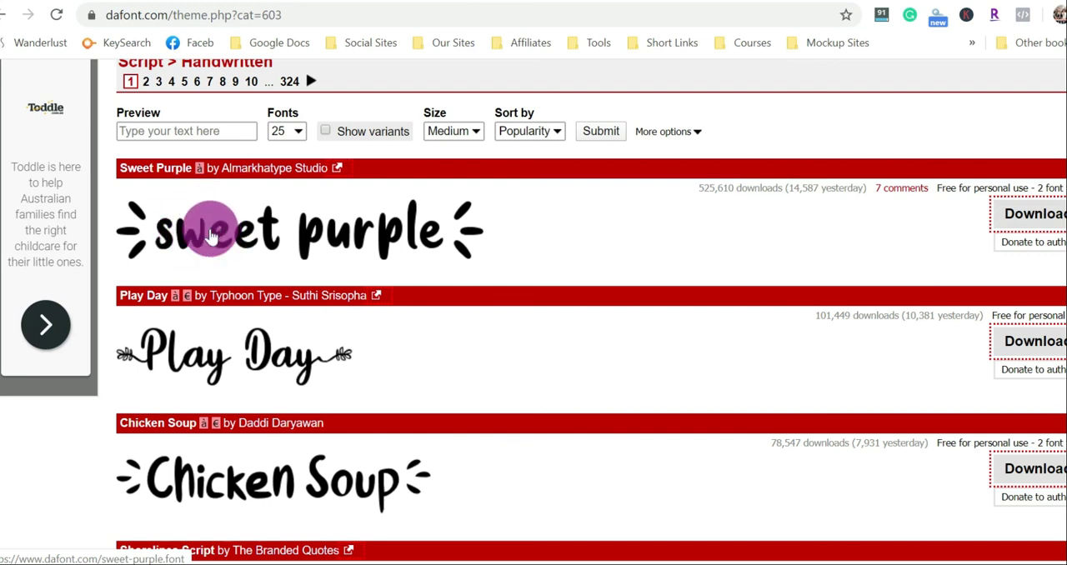
pyautogui.moveTo(287, 253)
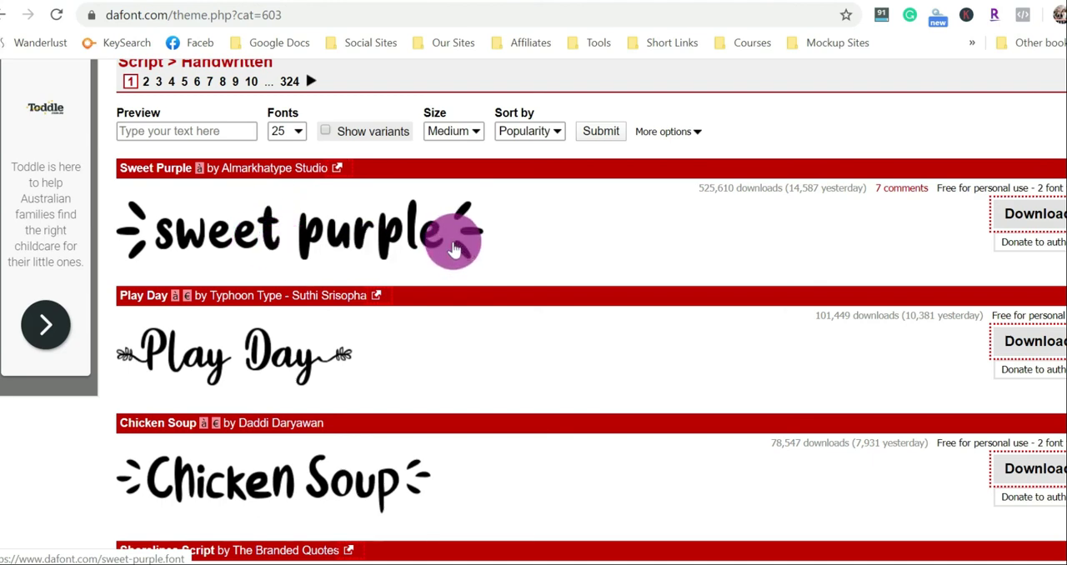
pyautogui.scroll(-3)
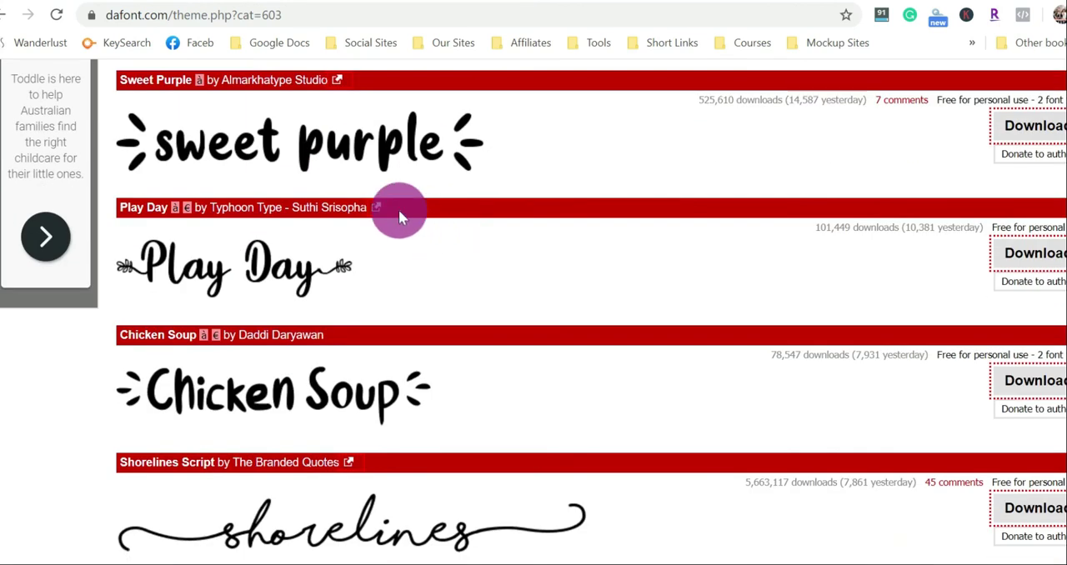
pyautogui.scroll(-3)
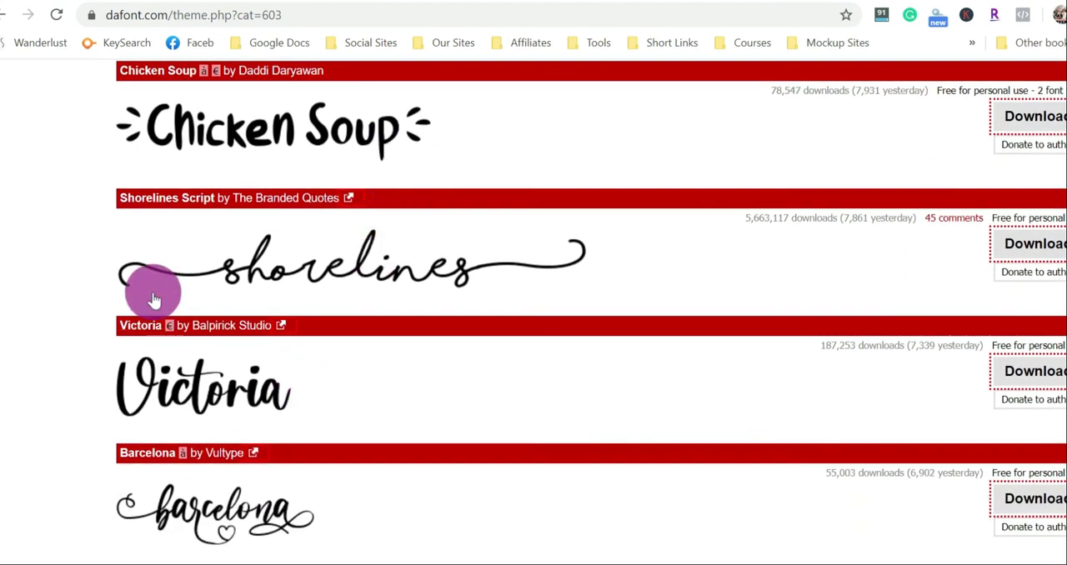
pyautogui.moveTo(587, 280)
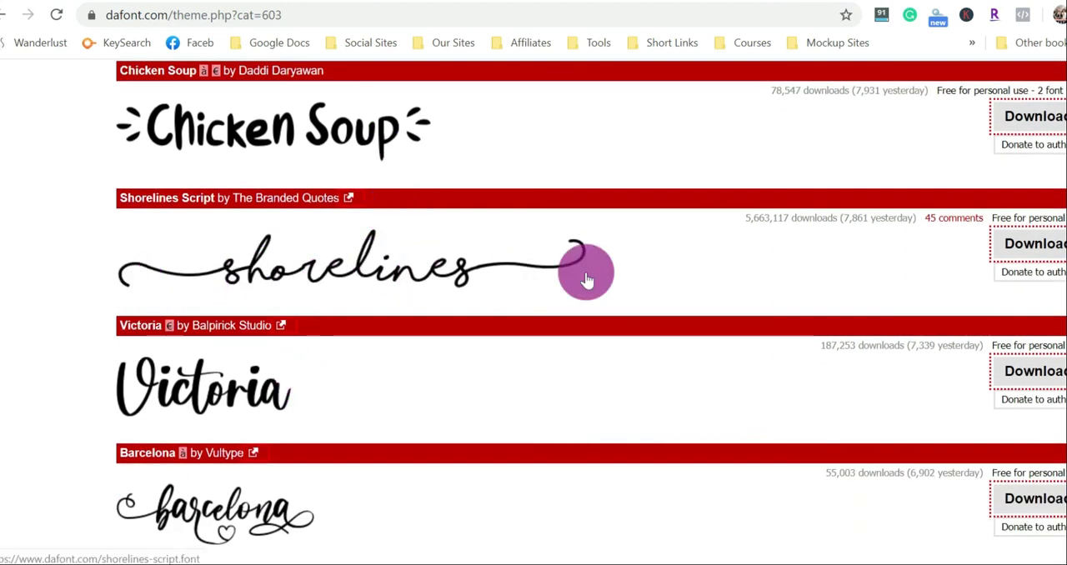
pyautogui.moveTo(303, 275)
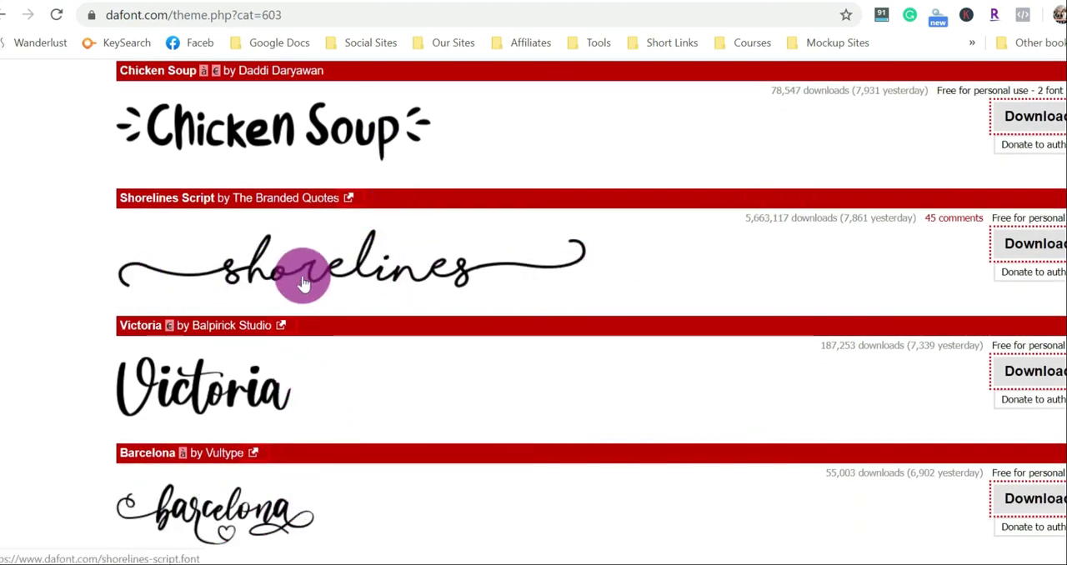
pyautogui.moveTo(292, 292)
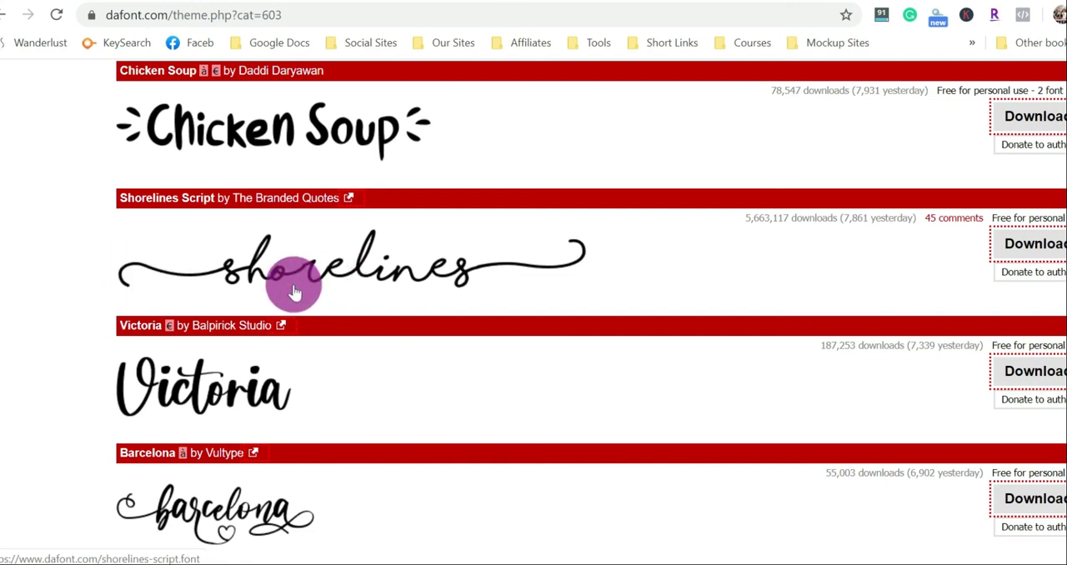
pyautogui.moveTo(540, 264)
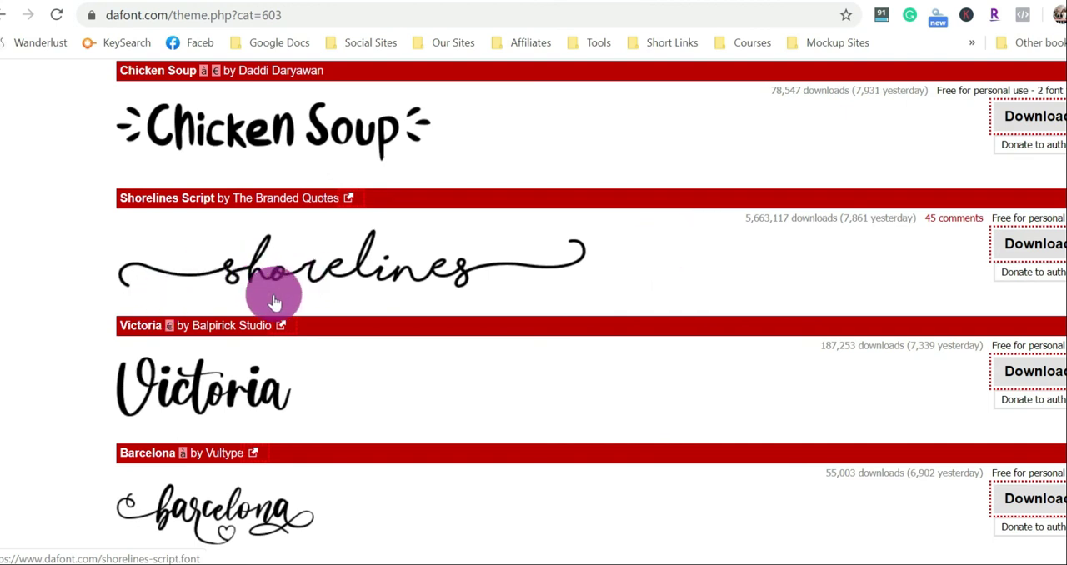
pyautogui.moveTo(432, 270)
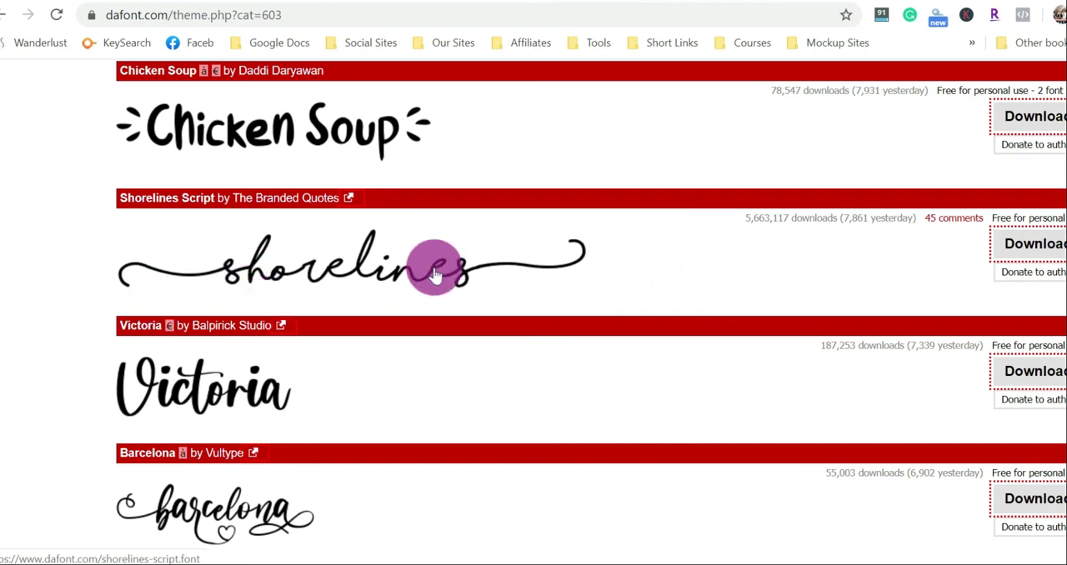
pyautogui.moveTo(309, 265)
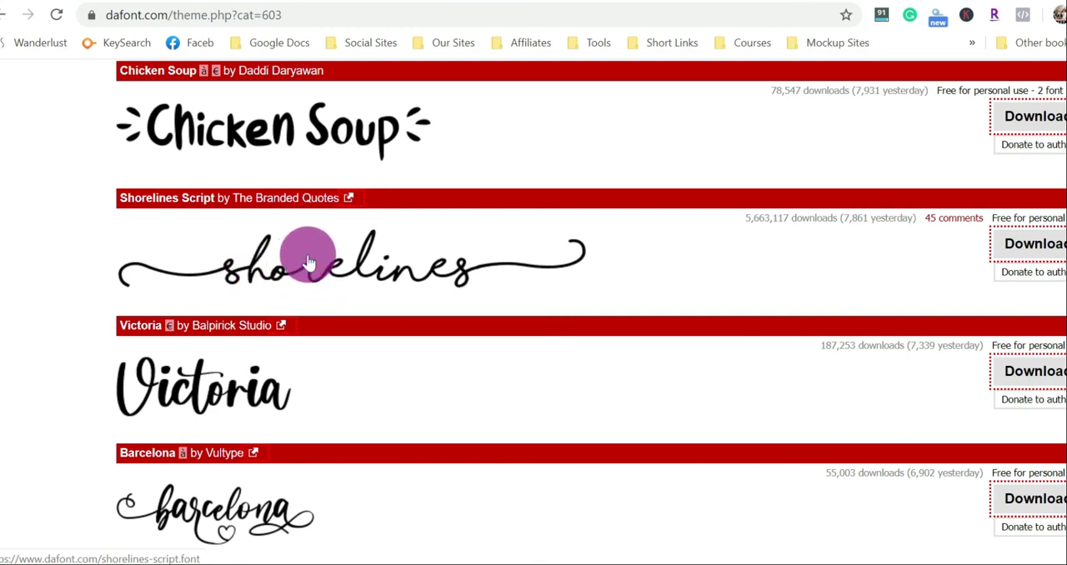
pyautogui.moveTo(317, 266)
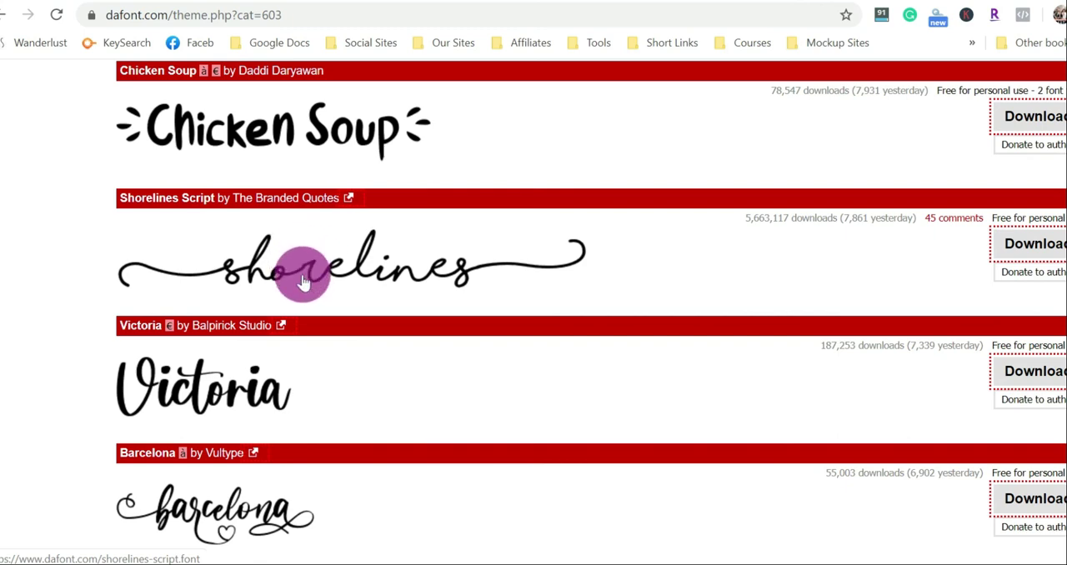
pyautogui.press('ctrl+plus')
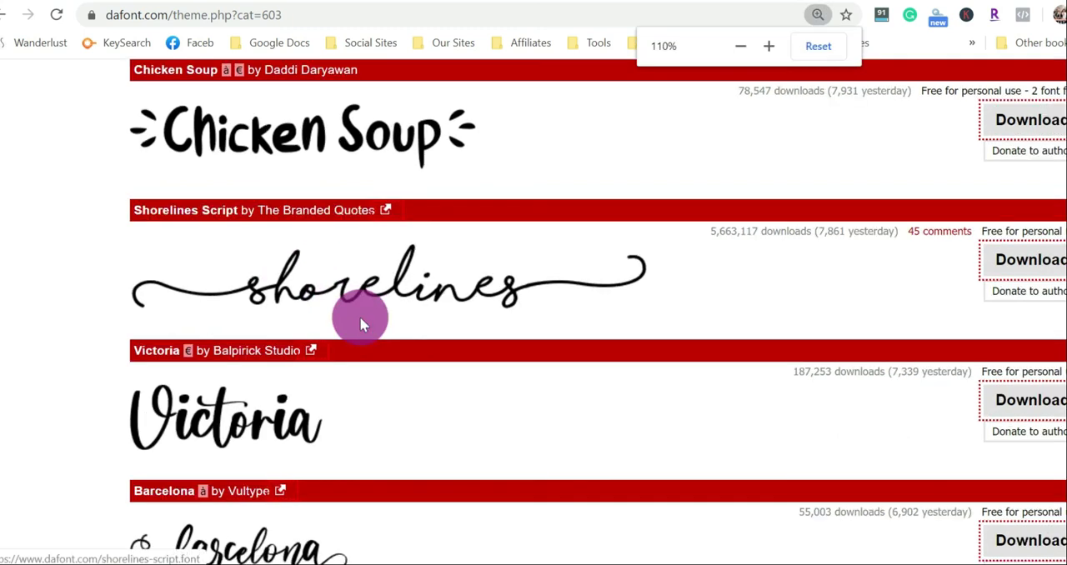
pyautogui.scroll(-3)
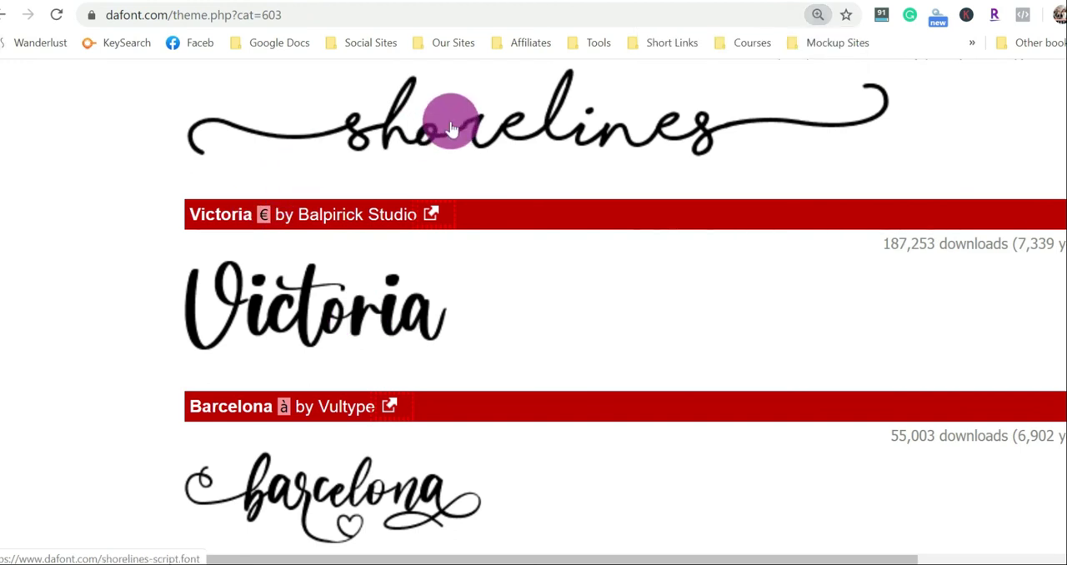
pyautogui.moveTo(431, 145)
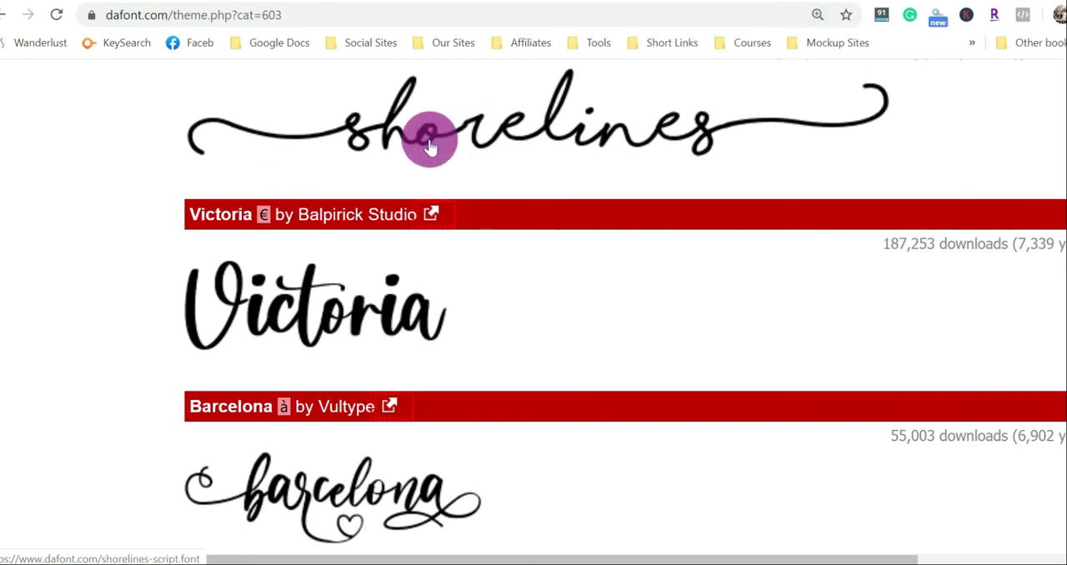
pyautogui.moveTo(453, 130)
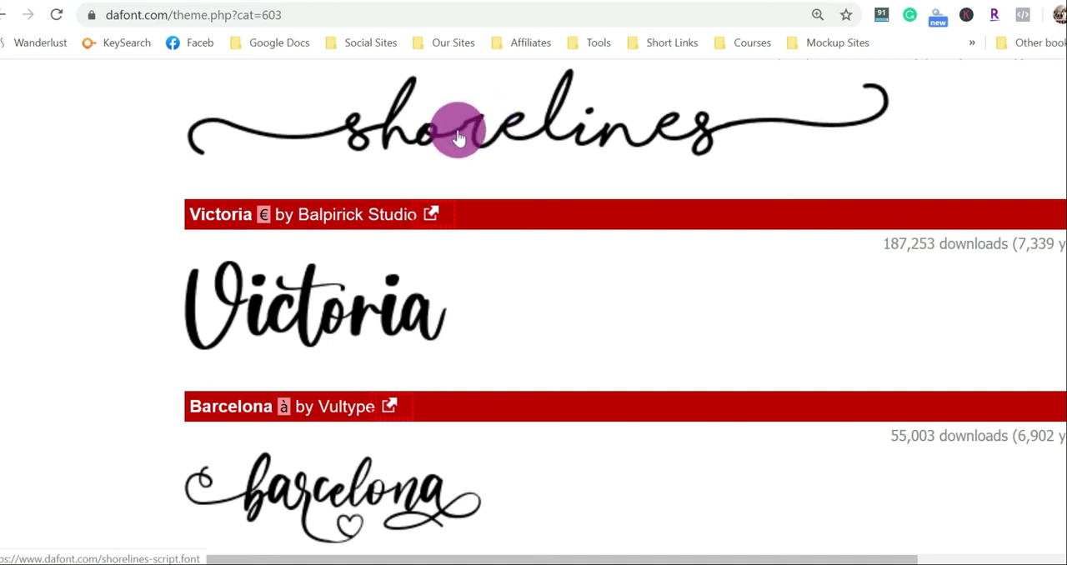
pyautogui.moveTo(460, 190)
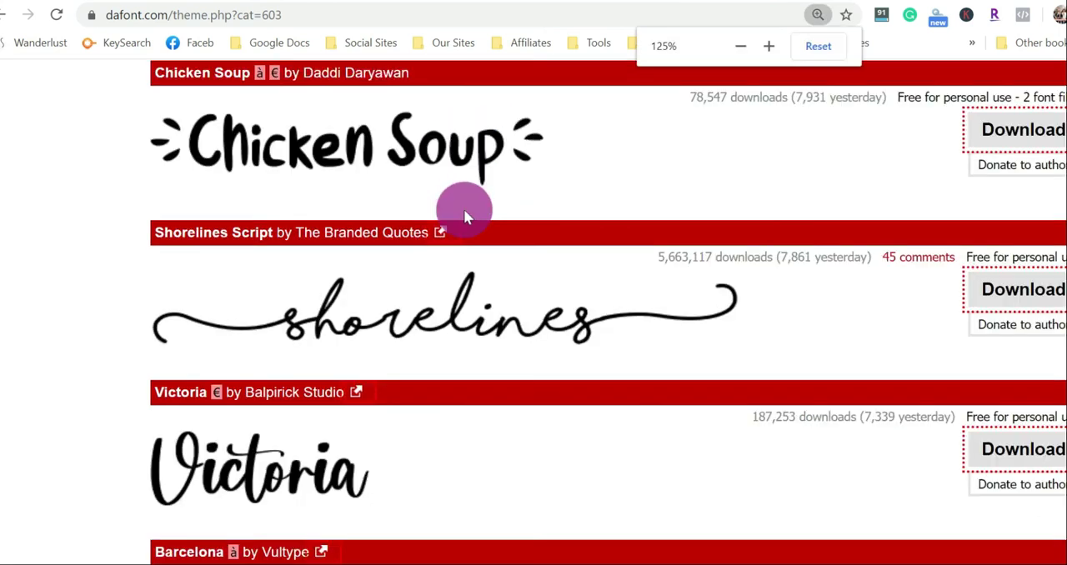
pyautogui.click(741, 46)
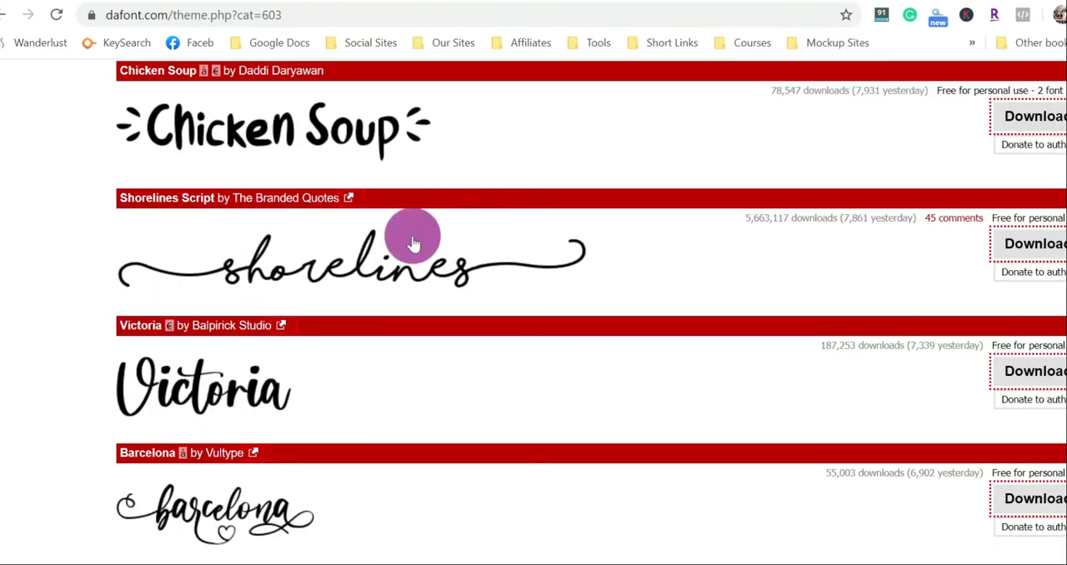
pyautogui.moveTo(442, 267)
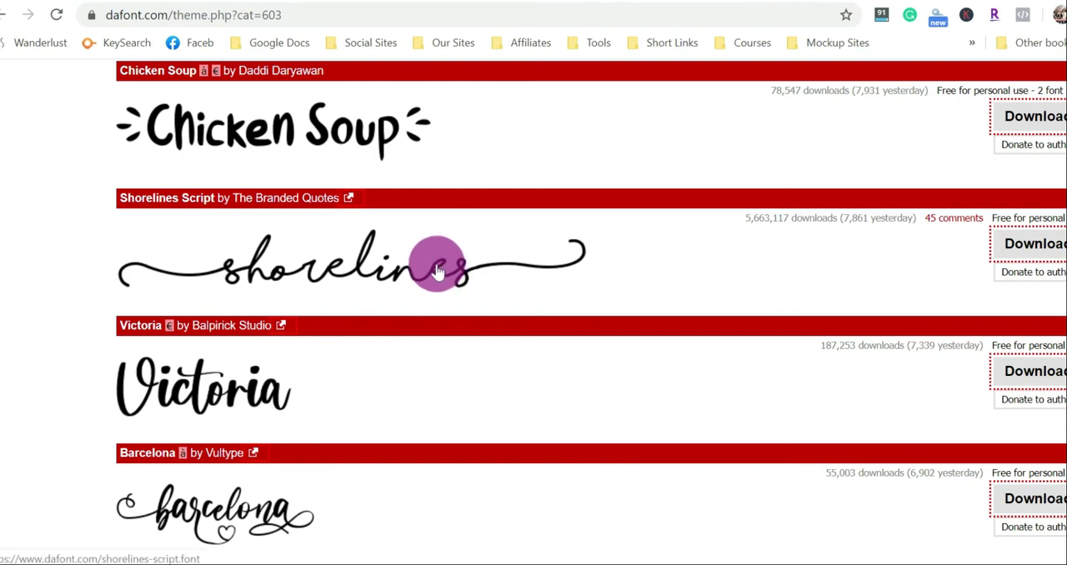
pyautogui.moveTo(432, 270)
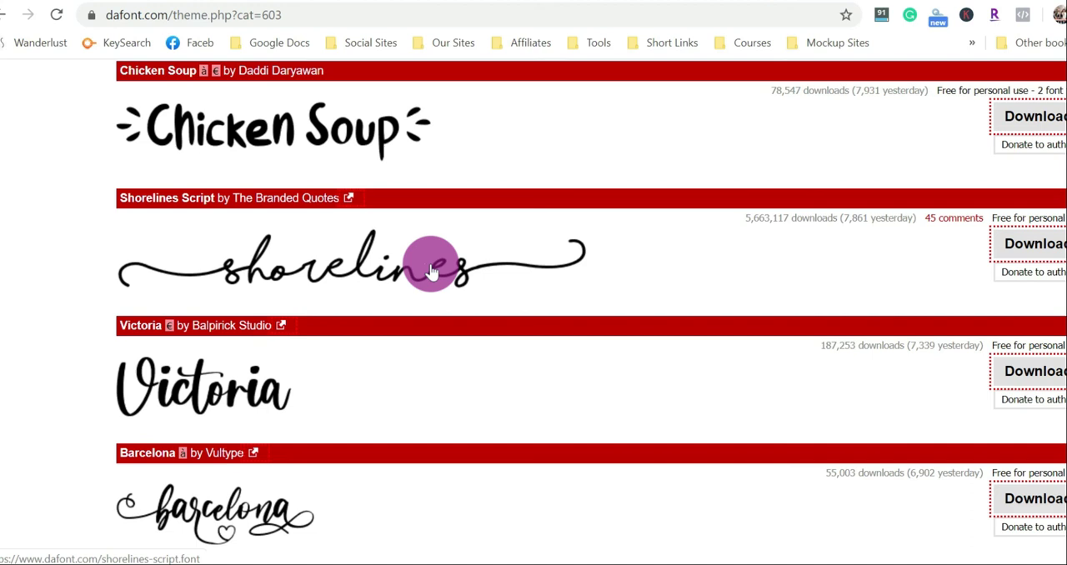
pyautogui.moveTo(337, 197)
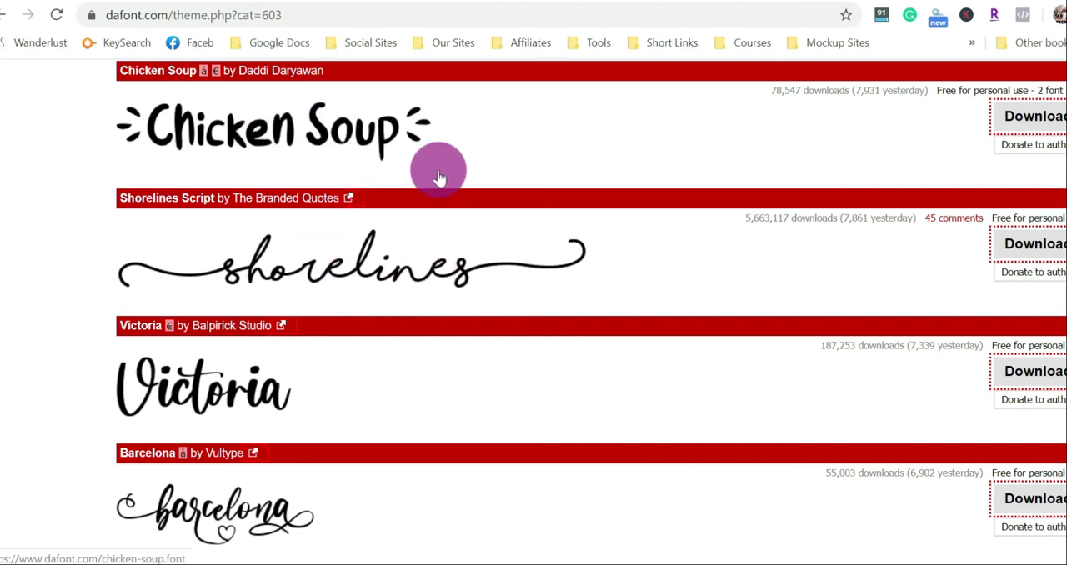
pyautogui.scroll(-3)
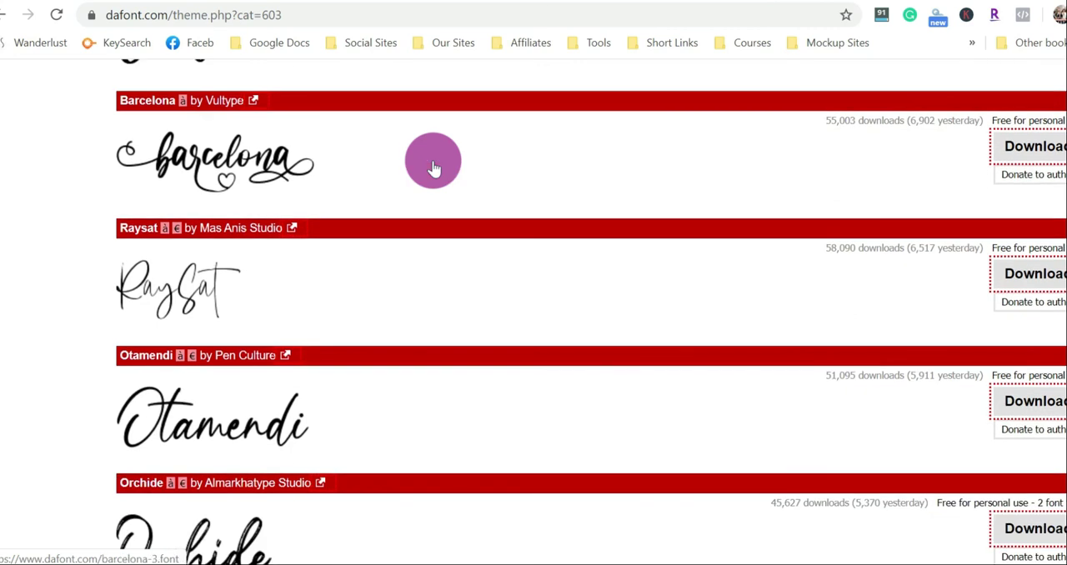
pyautogui.scroll(-3)
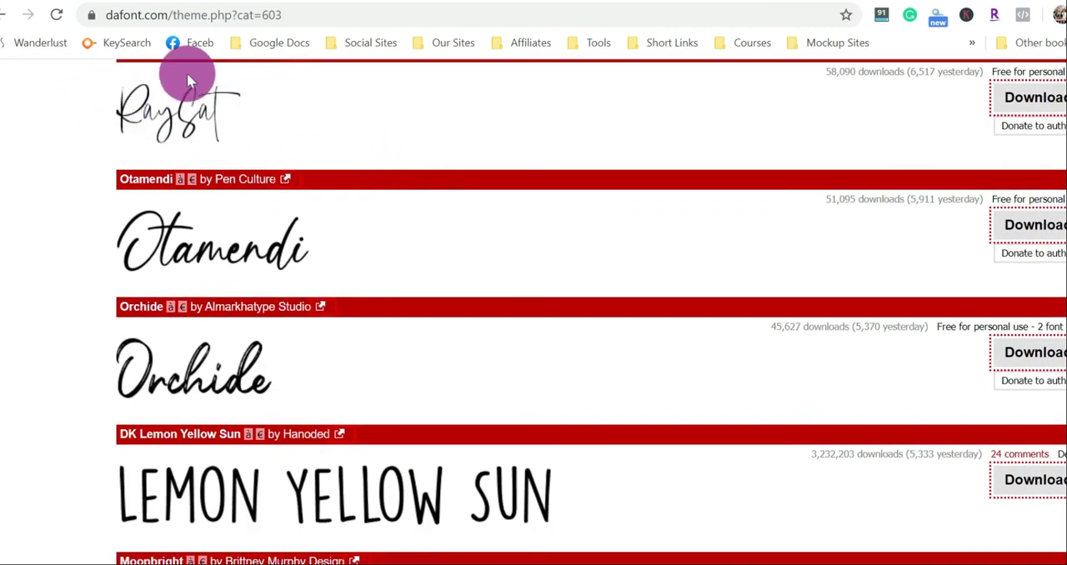
pyautogui.scroll(-3)
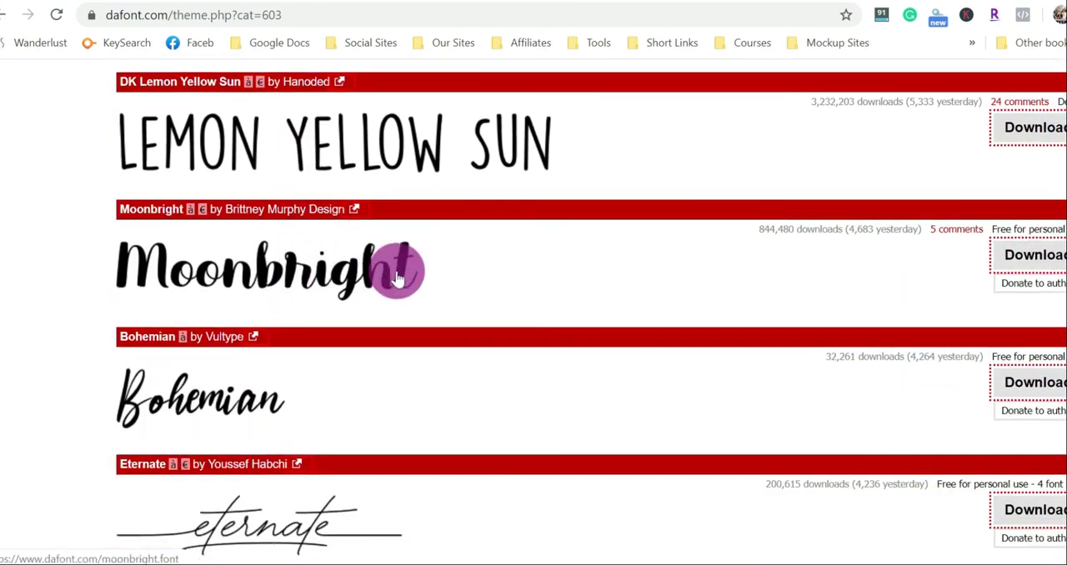
pyautogui.moveTo(350, 268)
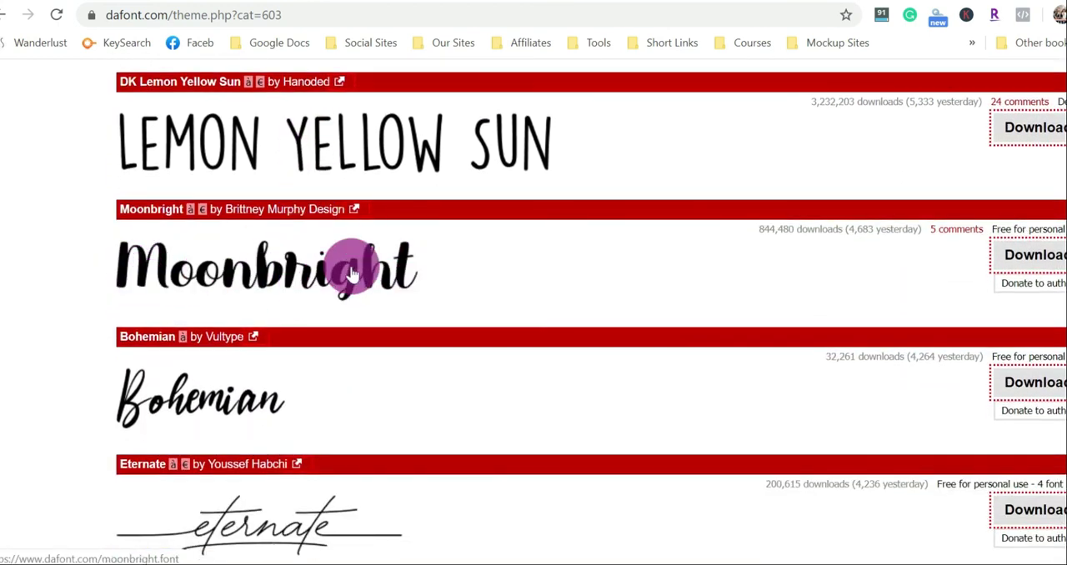
pyautogui.scroll(-3)
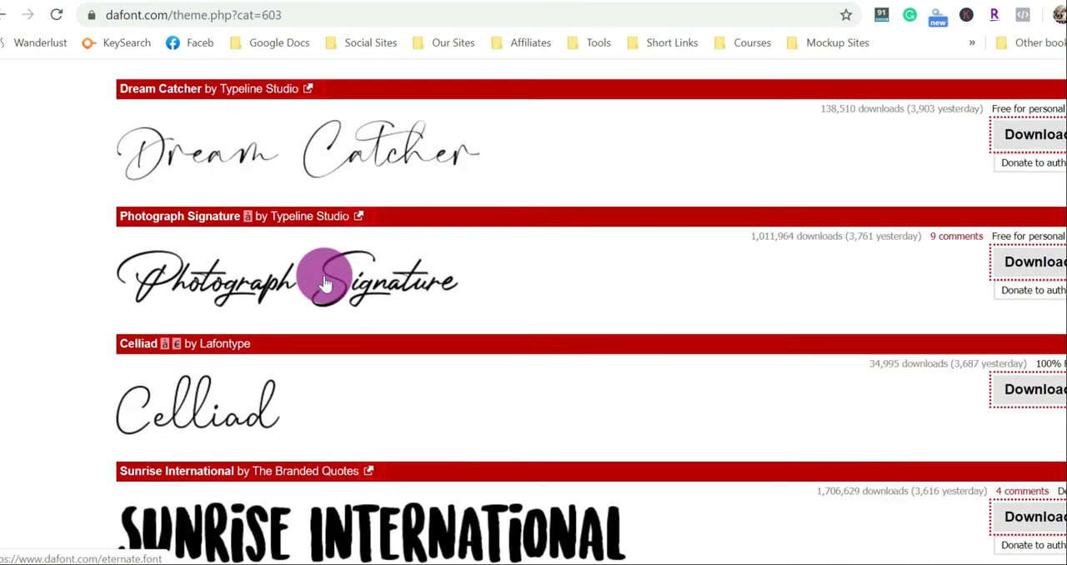
pyautogui.scroll(-3)
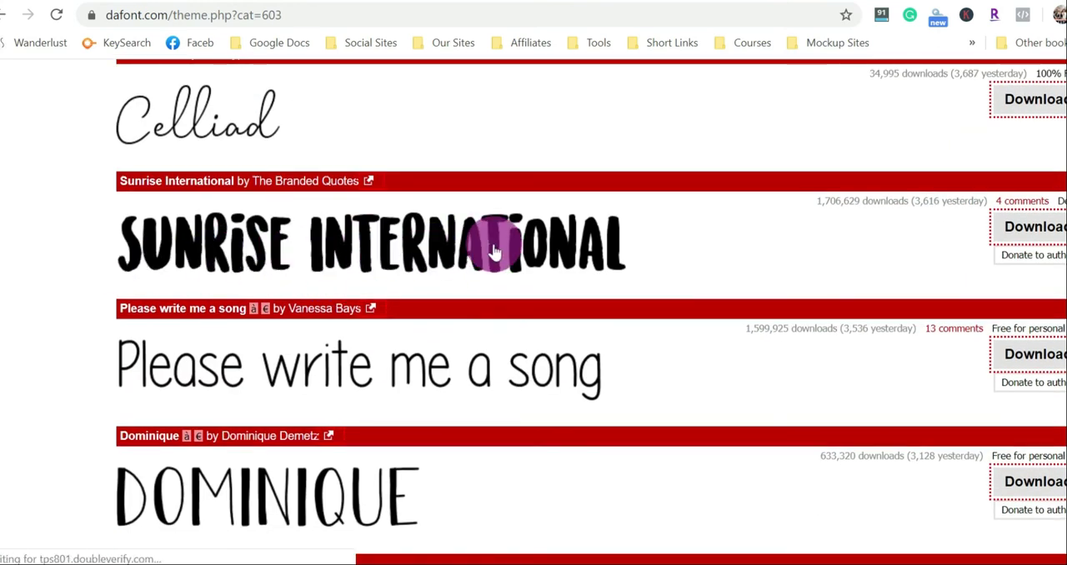
pyautogui.scroll(3)
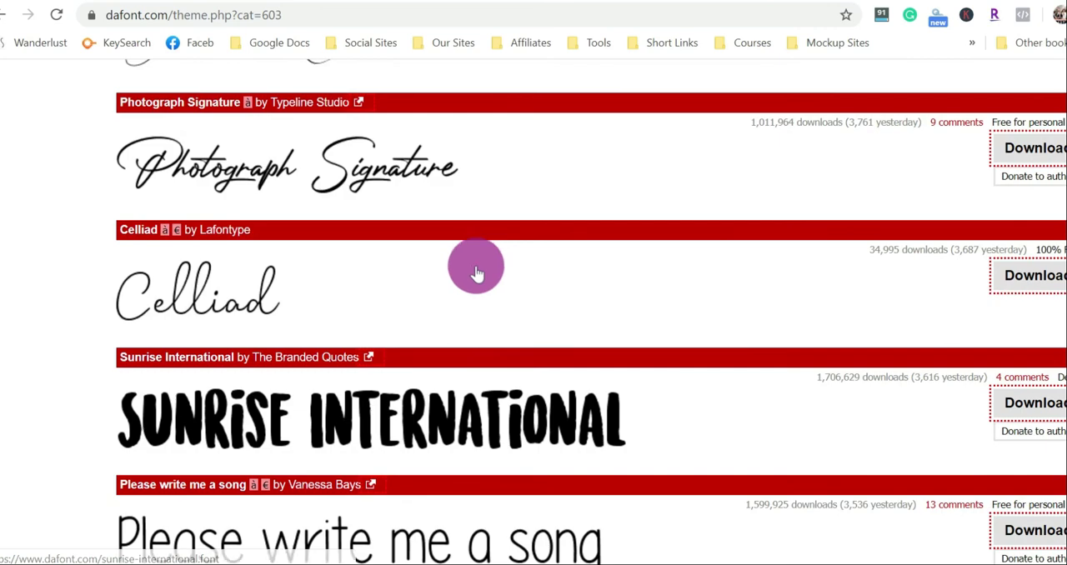
pyautogui.scroll(-3)
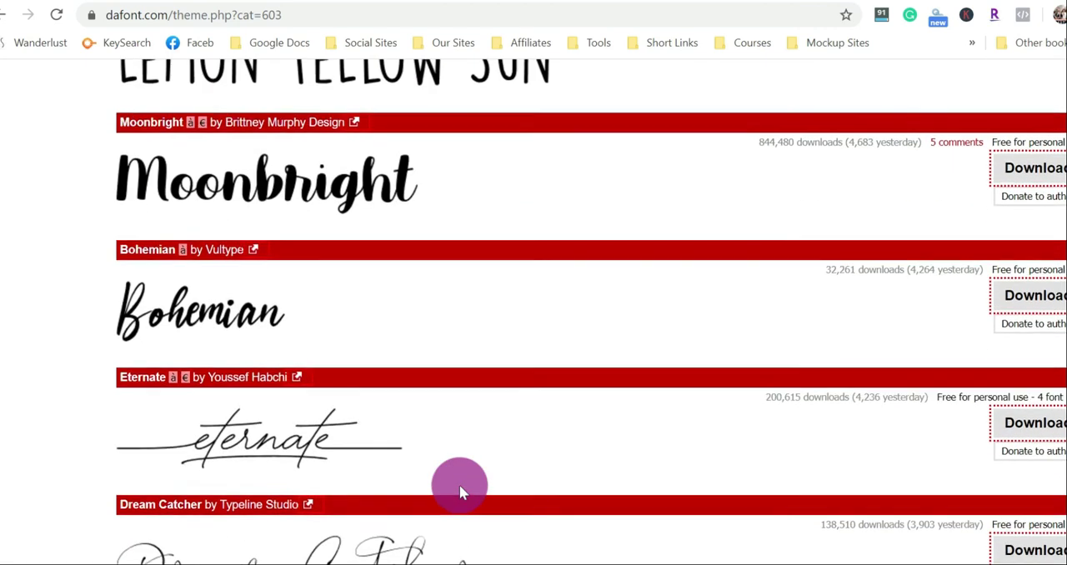
pyautogui.scroll(-3)
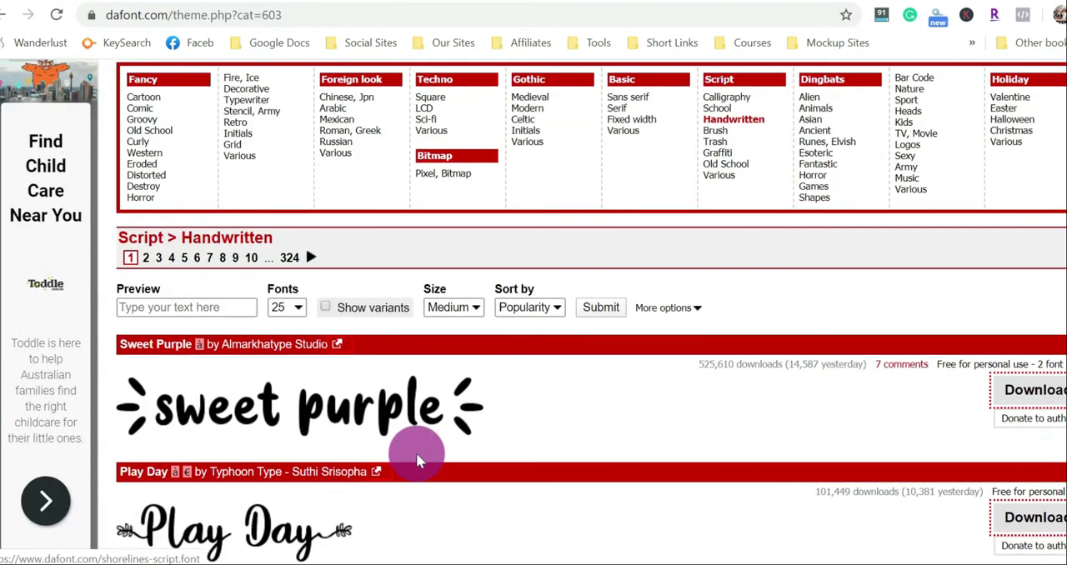
pyautogui.scroll(-3)
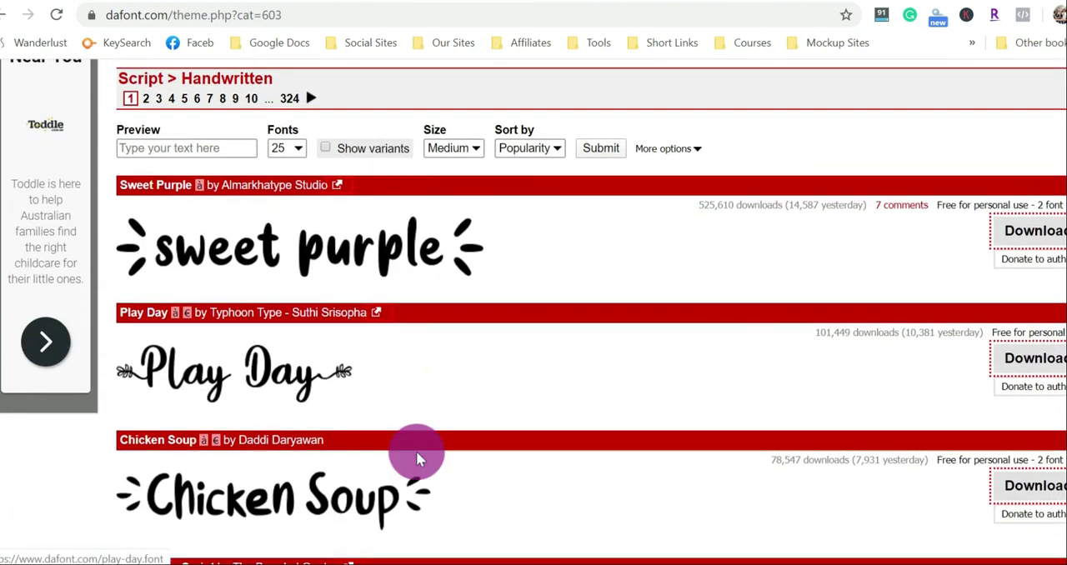
pyautogui.scroll(-3)
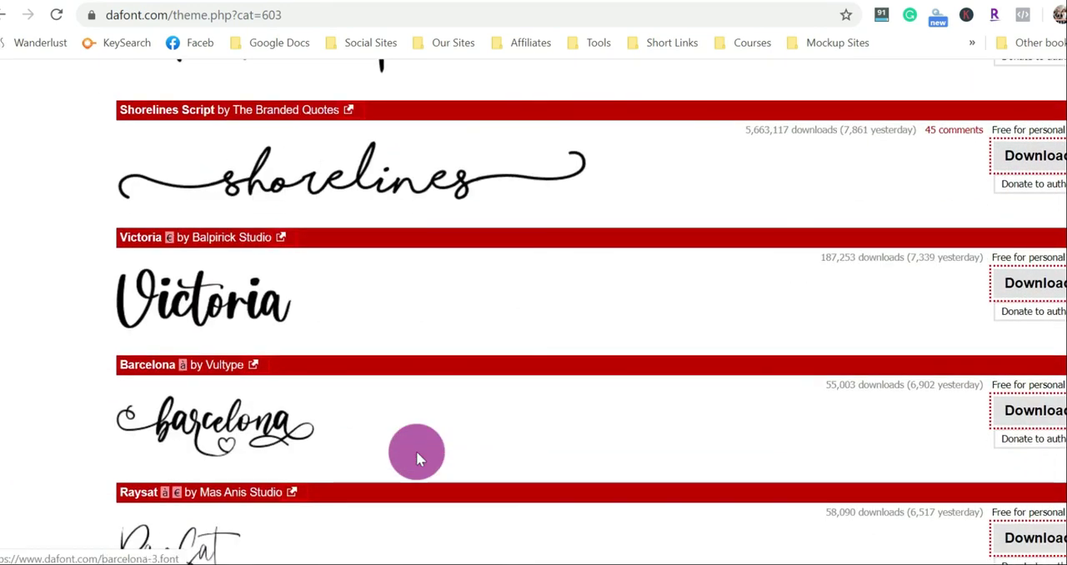
pyautogui.scroll(-3)
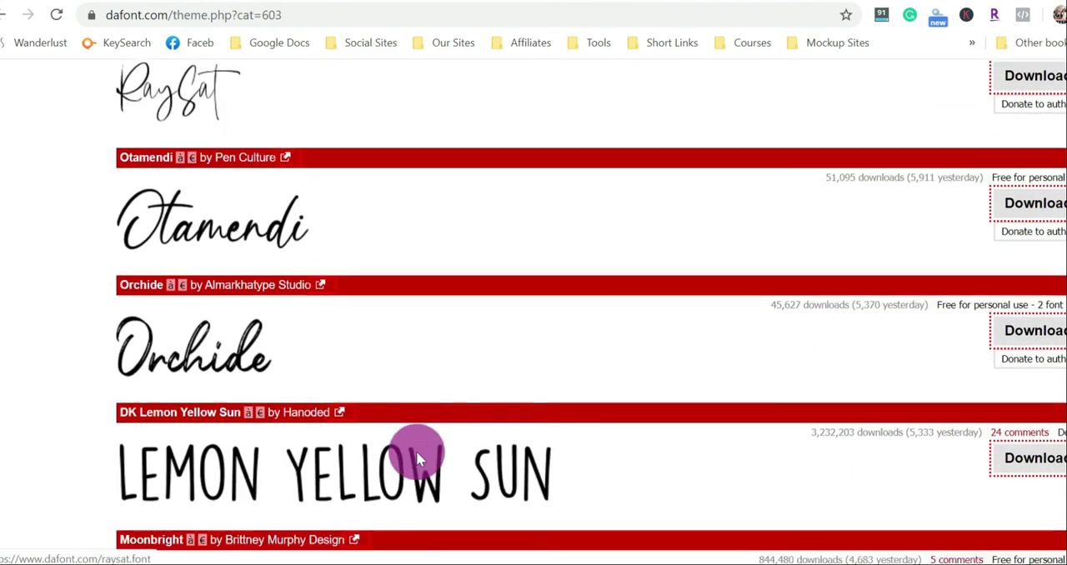
pyautogui.scroll(-3)
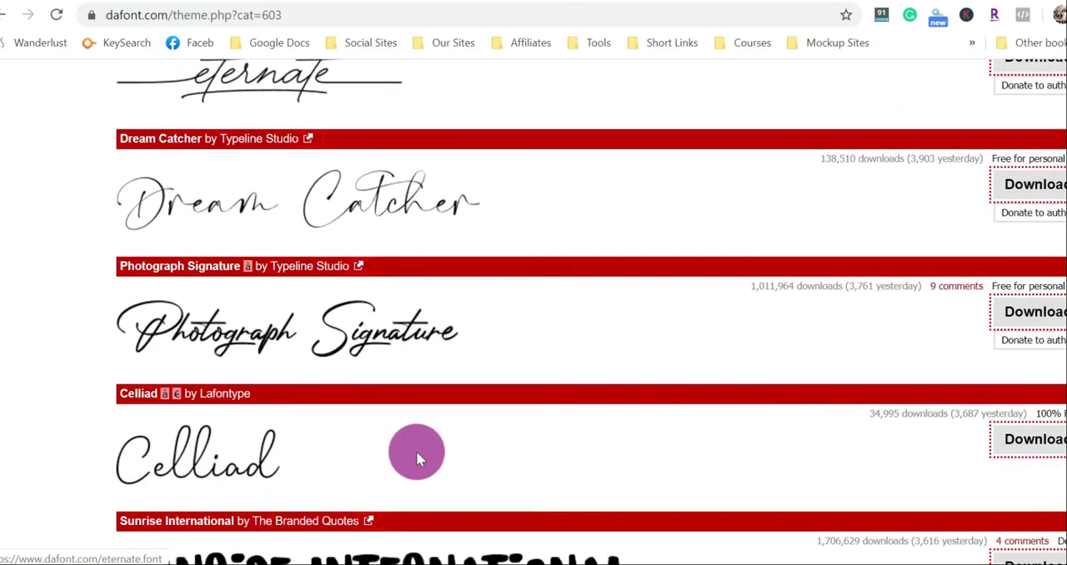
pyautogui.scroll(-3)
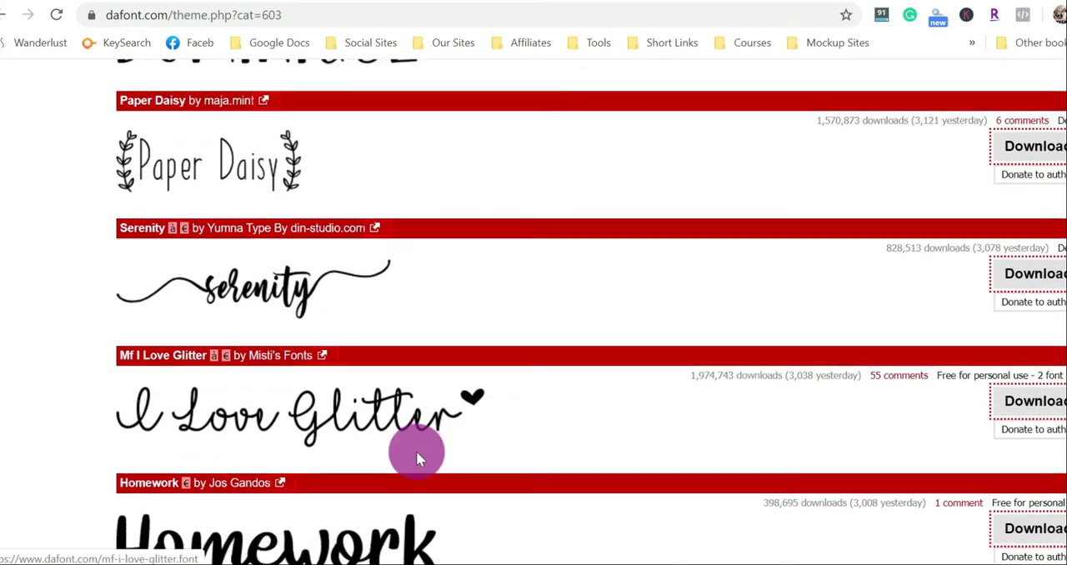
pyautogui.scroll(-3)
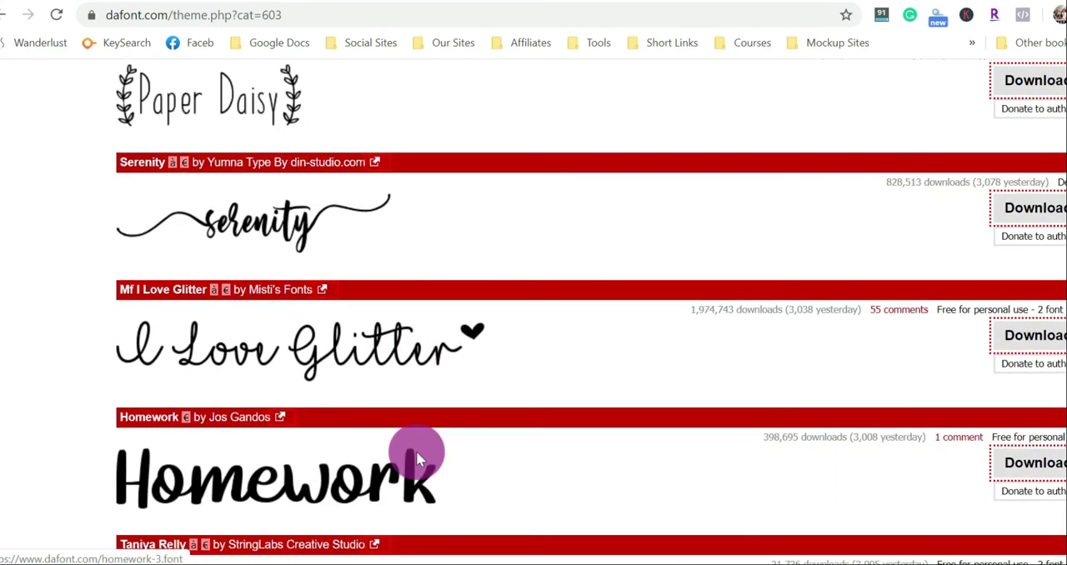
pyautogui.scroll(-3)
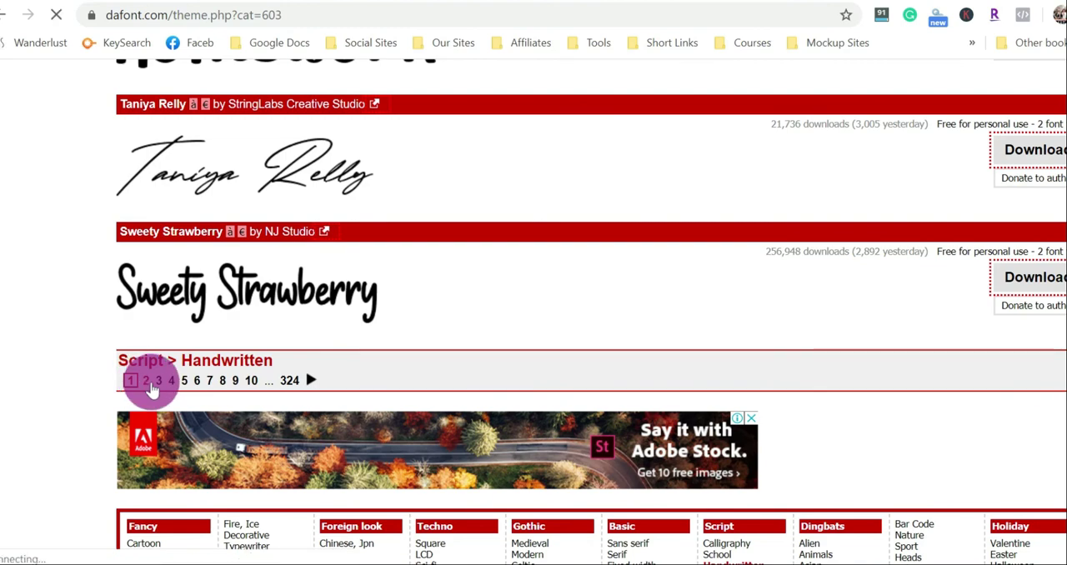
# - Move to page 2 of the Handwritten fonts and find the Glittery font
pyautogui.click(147, 380)
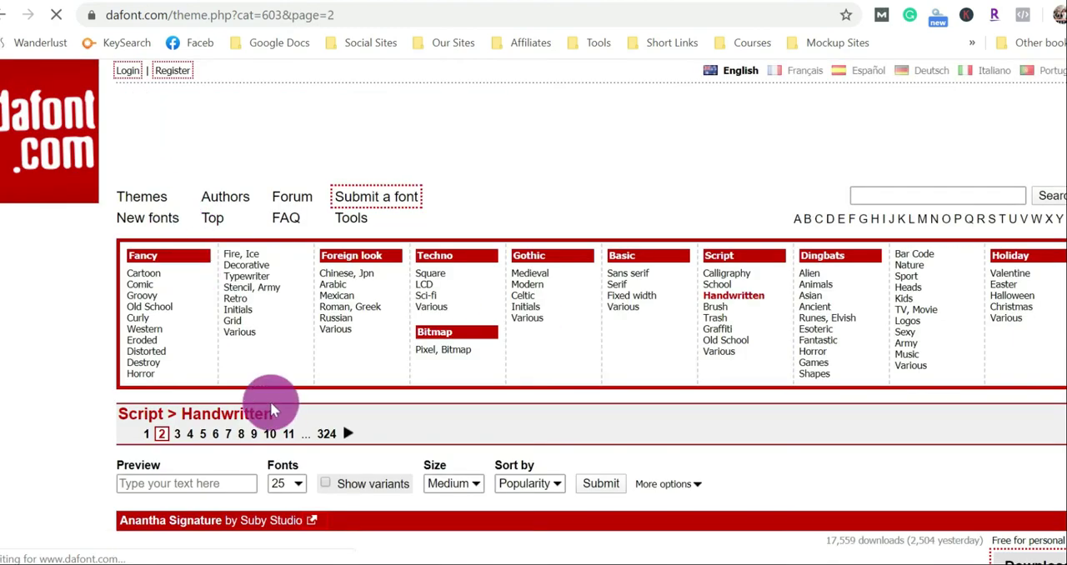
pyautogui.scroll(-3)
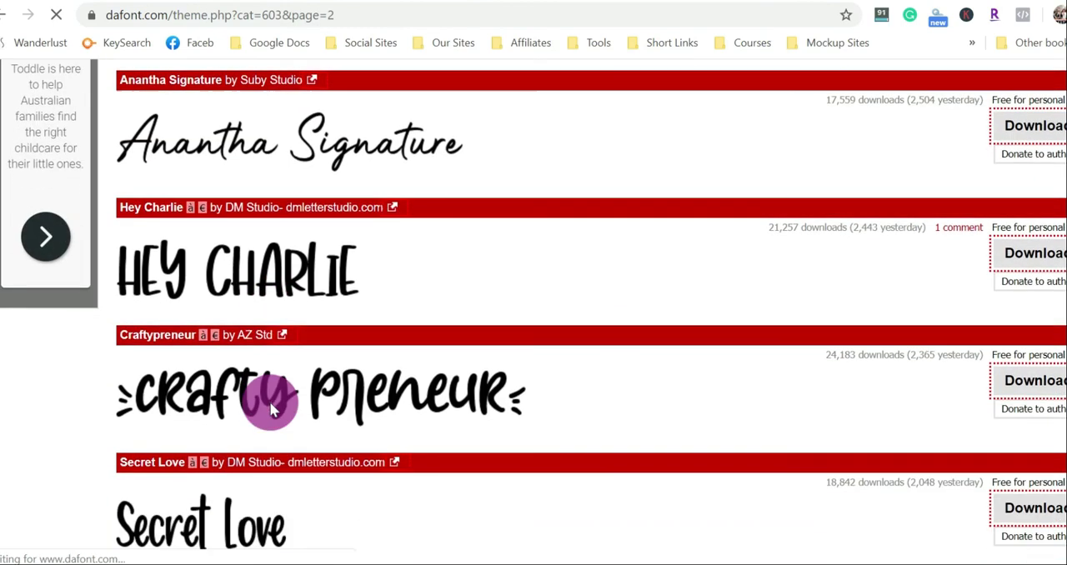
pyautogui.scroll(-3)
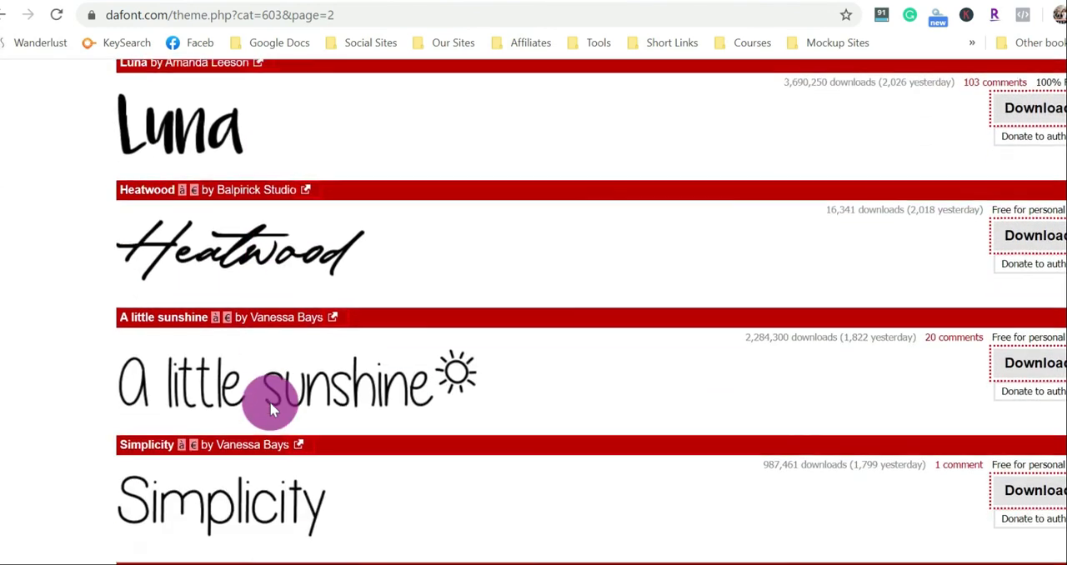
pyautogui.scroll(-3)
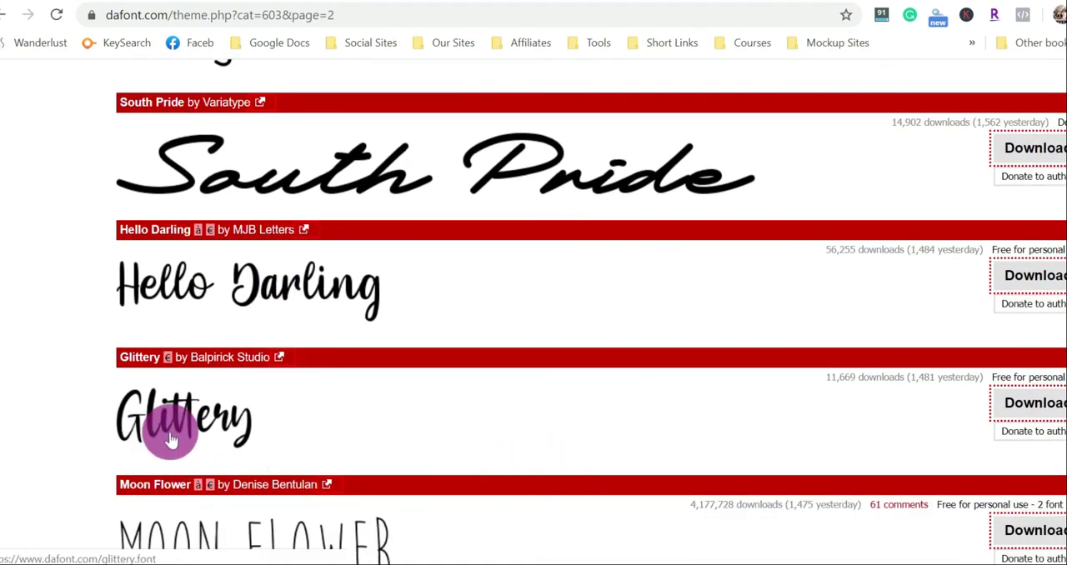
pyautogui.moveTo(1008, 407)
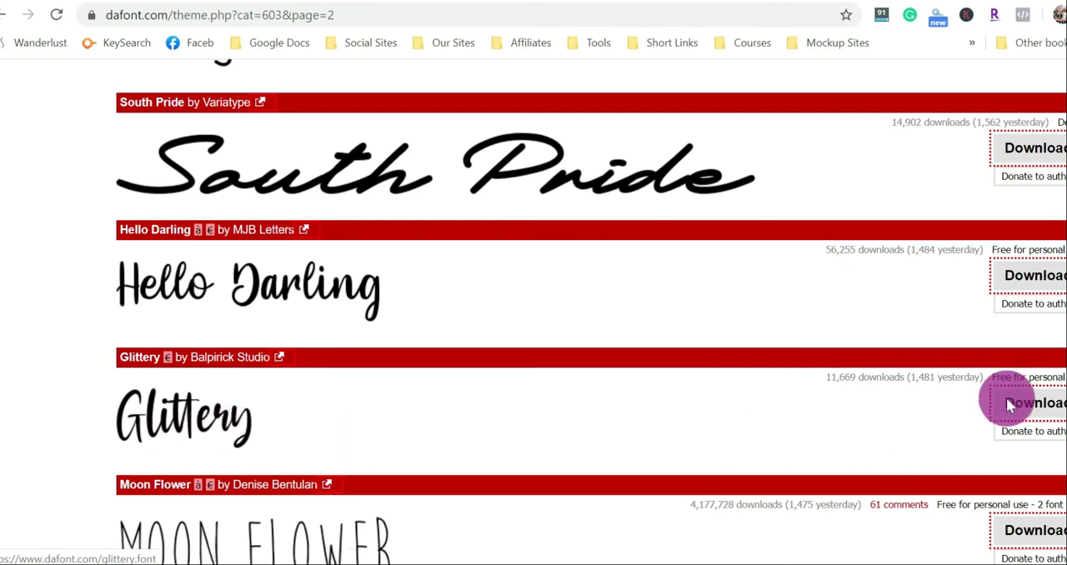
# - Preview the name Avalee on the Glittery font's page
pyautogui.click(1034, 404)
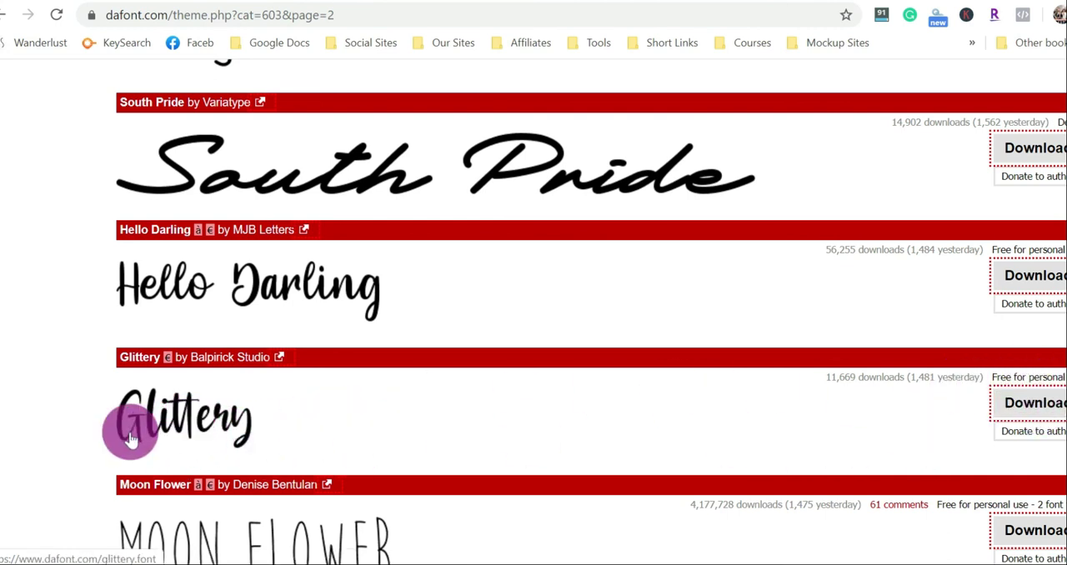
pyautogui.click(1034, 403)
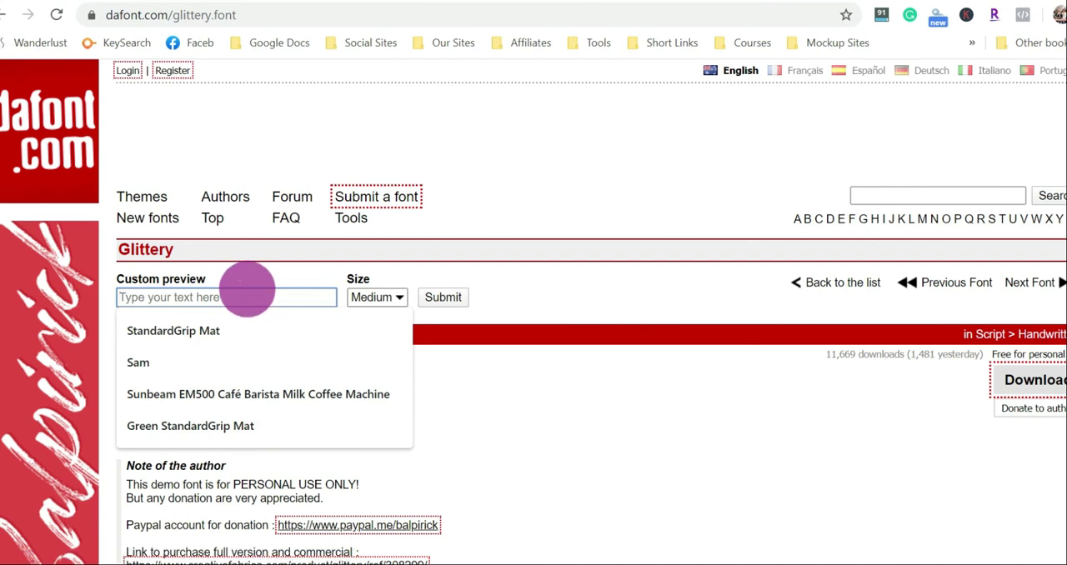
pyautogui.write('Avalee')
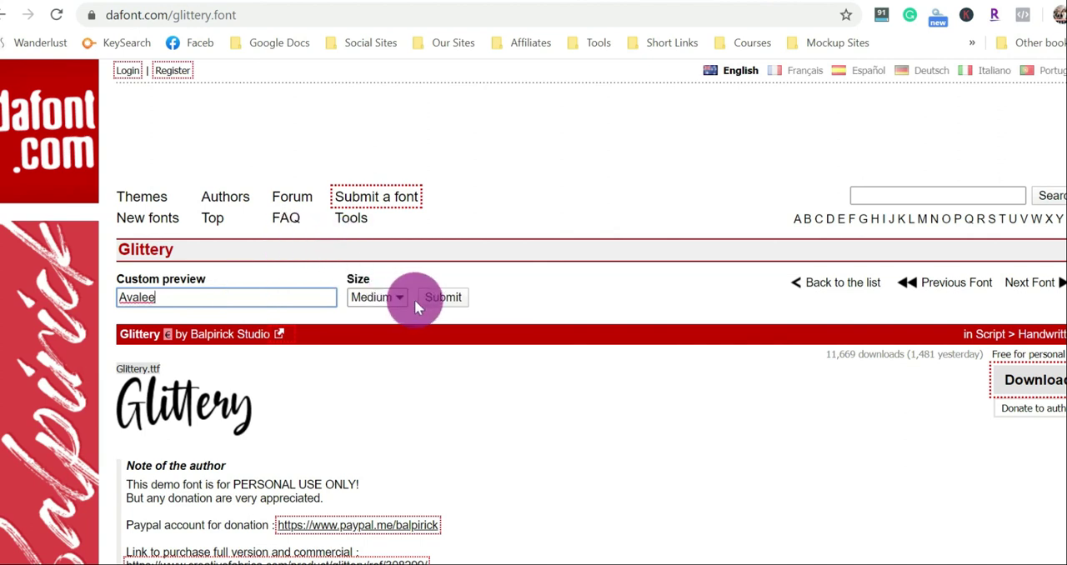
pyautogui.click(443, 296)
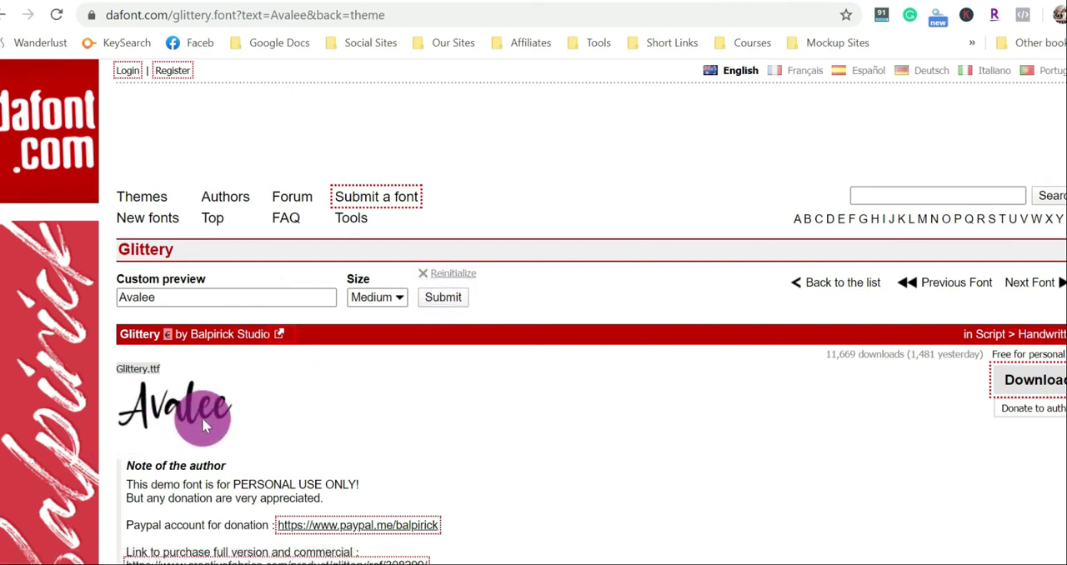
pyautogui.moveTo(503, 443)
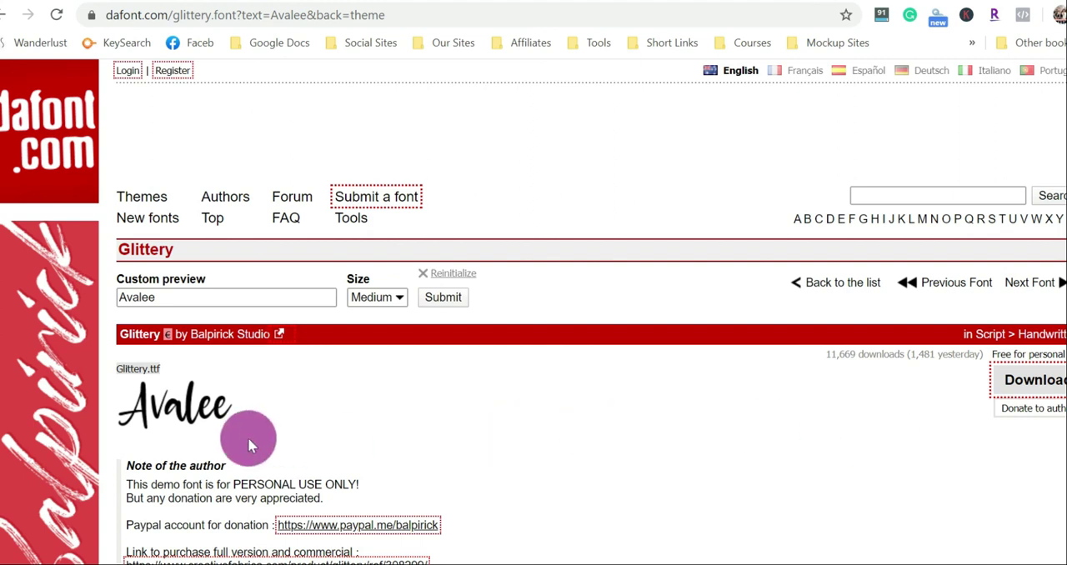
pyautogui.moveTo(858, 475)
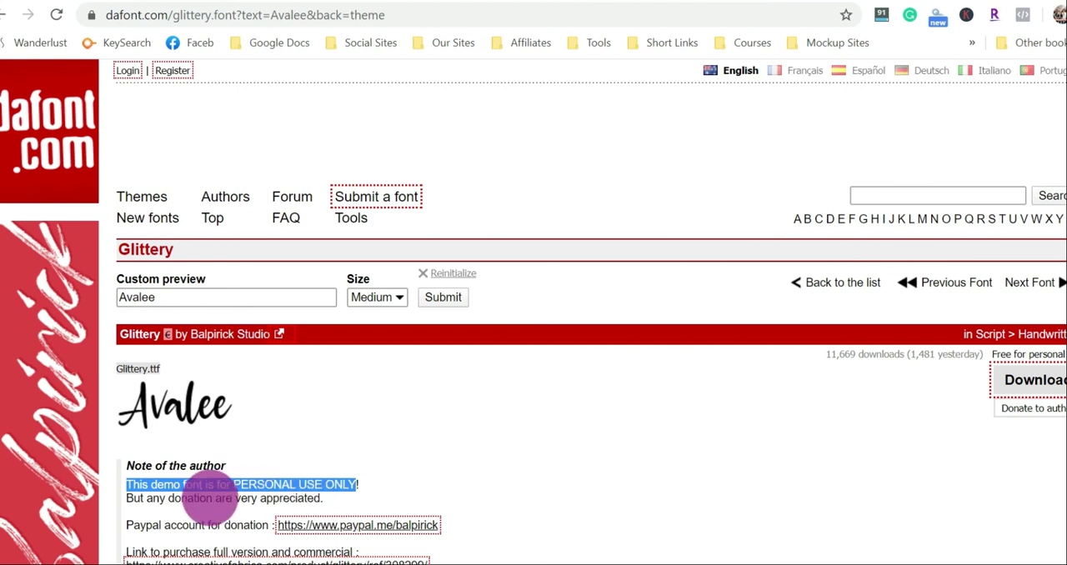
pyautogui.moveTo(936, 395)
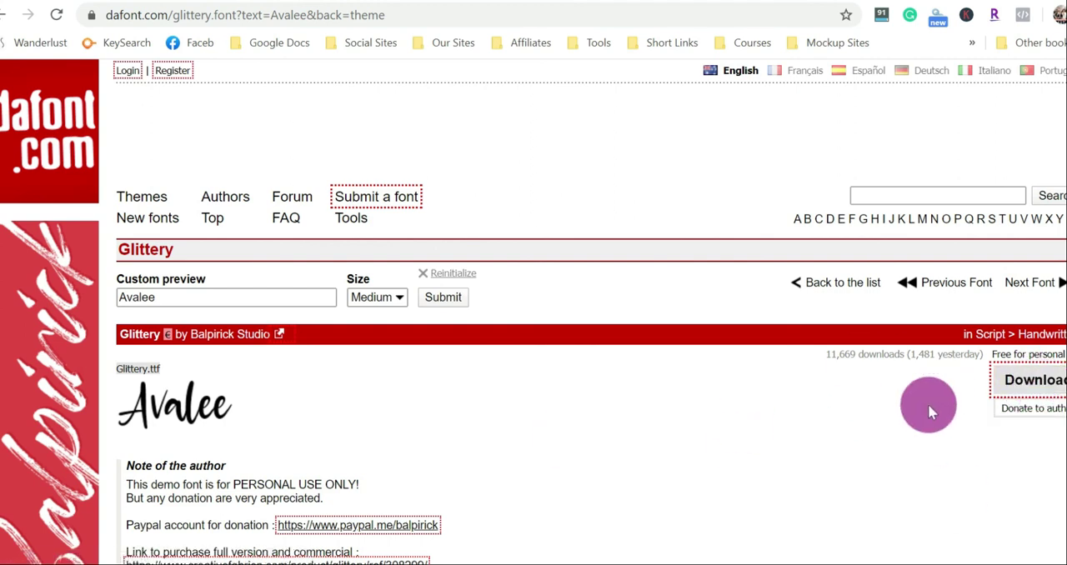
pyautogui.moveTo(342, 480)
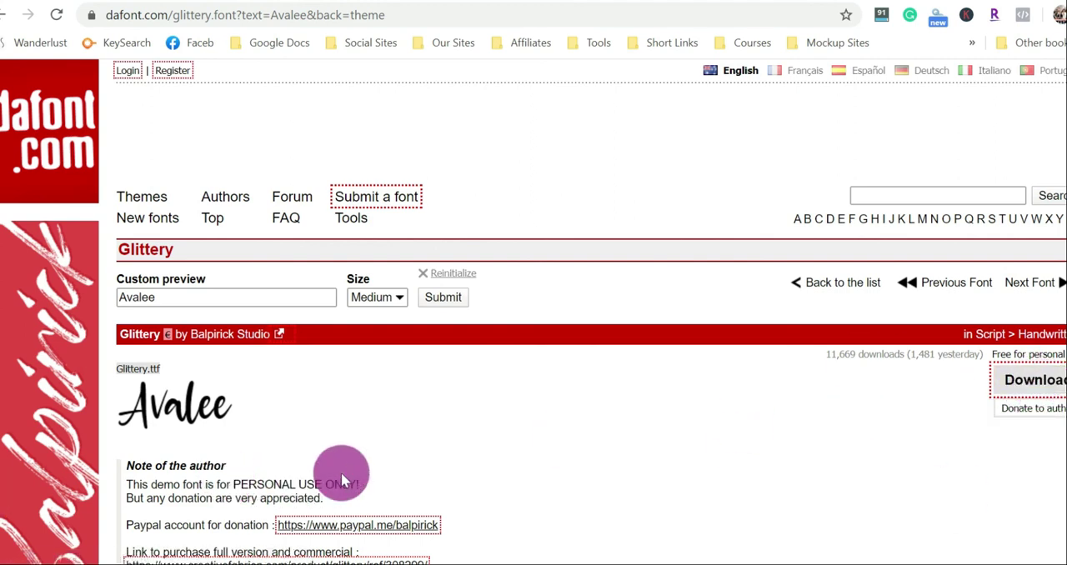
# - Download glittery.zip and open it from Chrome's download bar
pyautogui.scroll(-3)
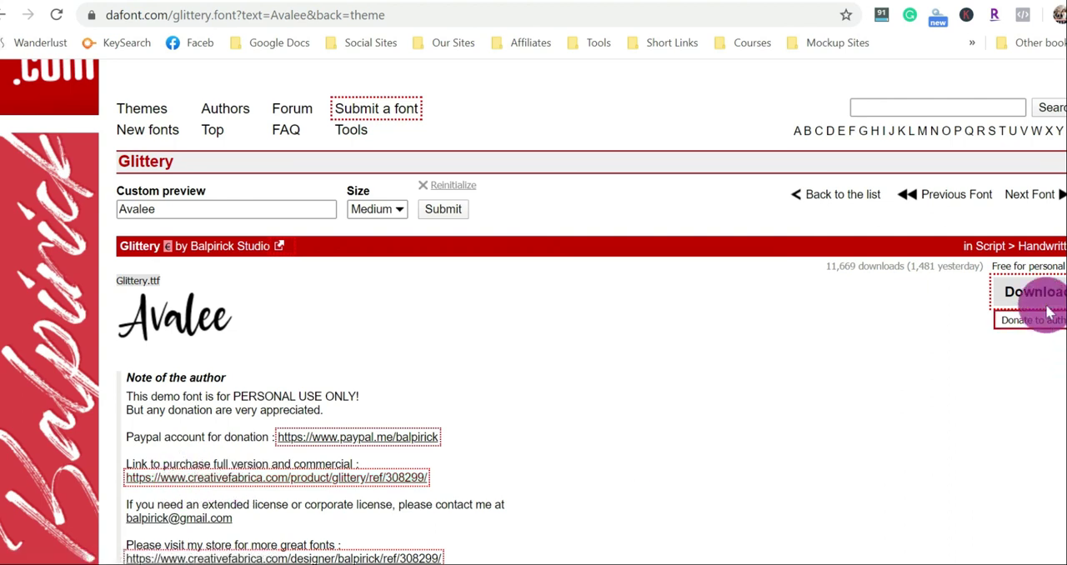
pyautogui.click(1034, 291)
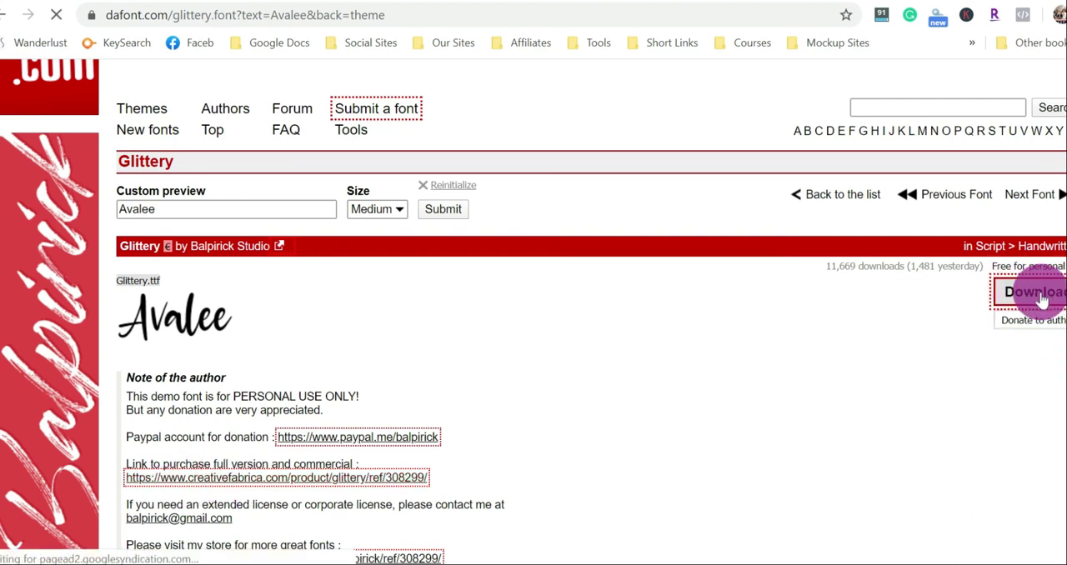
pyautogui.click(1034, 292)
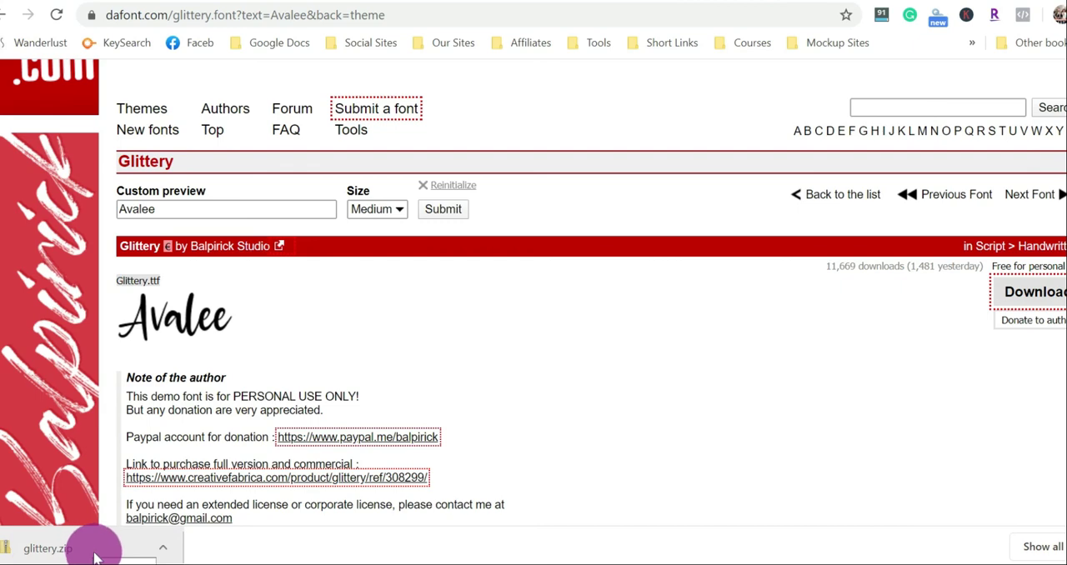
pyautogui.click(47, 547)
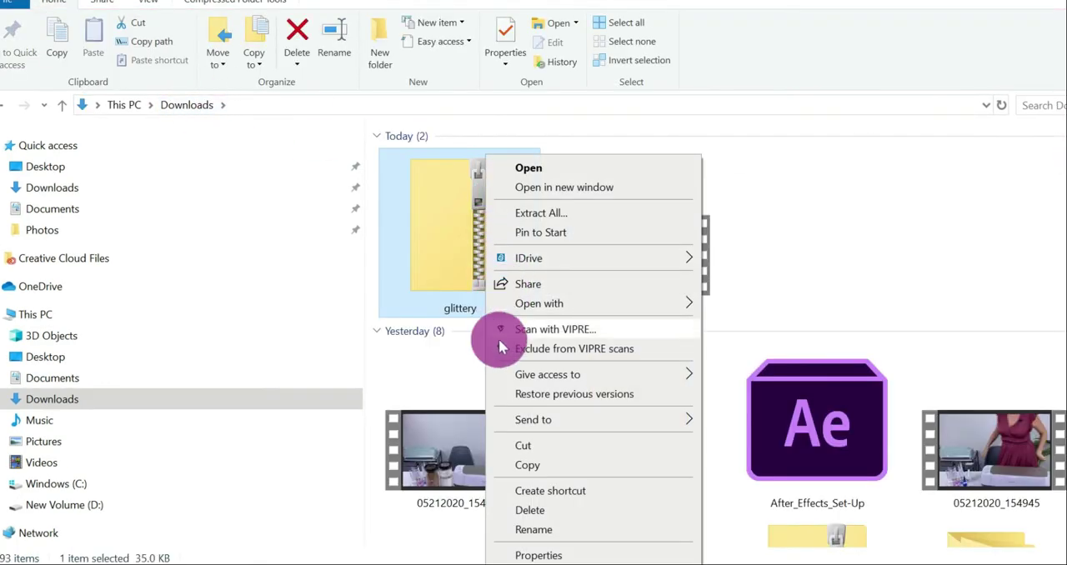
pyautogui.moveTo(526, 246)
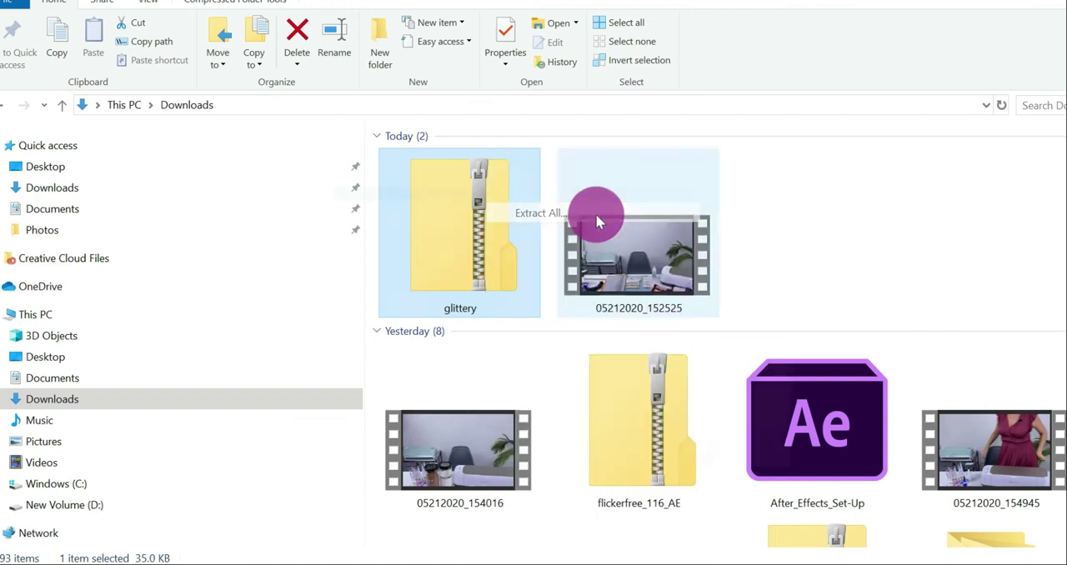
# - Extract the glittery zip into a folder with the TrueType font and readme
pyautogui.click(540, 212)
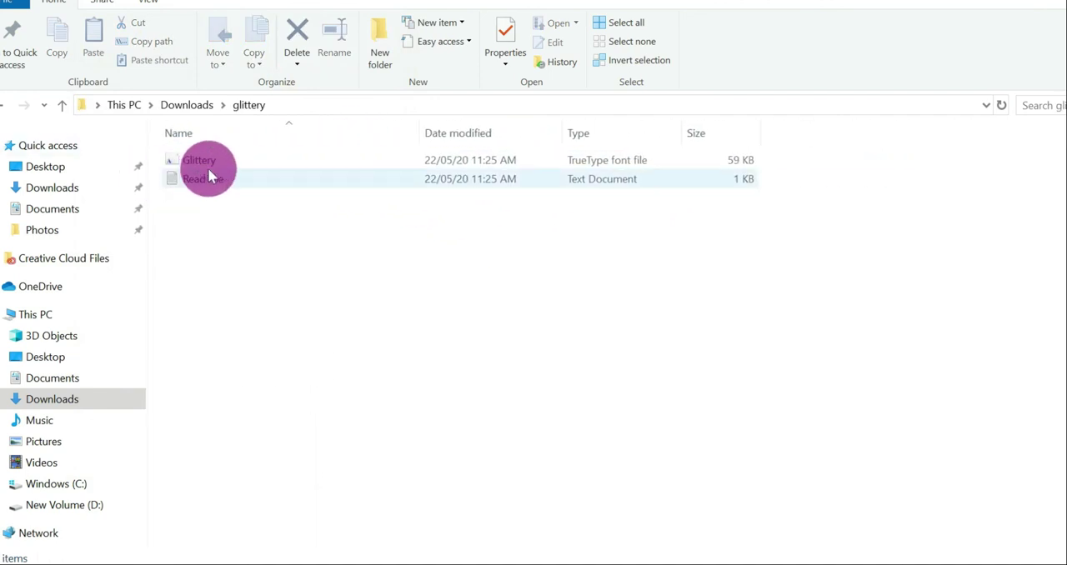
# - Install the Glittery TrueType font through Windows Font Viewer and close its window
pyautogui.click(200, 158)
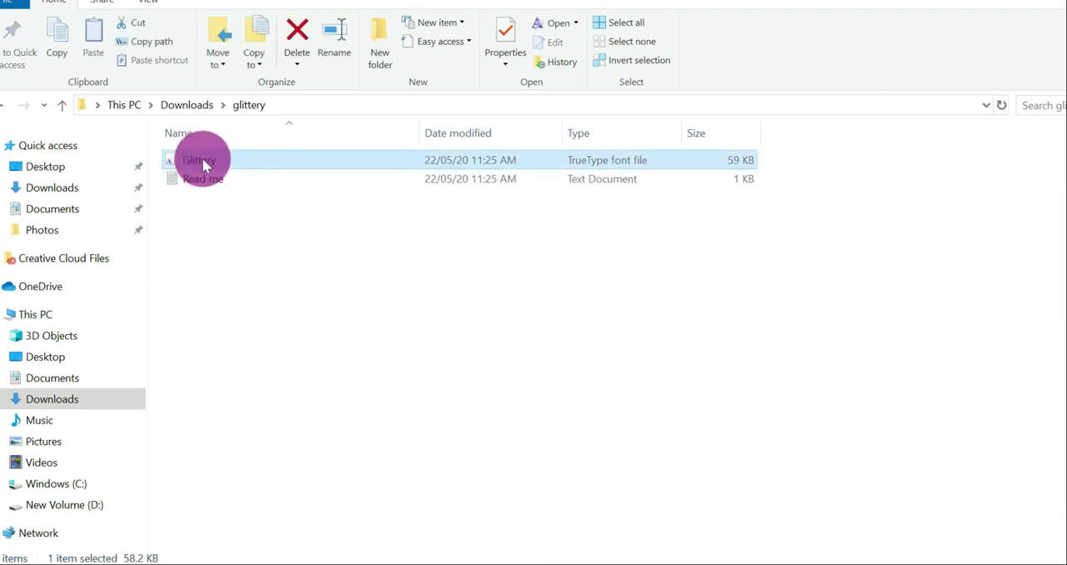
pyautogui.doubleClick(198, 159)
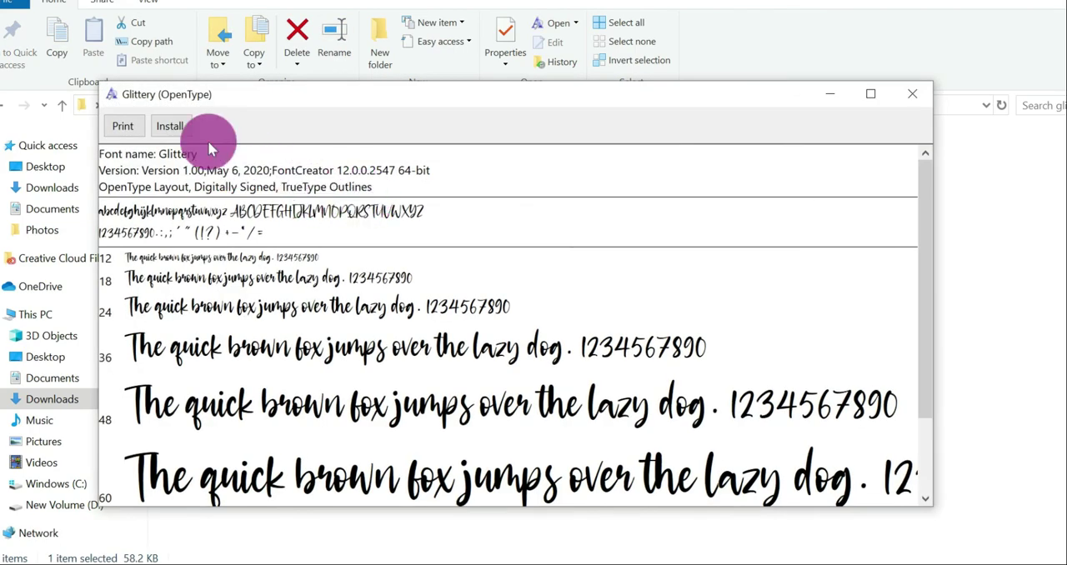
pyautogui.click(170, 126)
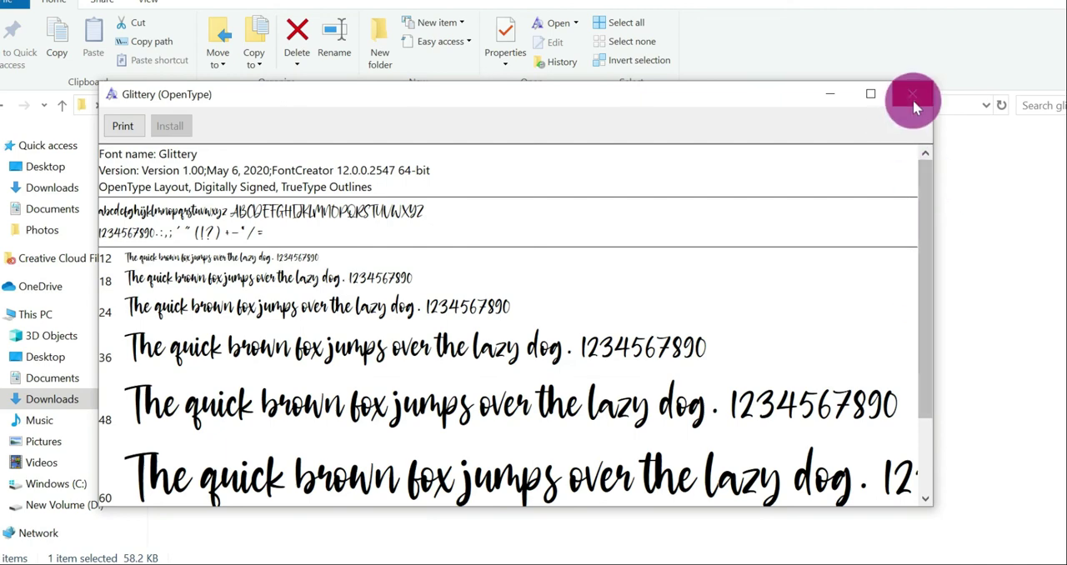
pyautogui.click(912, 93)
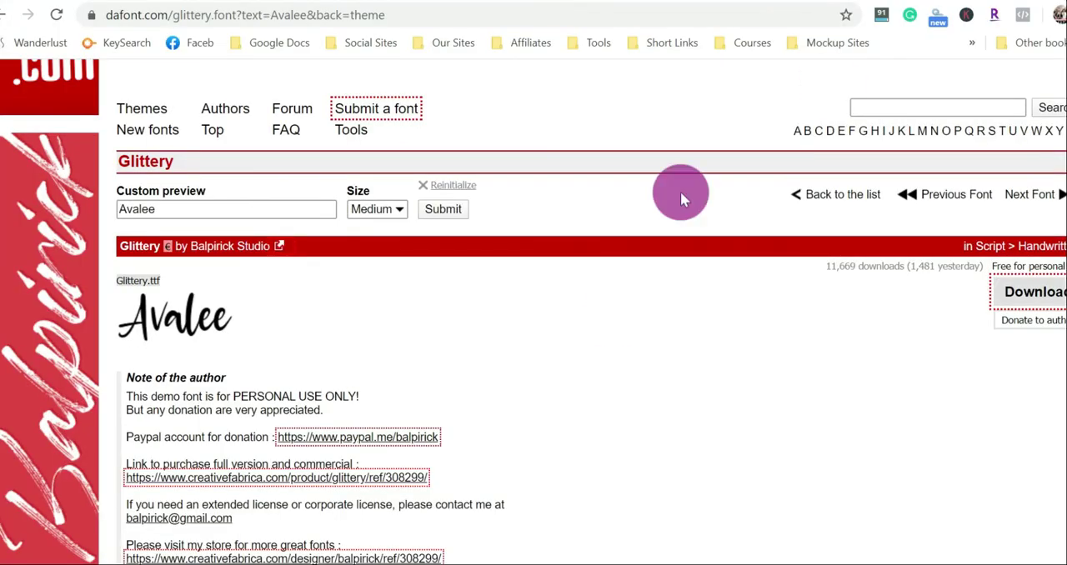
pyautogui.moveTo(599, 559)
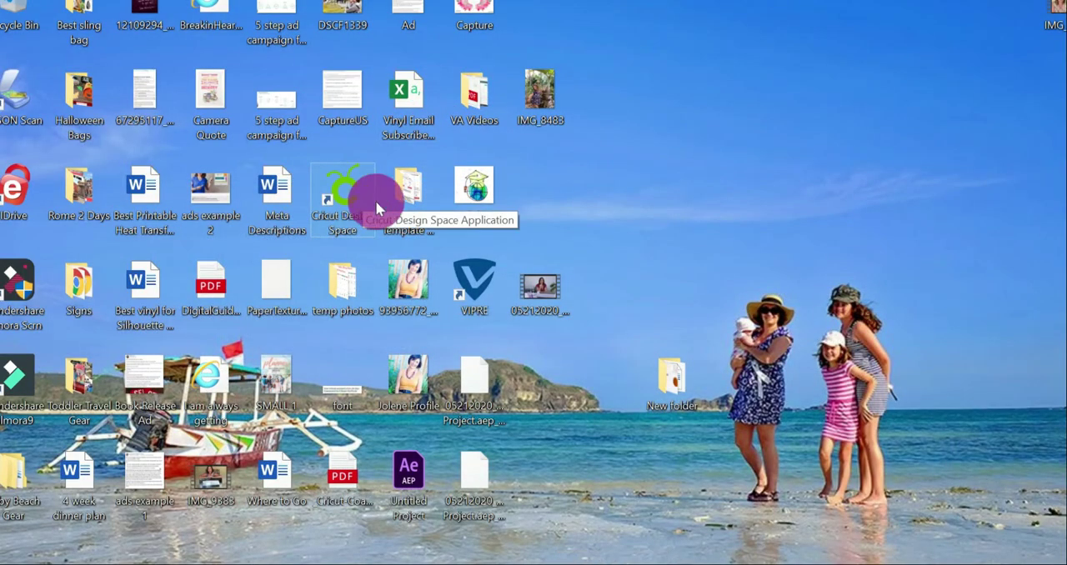
# - Launch Cricut Design Space from its desktop shortcut
pyautogui.doubleClick(342, 191)
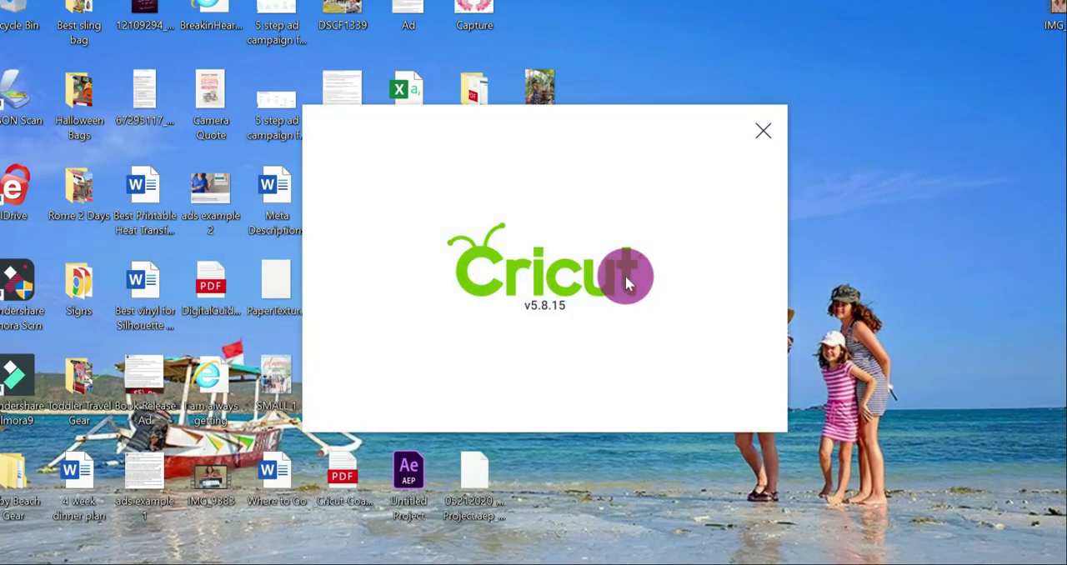
pyautogui.moveTo(332, 430)
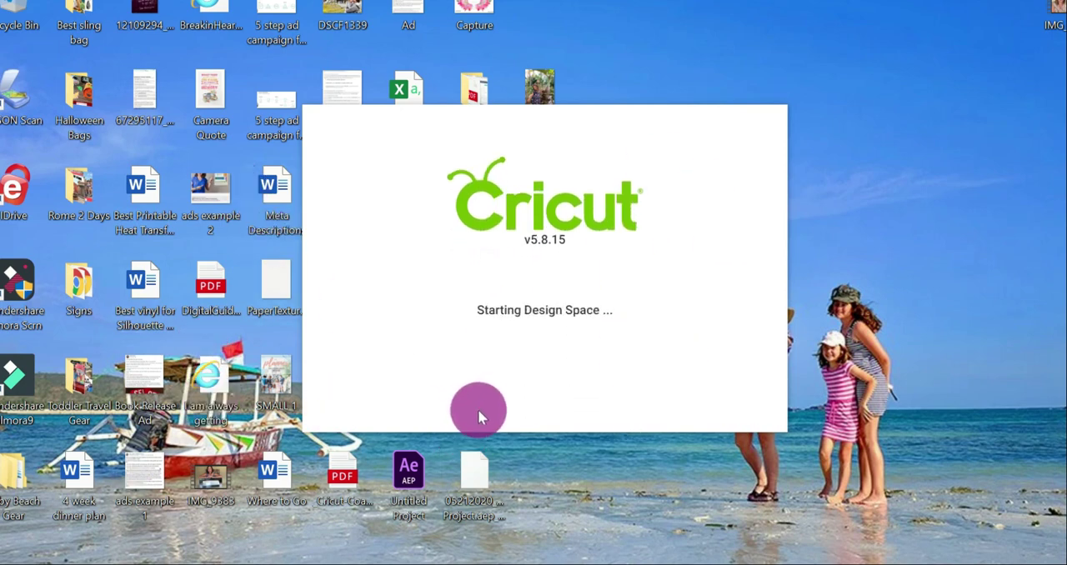
pyautogui.moveTo(527, 391)
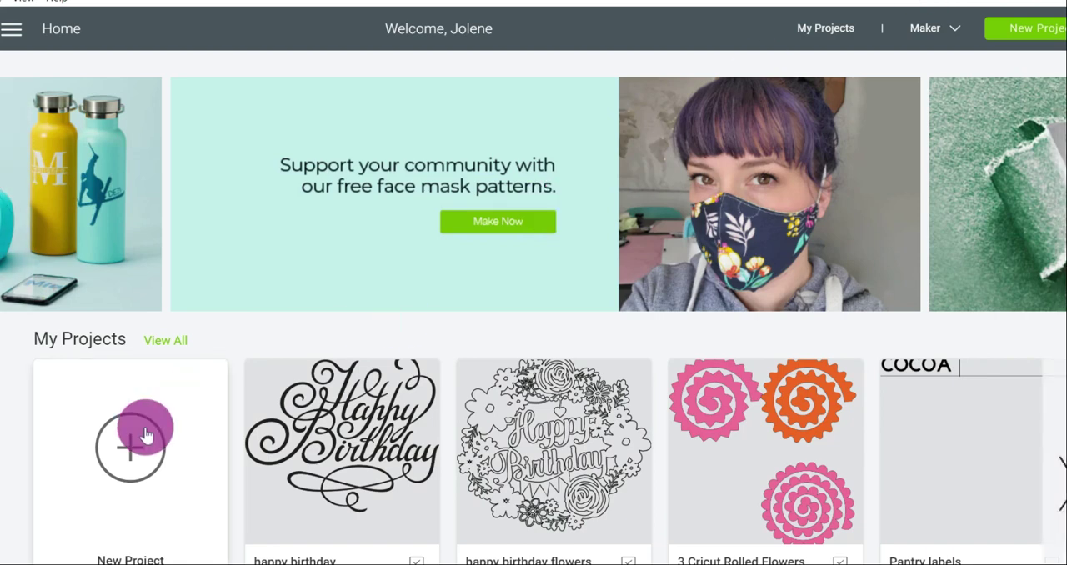
# - Start a new blank project and add a text layer reading 'Avalee' in Cricut Sans
pyautogui.click(130, 442)
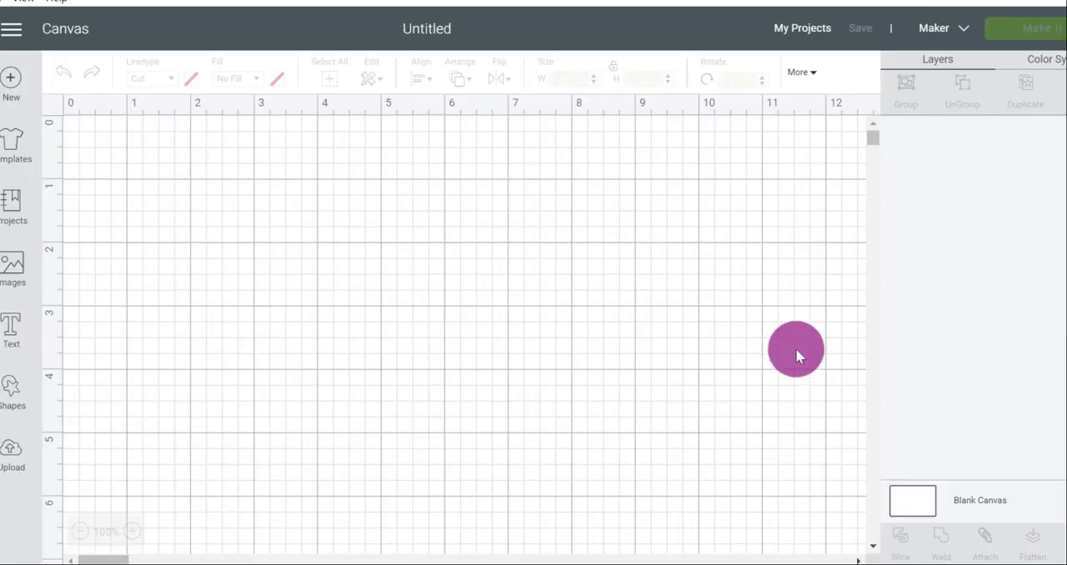
pyautogui.moveTo(797, 349); pyautogui.dragTo(787, 339)
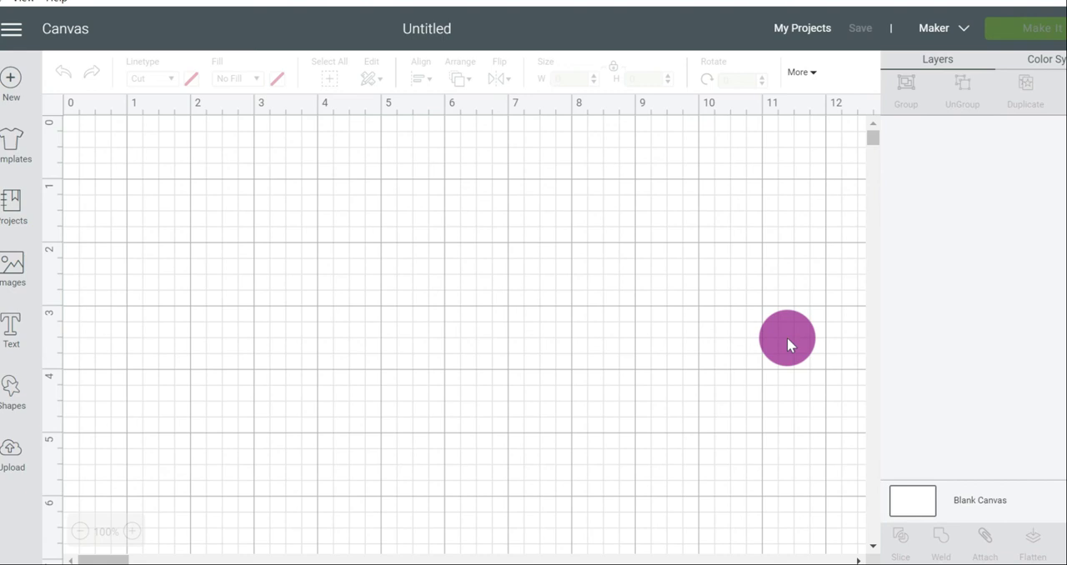
pyautogui.moveTo(16, 320)
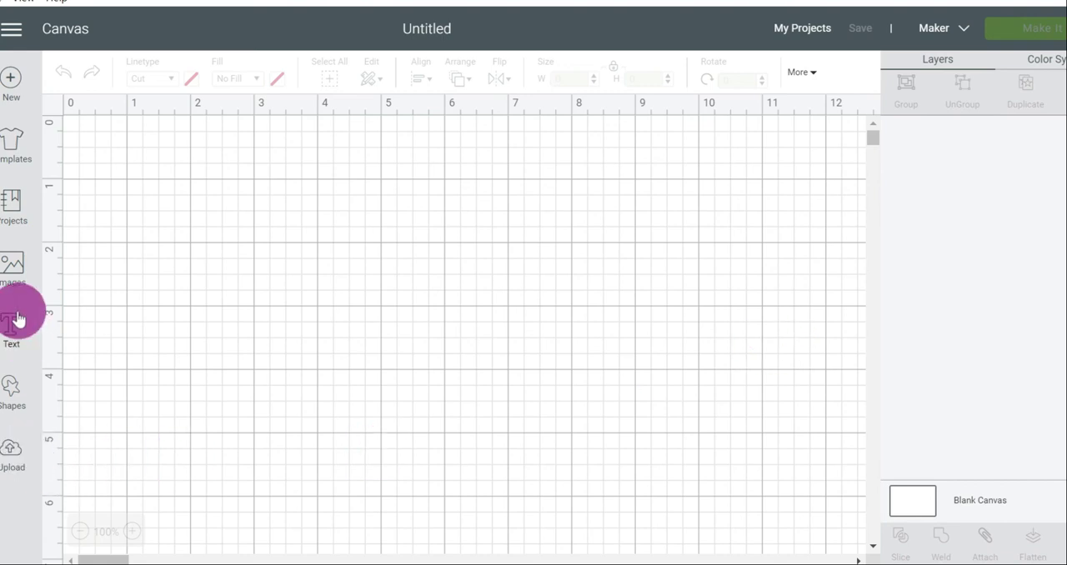
pyautogui.click(11, 325)
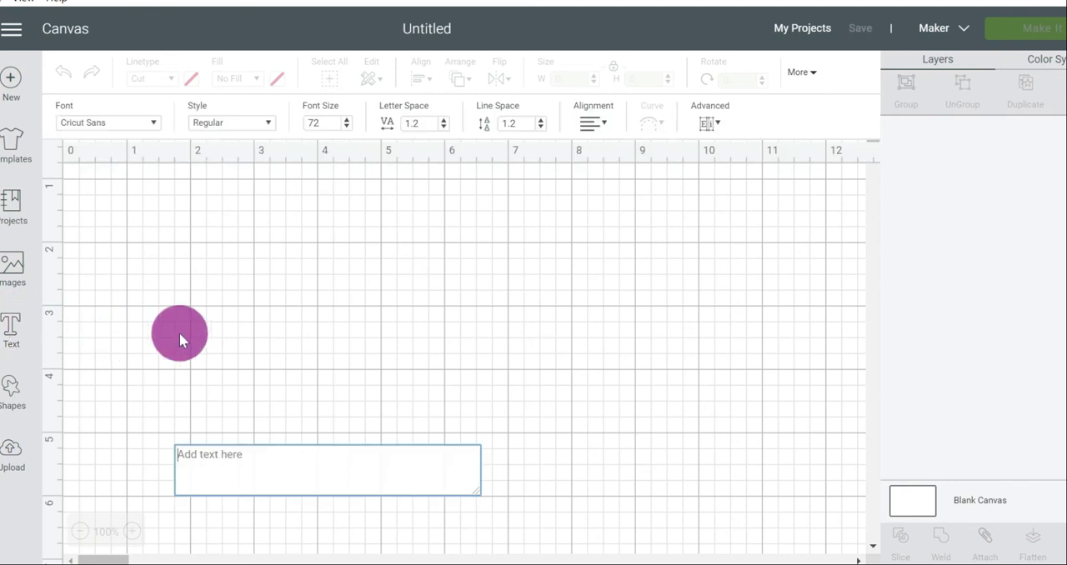
pyautogui.moveTo(180, 333); pyautogui.dragTo(620, 354)
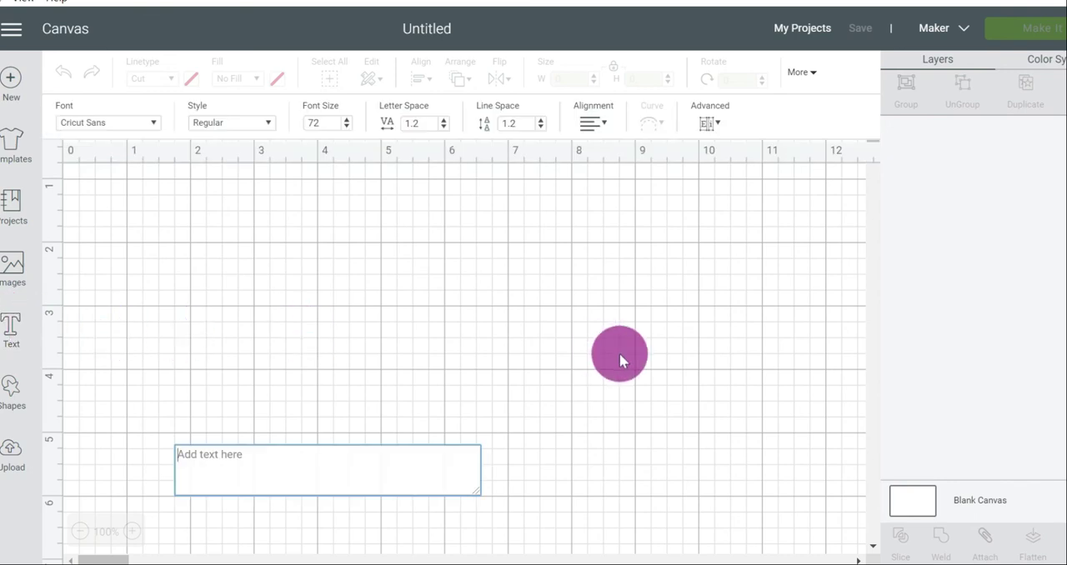
pyautogui.write('Avalee')
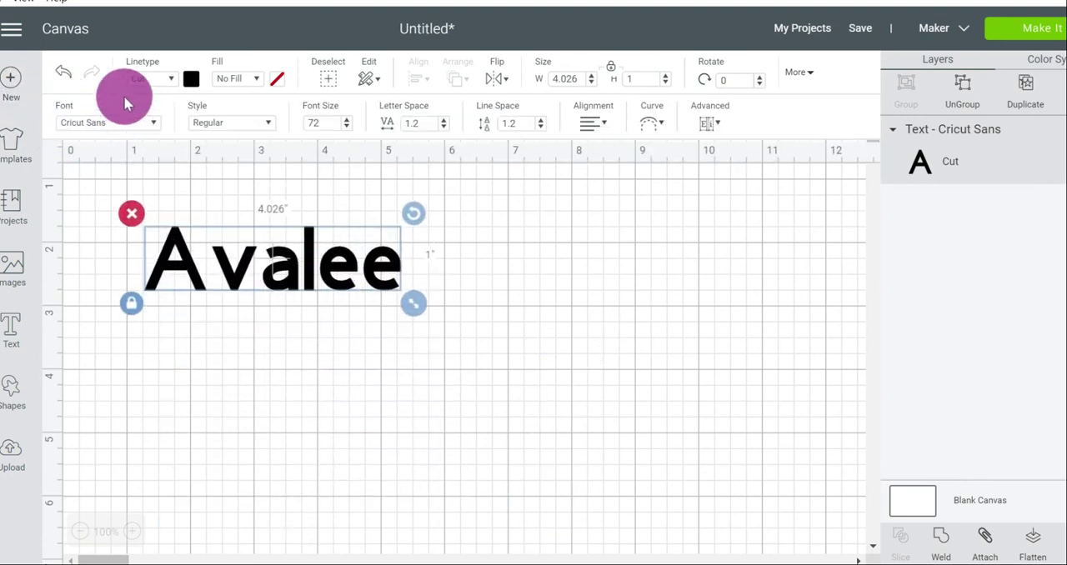
# - Browse the Avalee text's font list filtered to Cricut's own fonts
pyautogui.click(107, 121)
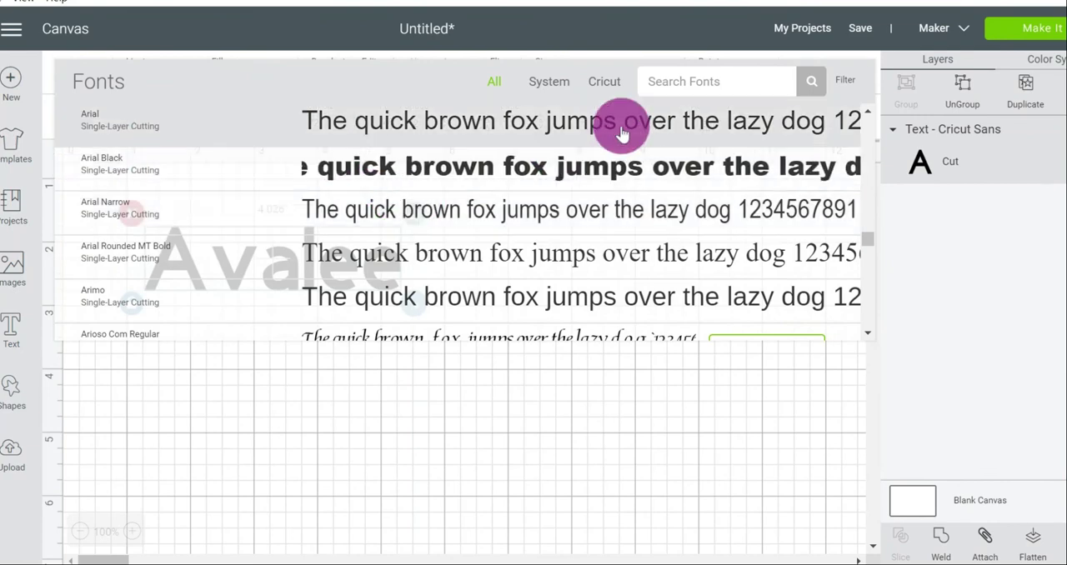
pyautogui.click(604, 80)
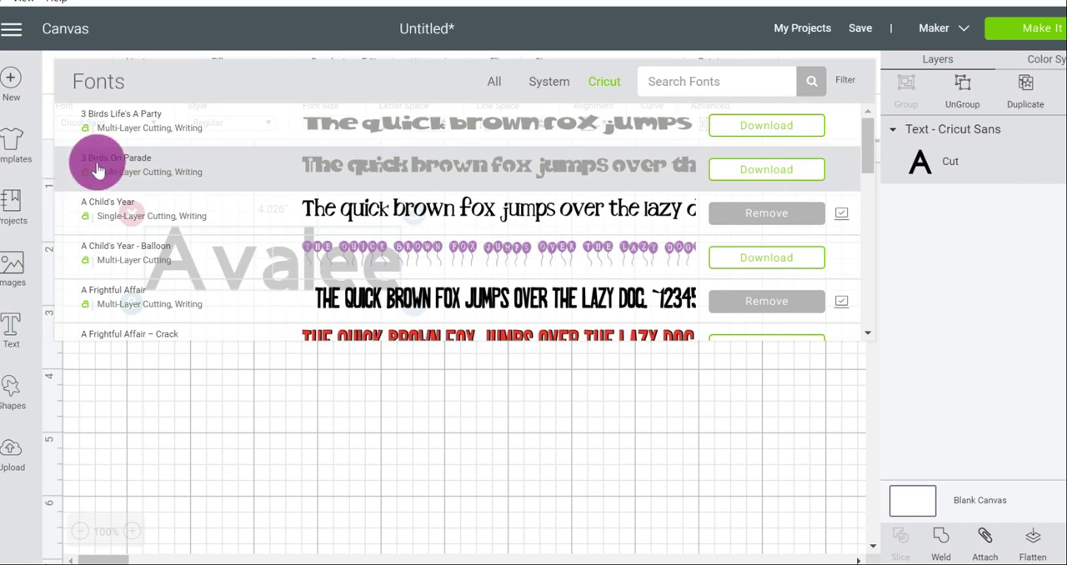
pyautogui.moveTo(87, 184)
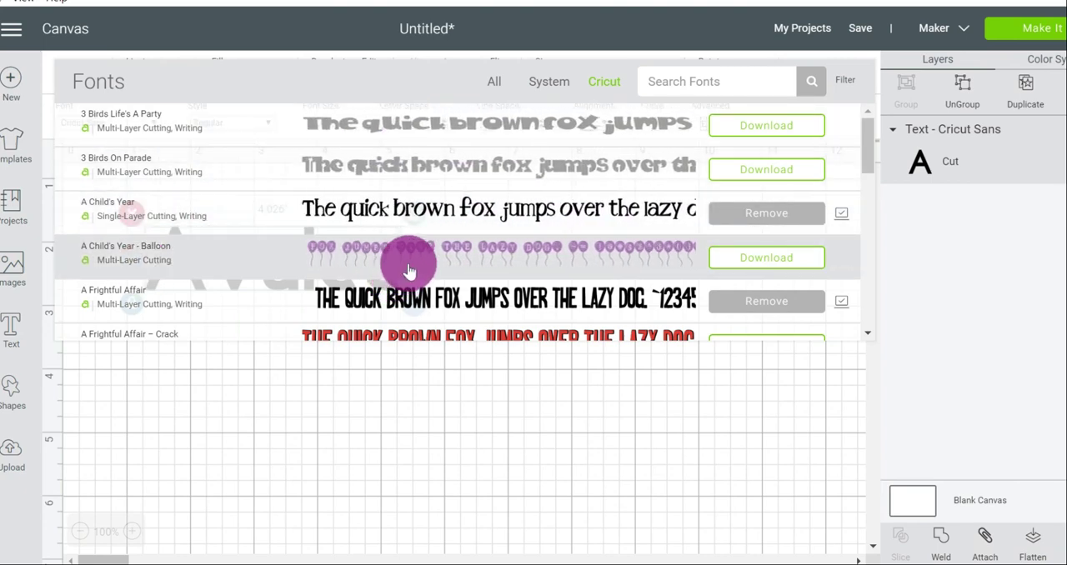
pyautogui.scroll(-3)
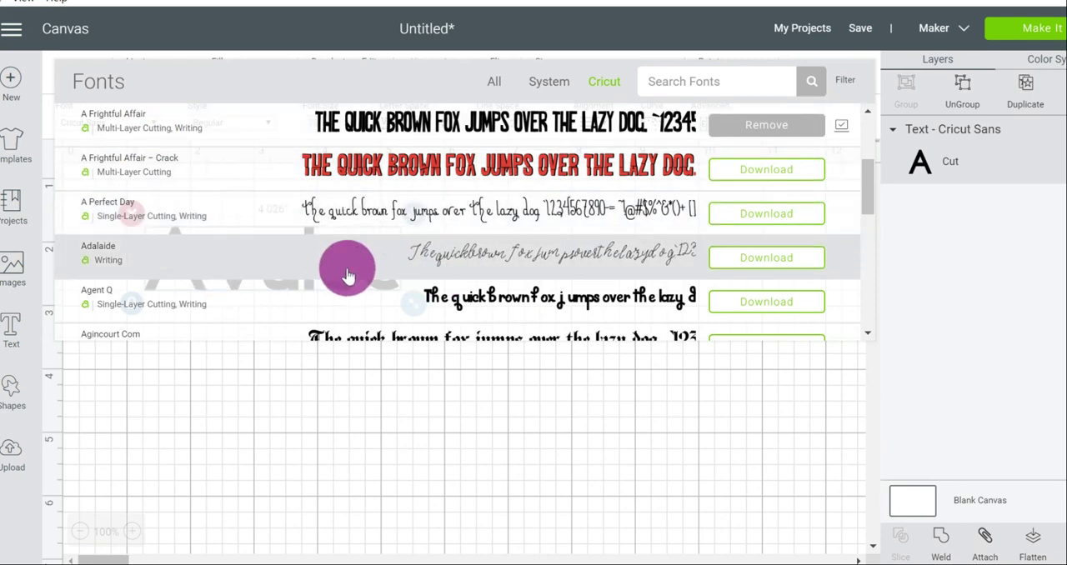
pyautogui.scroll(-3)
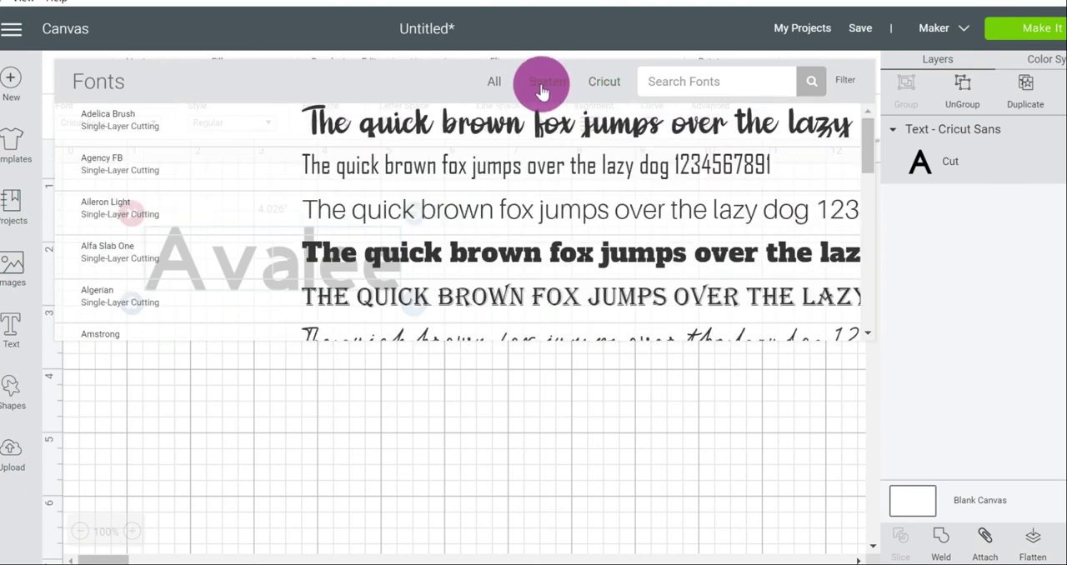
# - Switch to System fonts, search 'glit' and apply Glittery to Avalee
pyautogui.click(547, 82)
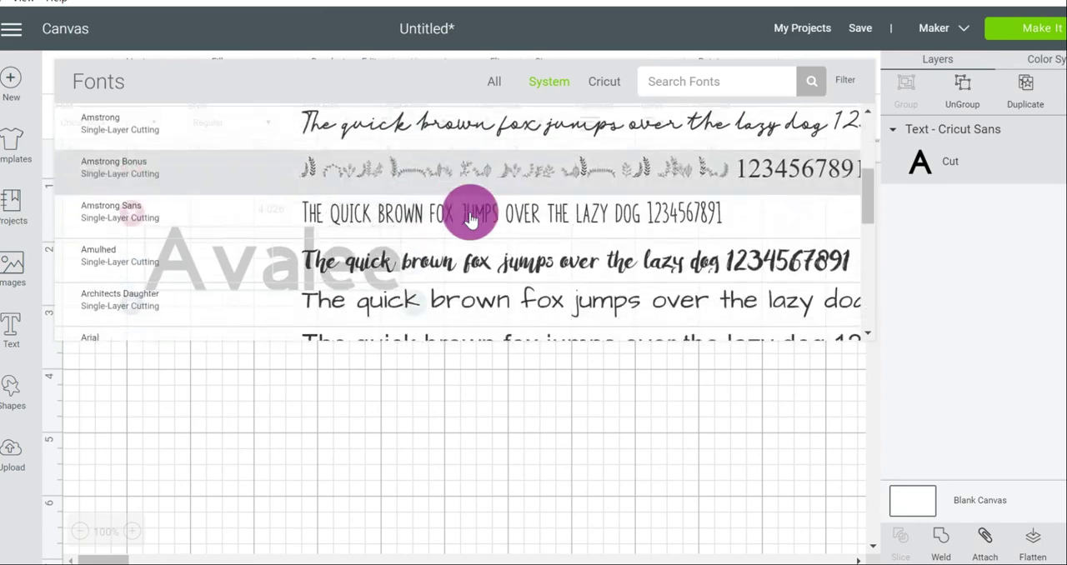
pyautogui.scroll(-3)
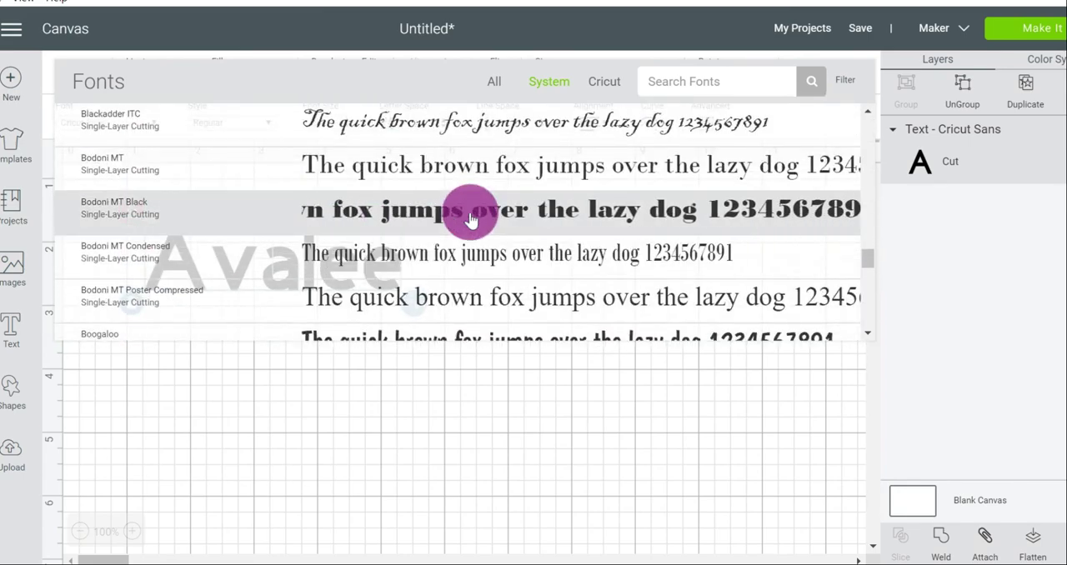
pyautogui.scroll(-3)
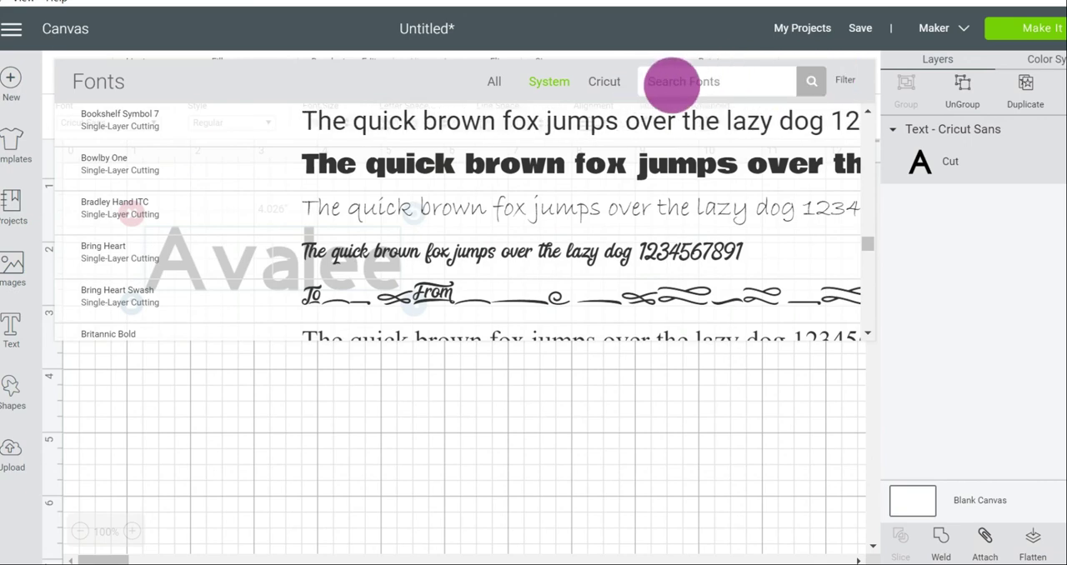
pyautogui.write('glit')
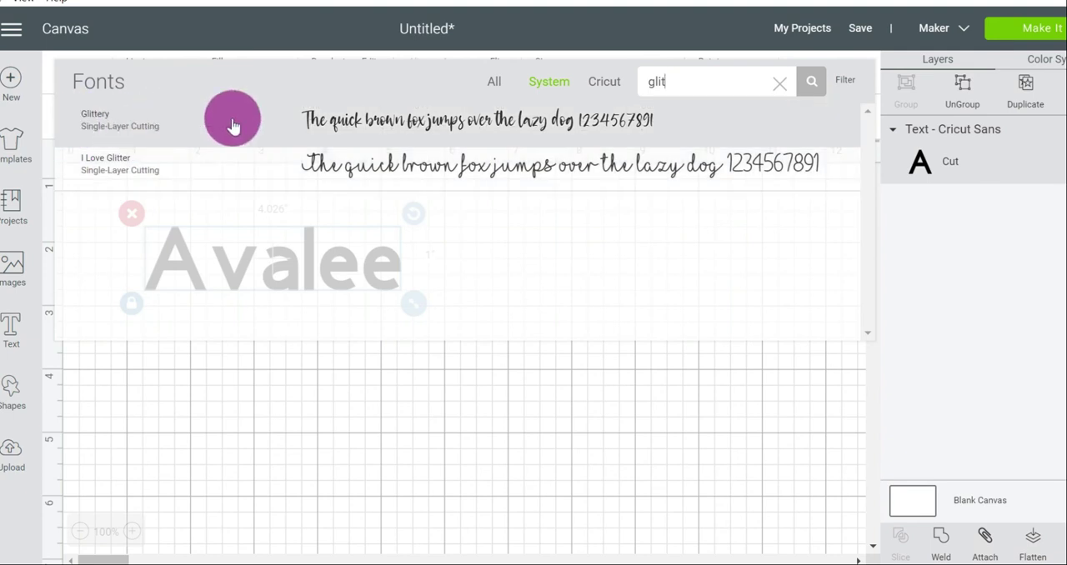
pyautogui.moveTo(432, 130)
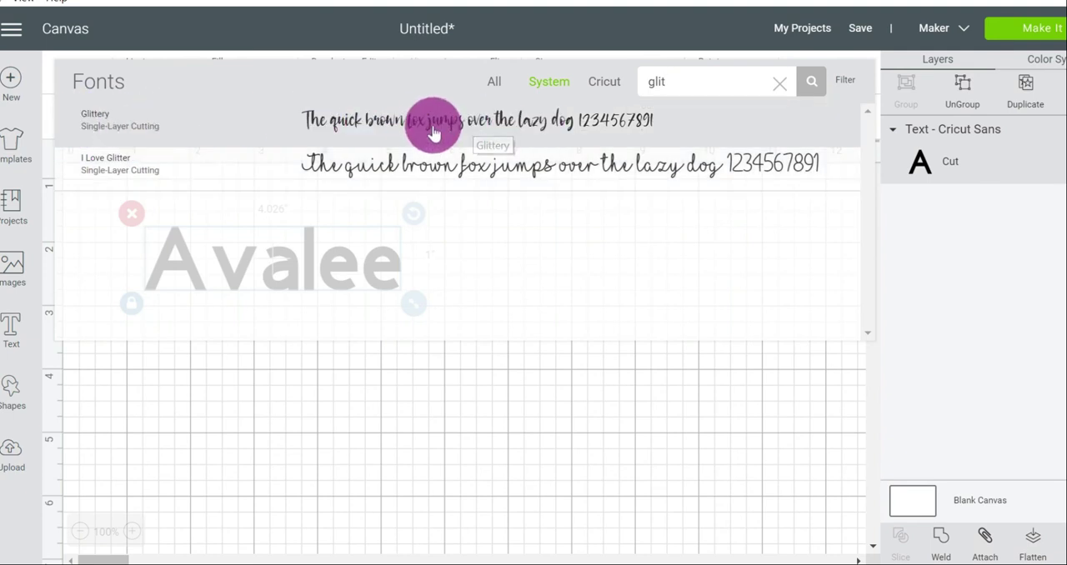
pyautogui.click(434, 120)
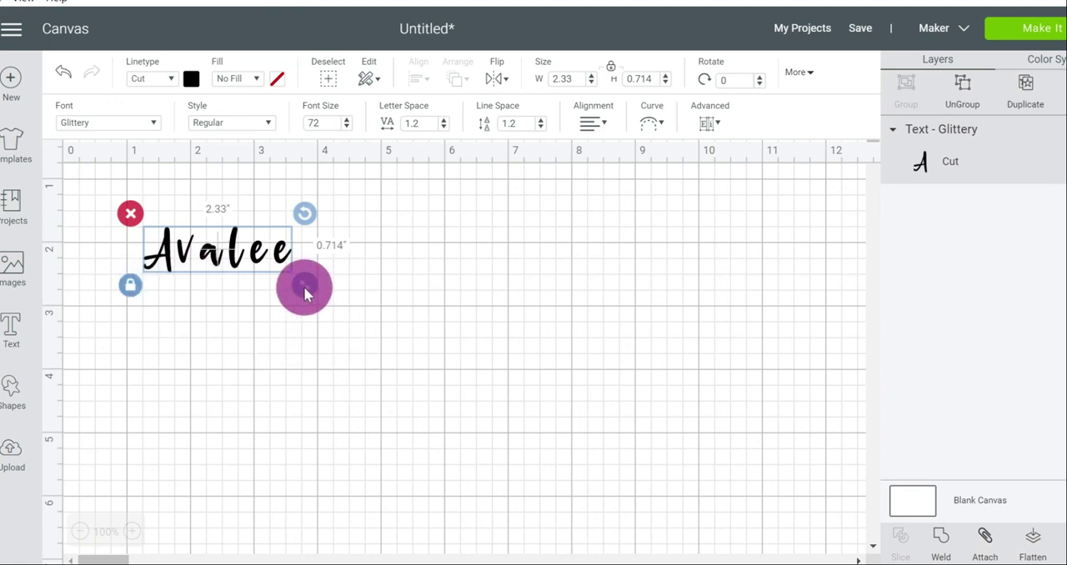
# - Enlarge Glittery Avalee to about 4.83 by 2.2 inches with letter spacing -0.5
pyautogui.moveTo(304, 290); pyautogui.dragTo(426, 367)
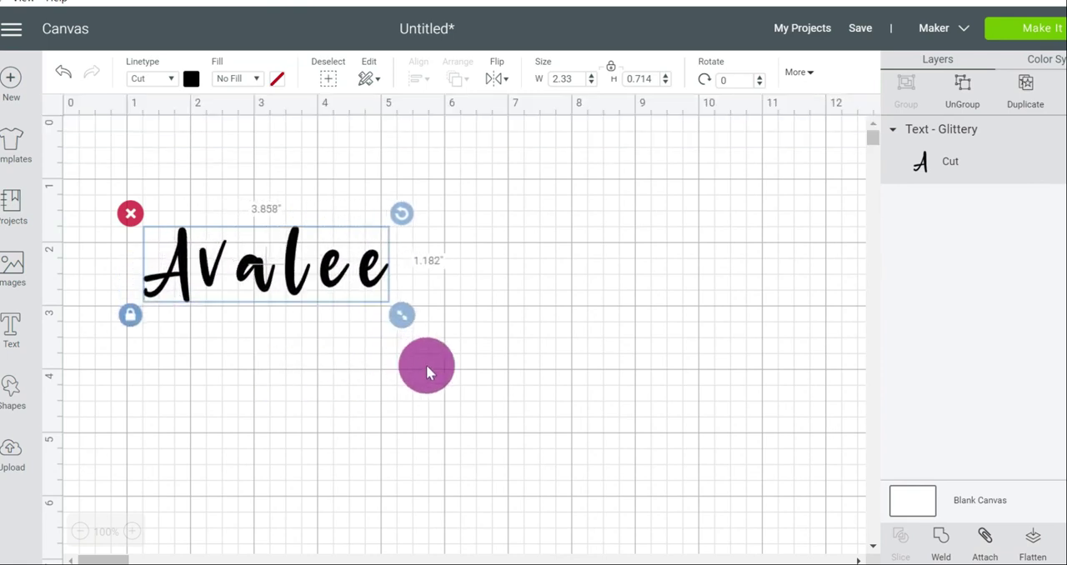
pyautogui.moveTo(427, 367); pyautogui.dragTo(610, 415)
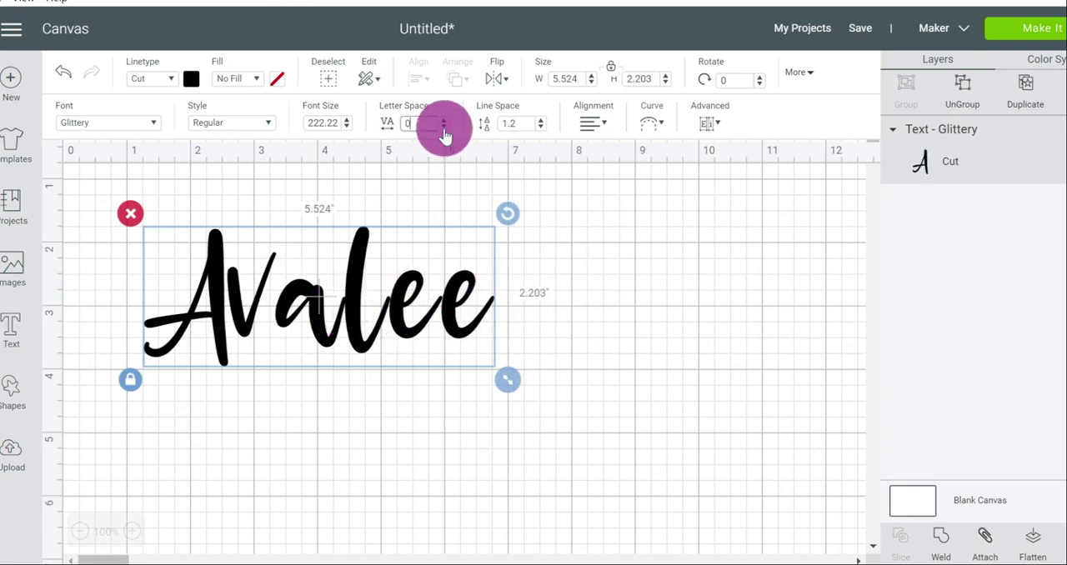
pyautogui.click(444, 129)
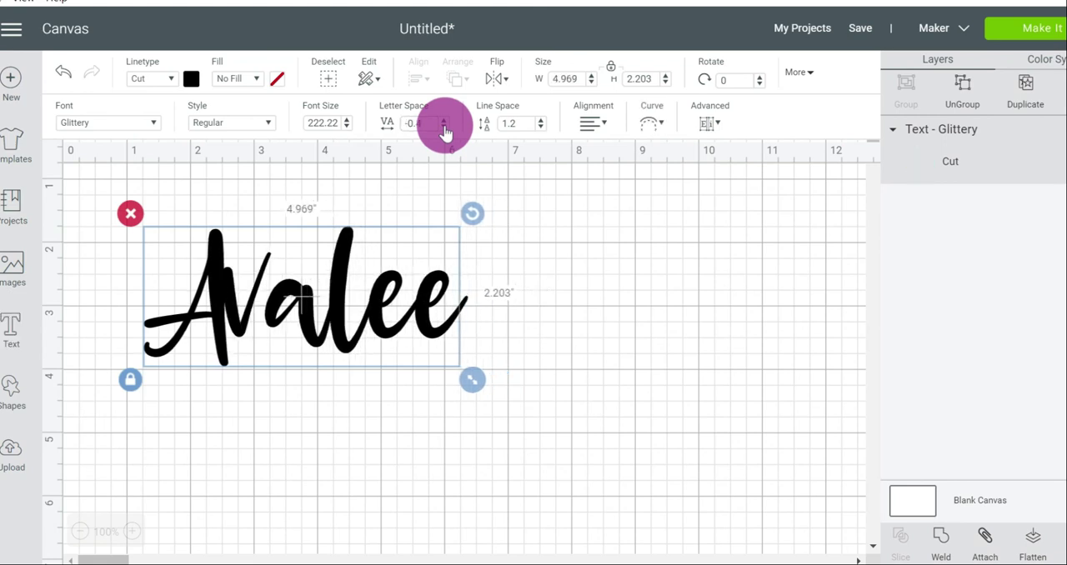
pyautogui.click(444, 127)
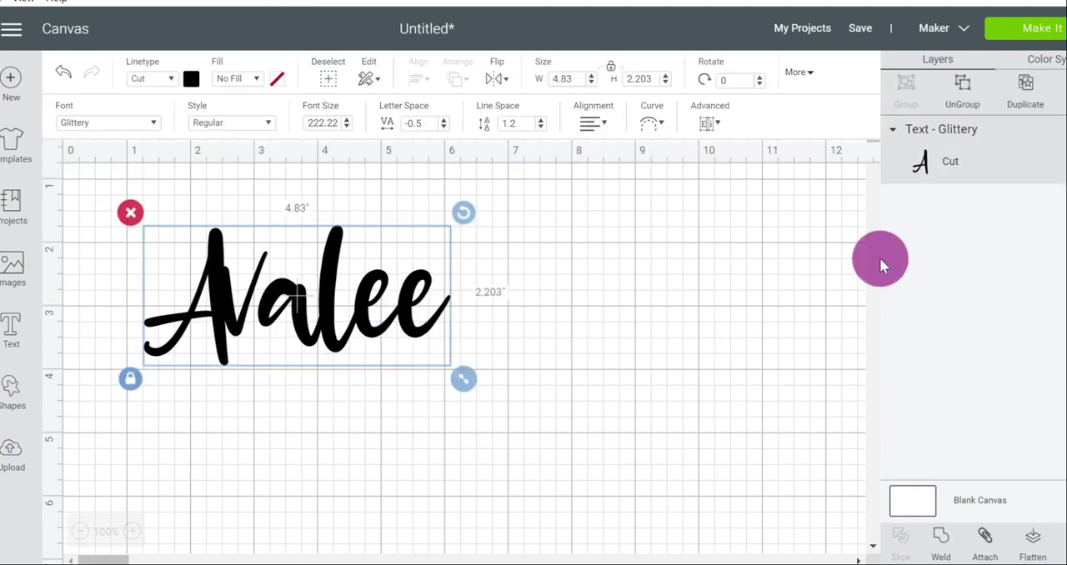
pyautogui.moveTo(937, 60)
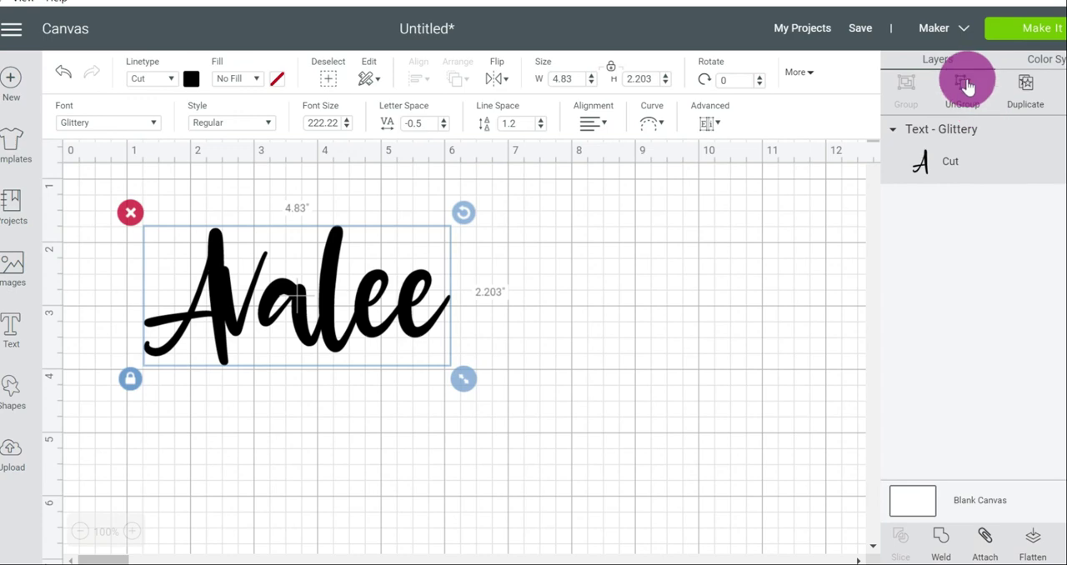
# - Ungroup Avalee into letters, nudge the A left and the final e toward the l
pyautogui.click(962, 83)
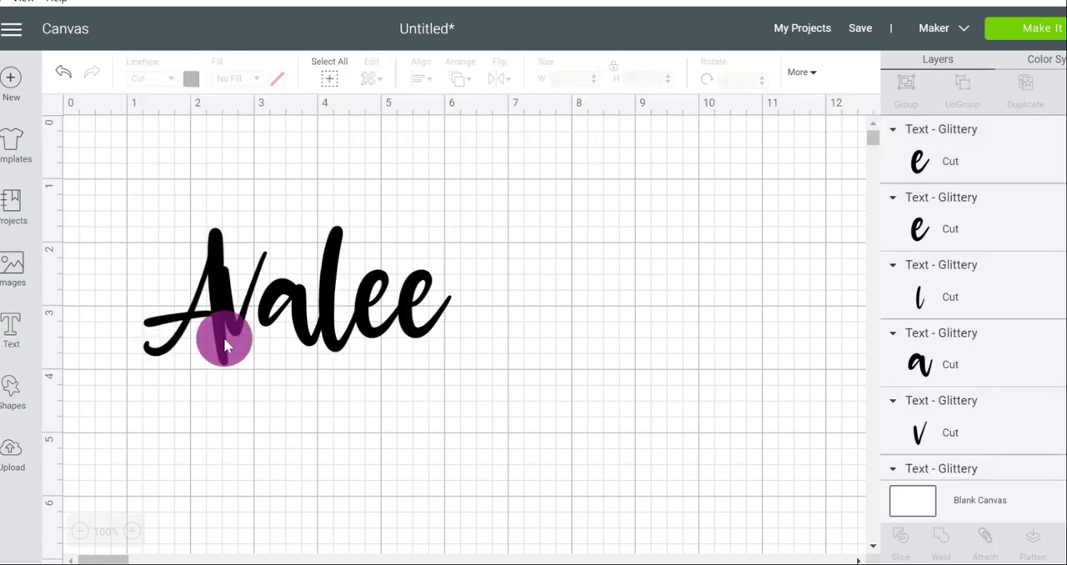
pyautogui.click(214, 325)
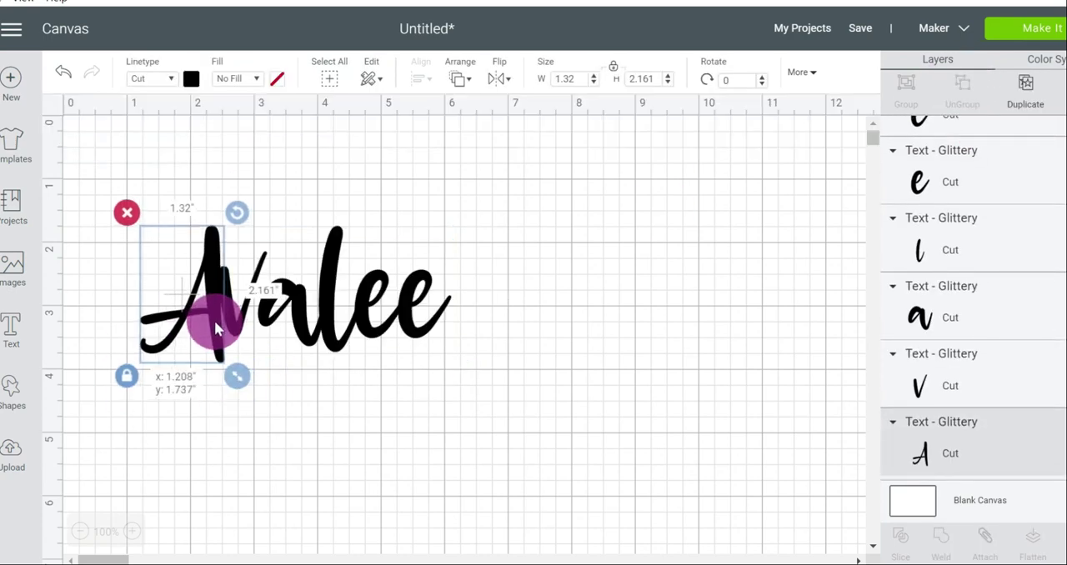
pyautogui.moveTo(213, 325); pyautogui.dragTo(203, 320)
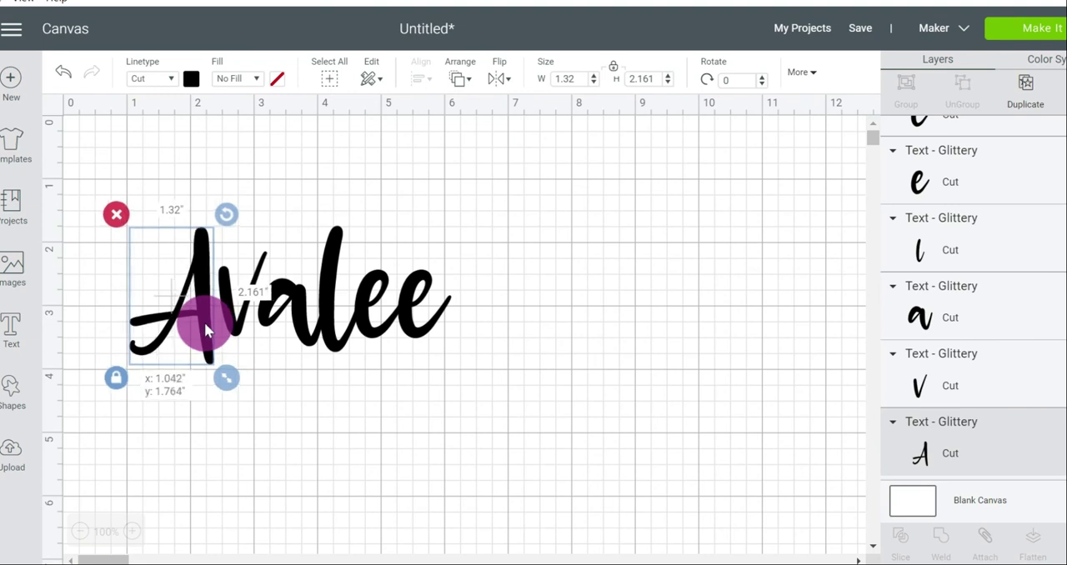
pyautogui.click(433, 447)
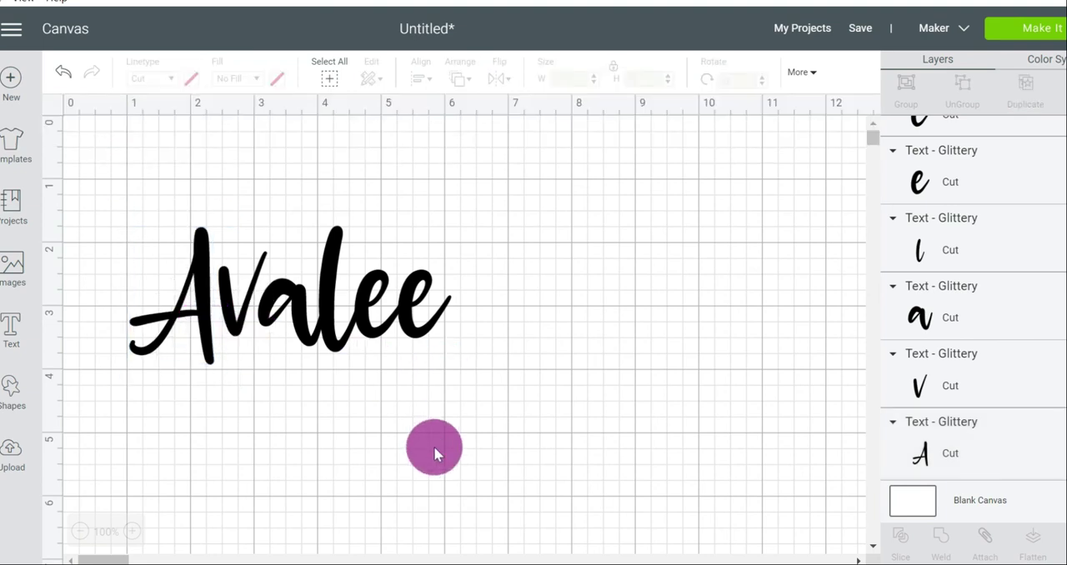
pyautogui.click(433, 450)
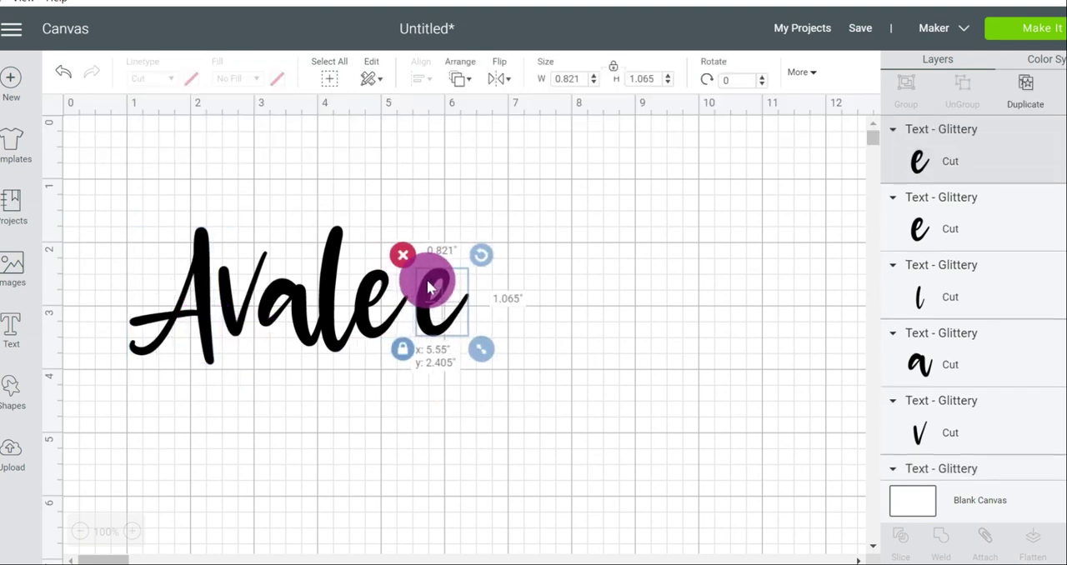
pyautogui.moveTo(430, 283); pyautogui.dragTo(406, 286)
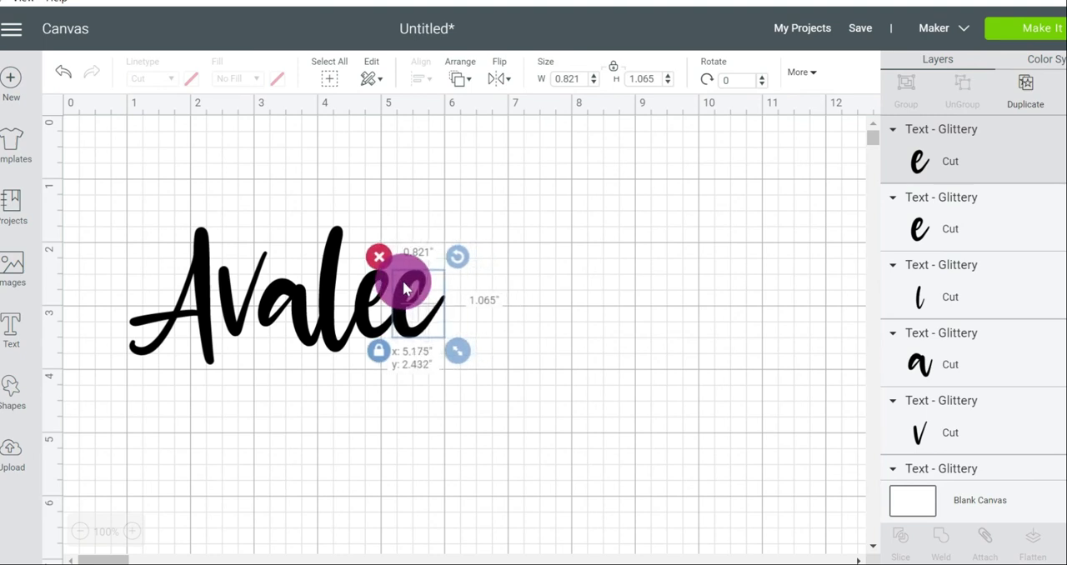
pyautogui.moveTo(409, 287); pyautogui.dragTo(417, 284)
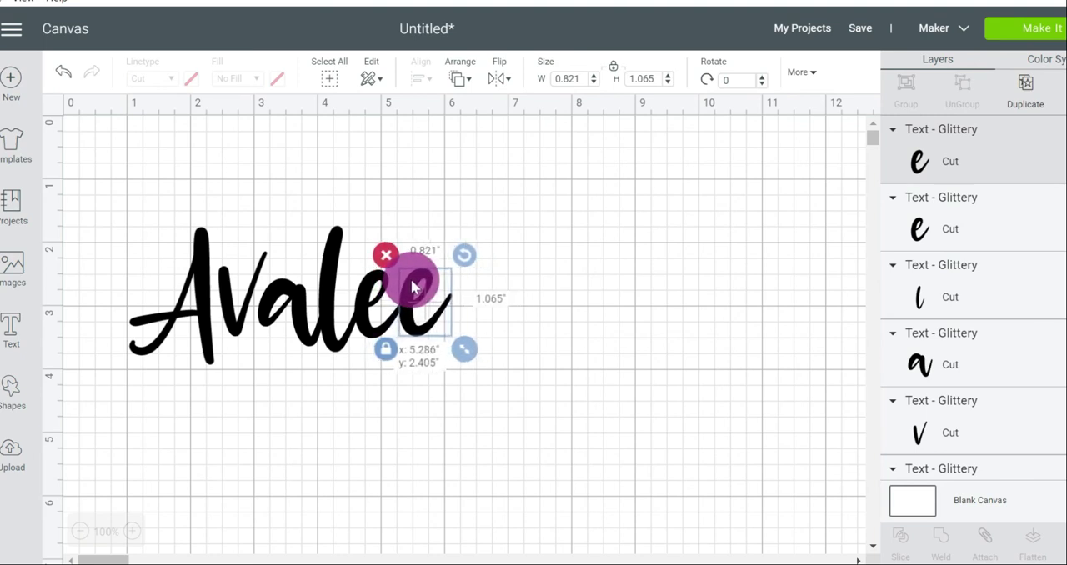
pyautogui.click(577, 357)
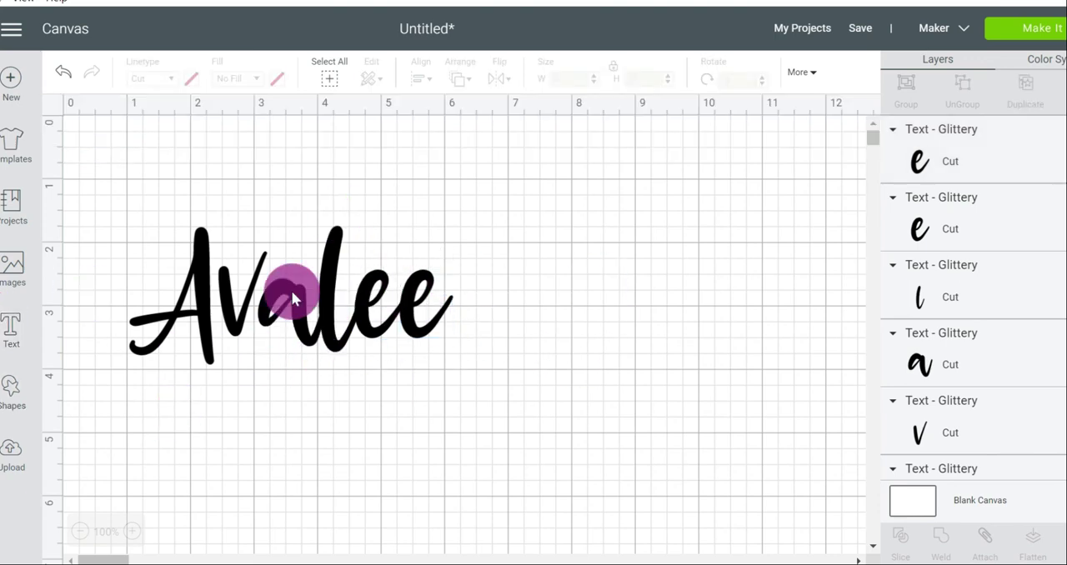
# - Enlarge the whole name, then slide the last e and the a so strokes overlap
pyautogui.click(292, 296)
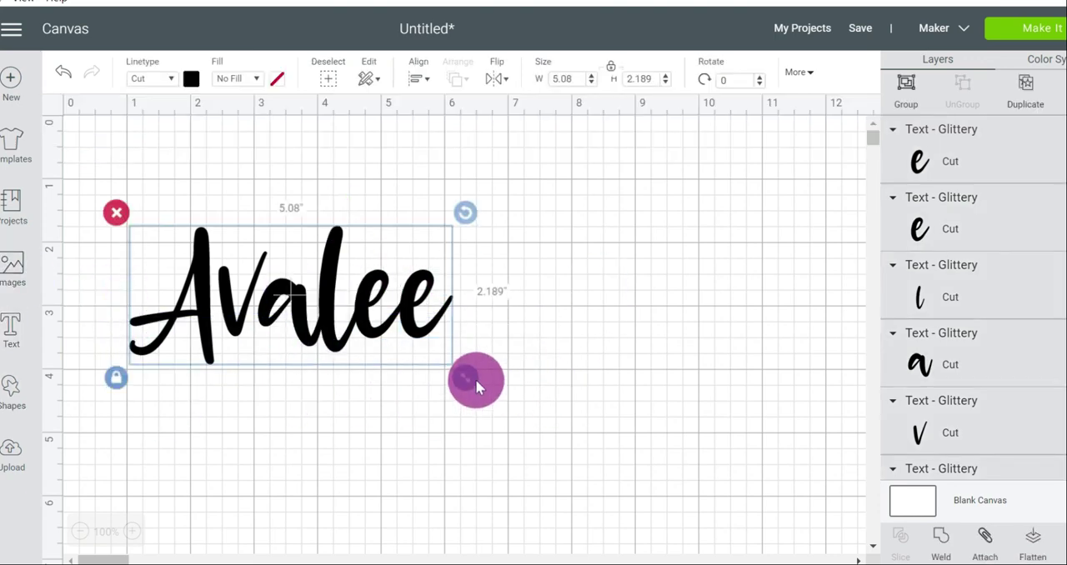
pyautogui.moveTo(475, 380); pyautogui.dragTo(723, 497)
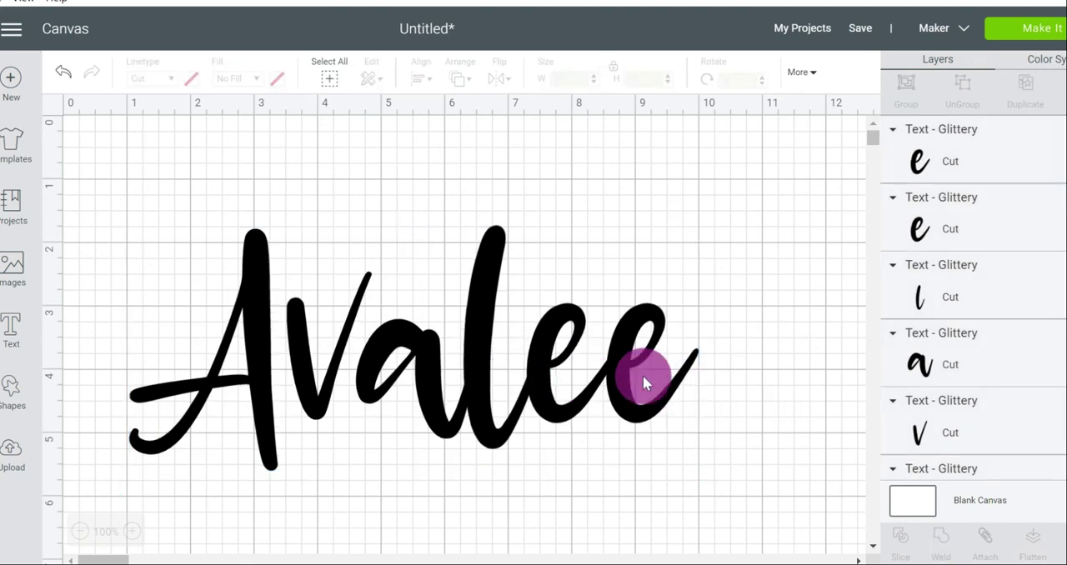
pyautogui.click(642, 380)
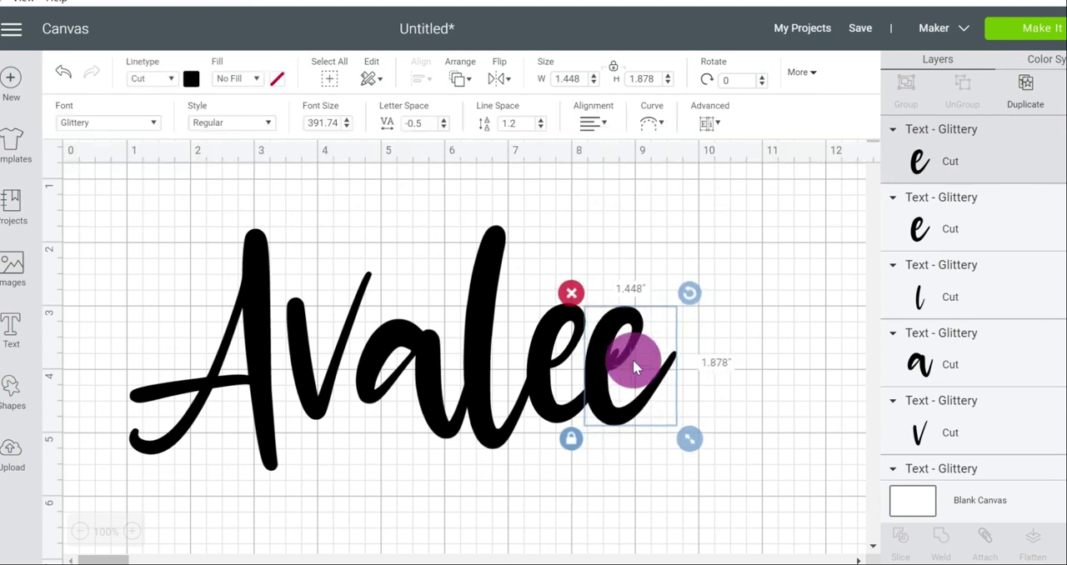
pyautogui.moveTo(637, 364); pyautogui.dragTo(608, 370)
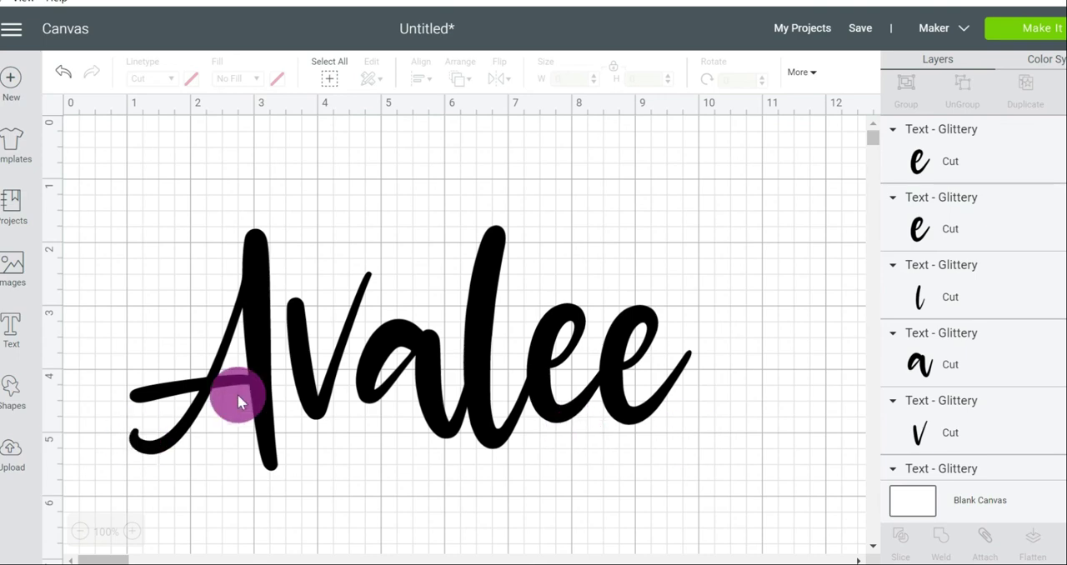
pyautogui.click(242, 400)
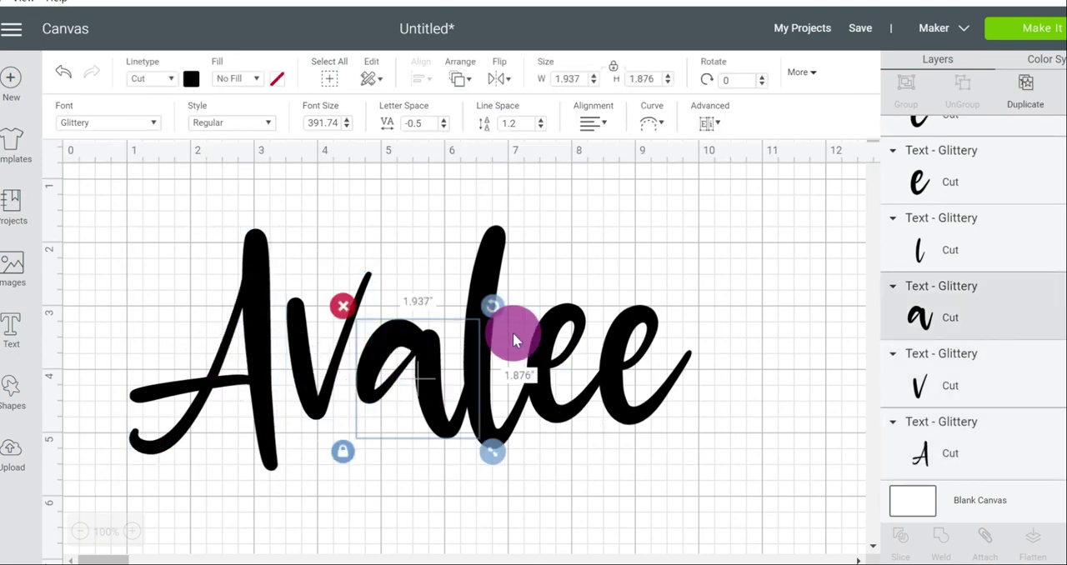
pyautogui.moveTo(514, 333); pyautogui.dragTo(634, 325)
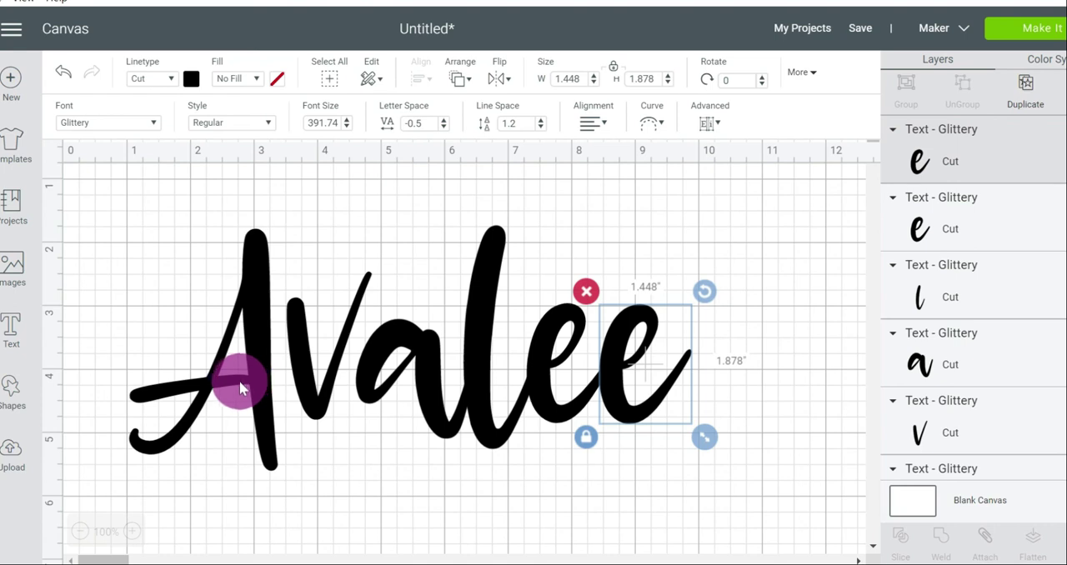
pyautogui.moveTo(175, 396)
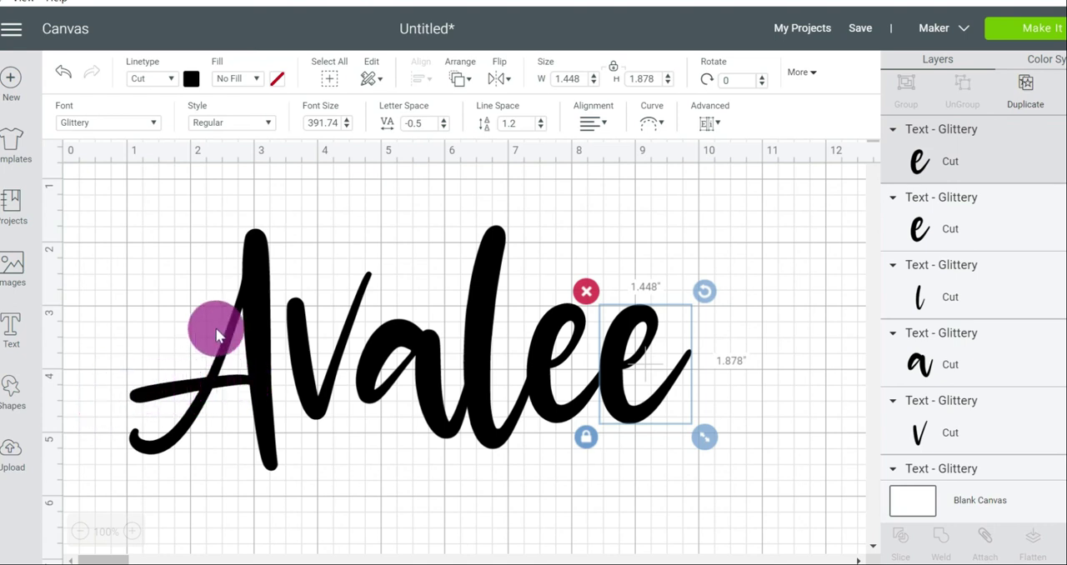
pyautogui.moveTo(630, 407)
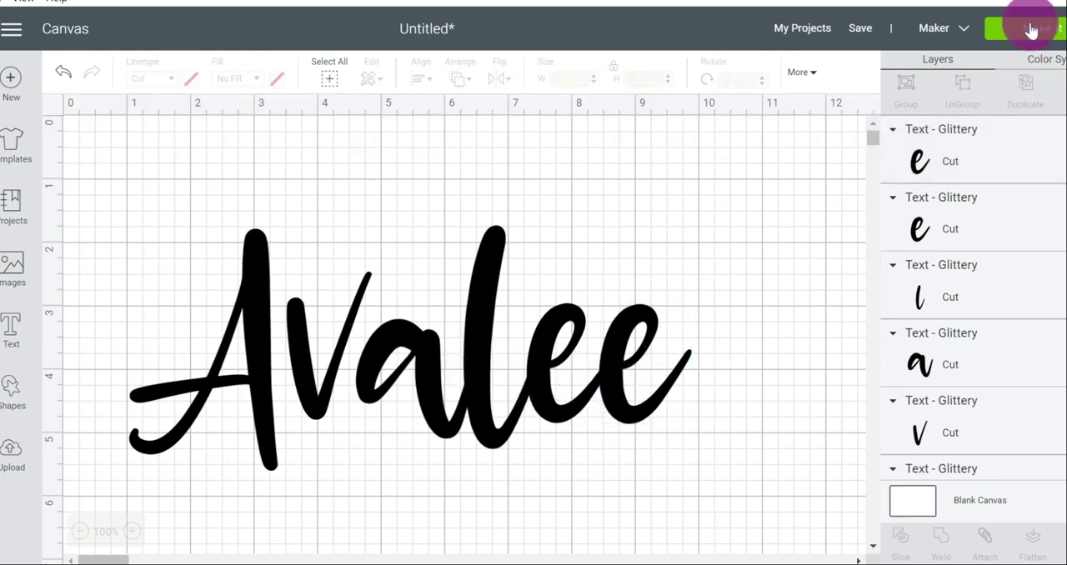
# - Preview the unattached letters on the mat, where they appear scrambled as 'Alveea'
pyautogui.click(1031, 27)
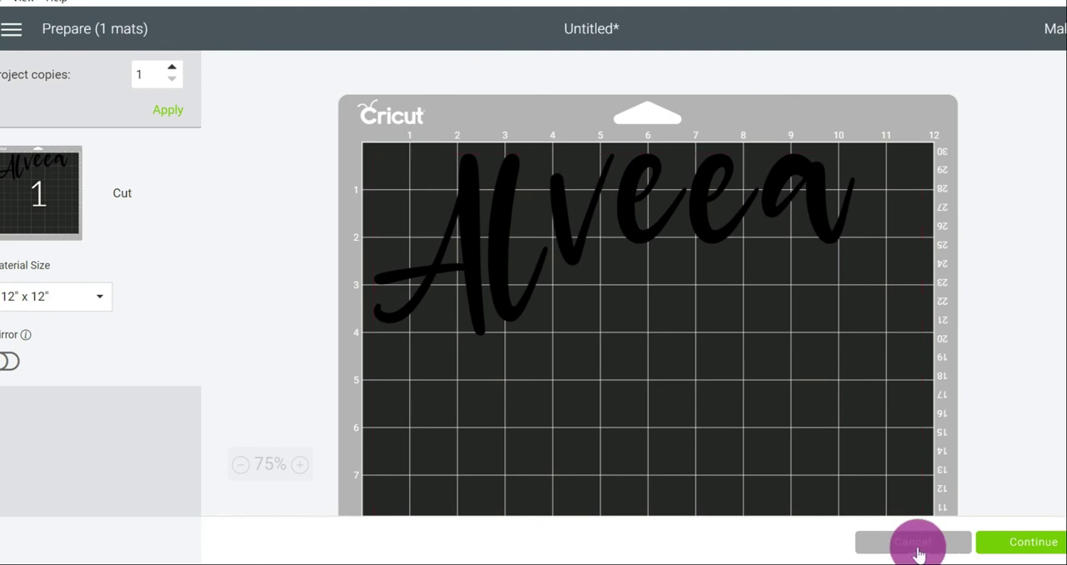
# - Return to the canvas and slide the final e back snug against the other e
pyautogui.click(913, 542)
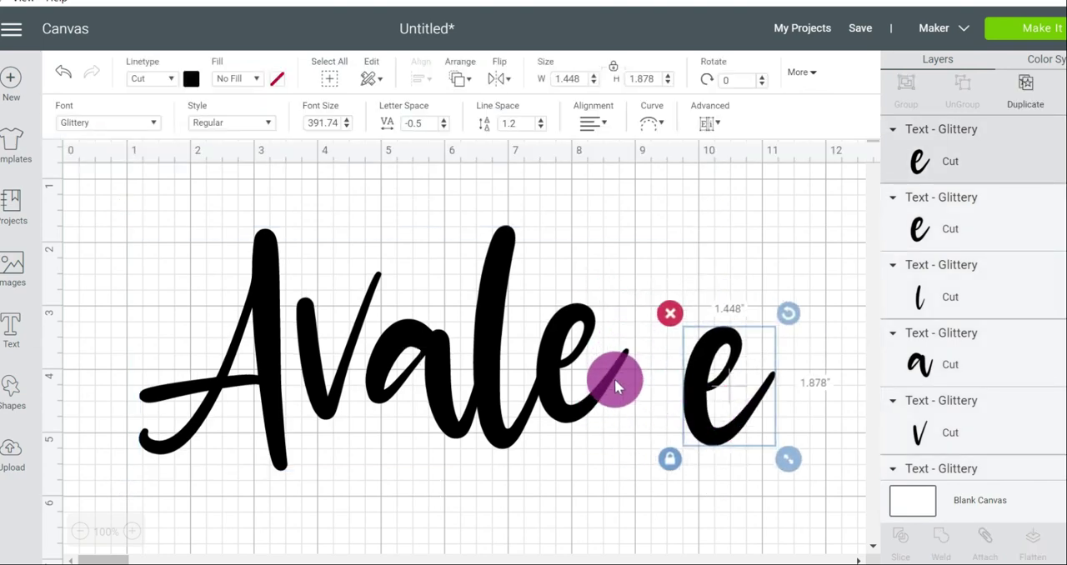
pyautogui.moveTo(617, 380); pyautogui.dragTo(596, 396)
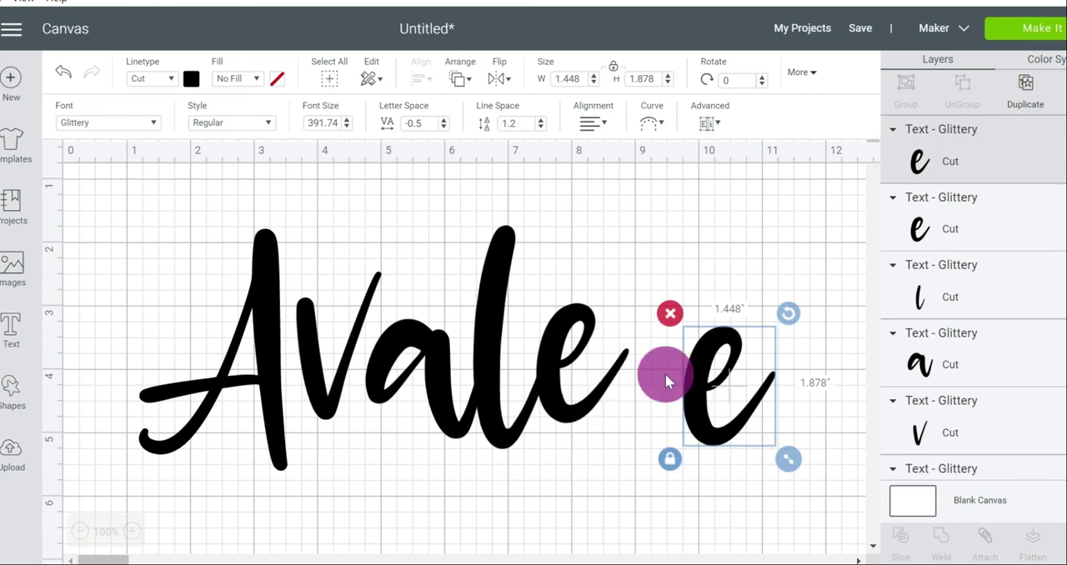
pyautogui.moveTo(667, 382); pyautogui.dragTo(620, 370)
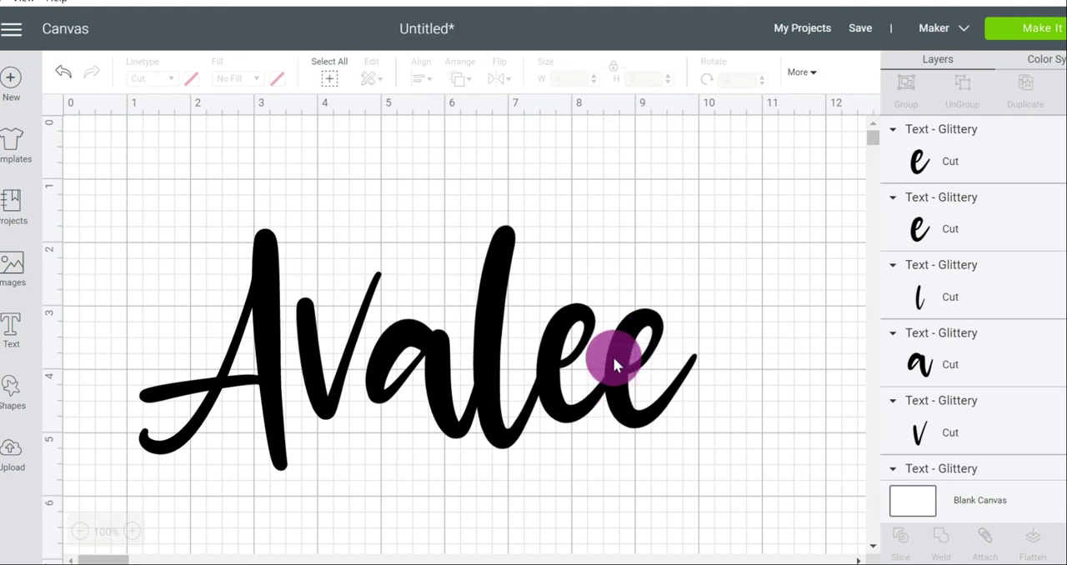
pyautogui.moveTo(617, 397)
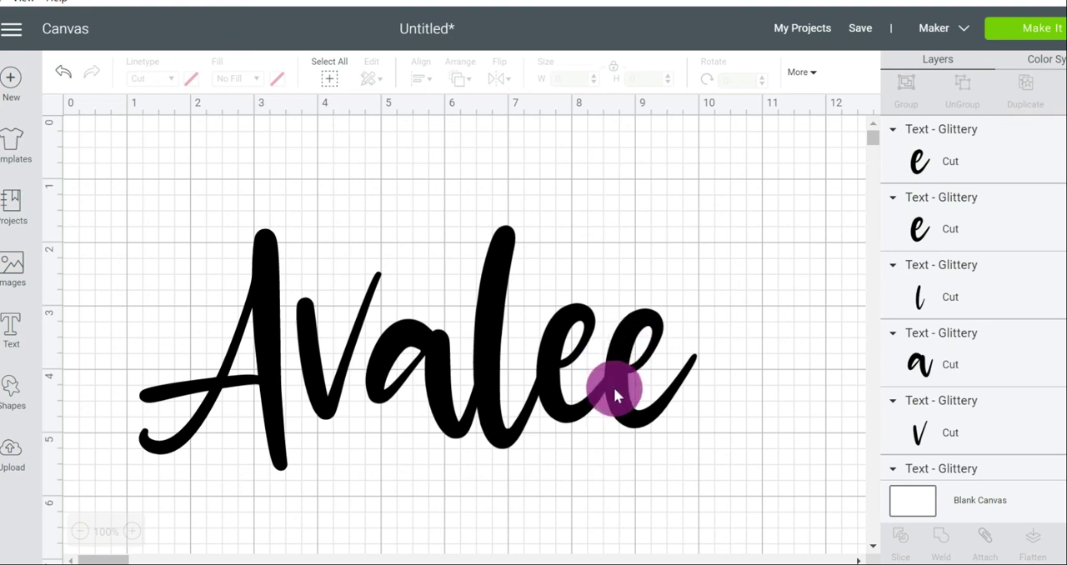
pyautogui.moveTo(753, 451)
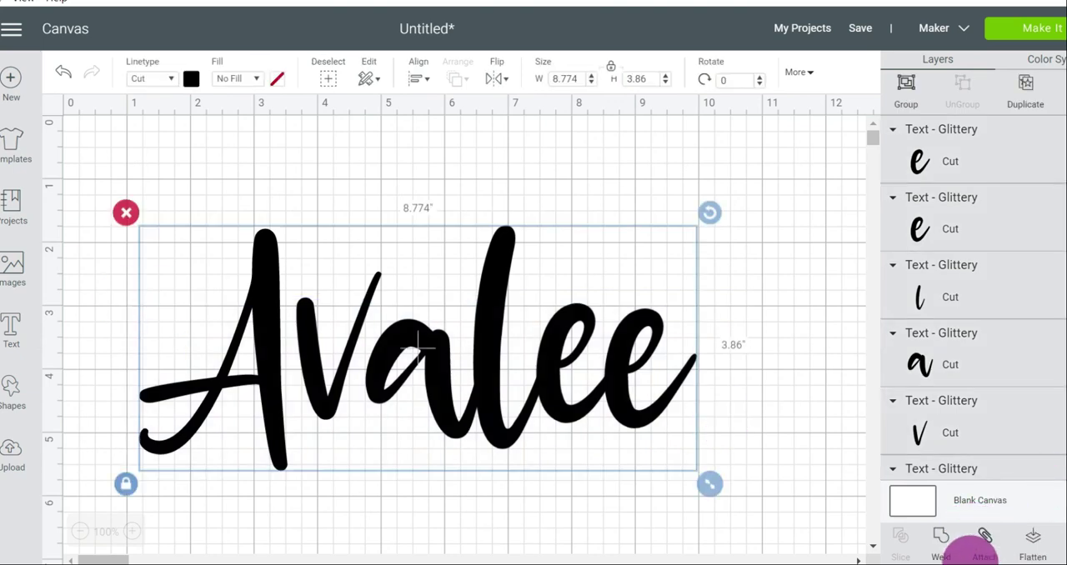
# - Attach the letters, confirm Avalee reads correctly on the mat, and return to canvas
pyautogui.click(983, 542)
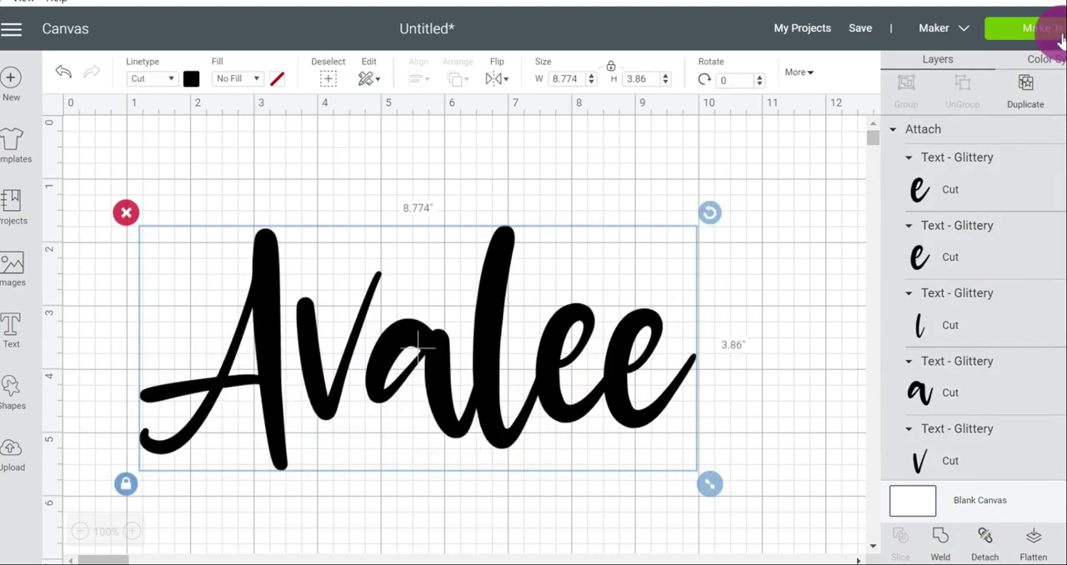
pyautogui.click(1034, 27)
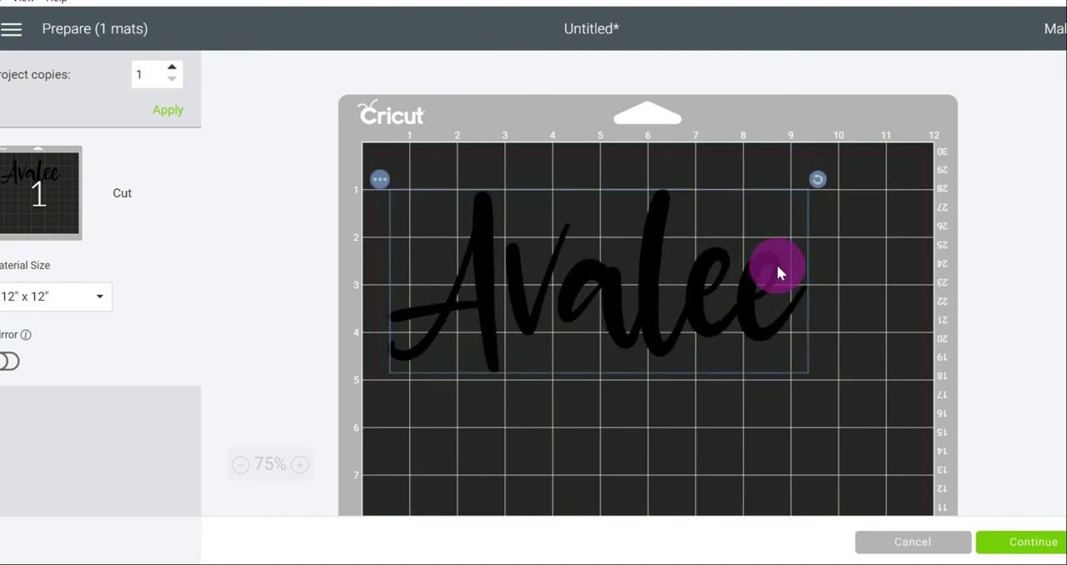
pyautogui.click(912, 542)
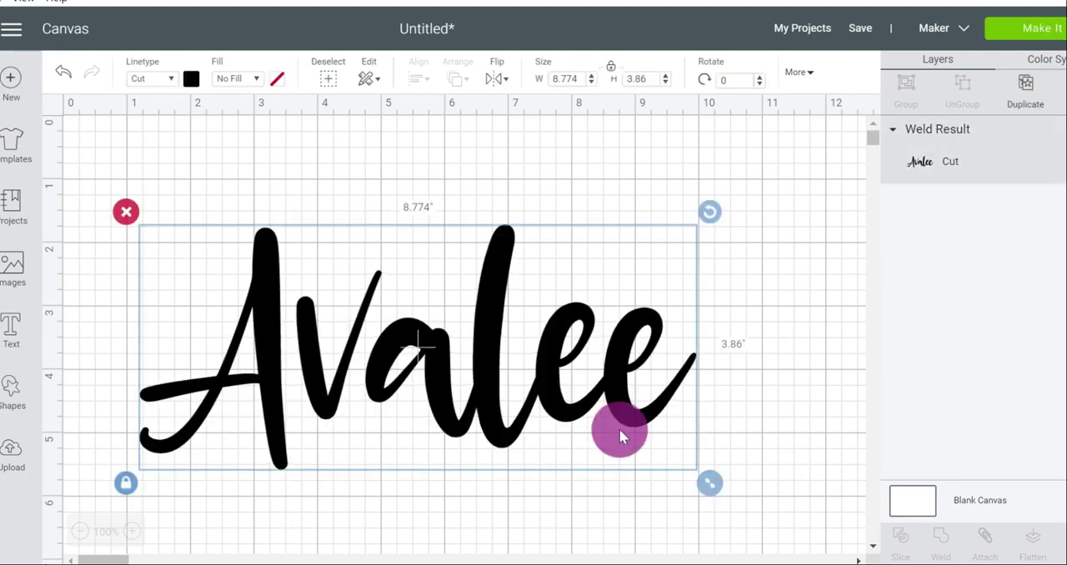
# - Shrink welded Avalee to about 3.68 by 1.62 inches near upper left and preview it
pyautogui.moveTo(710, 484); pyautogui.dragTo(559, 417)
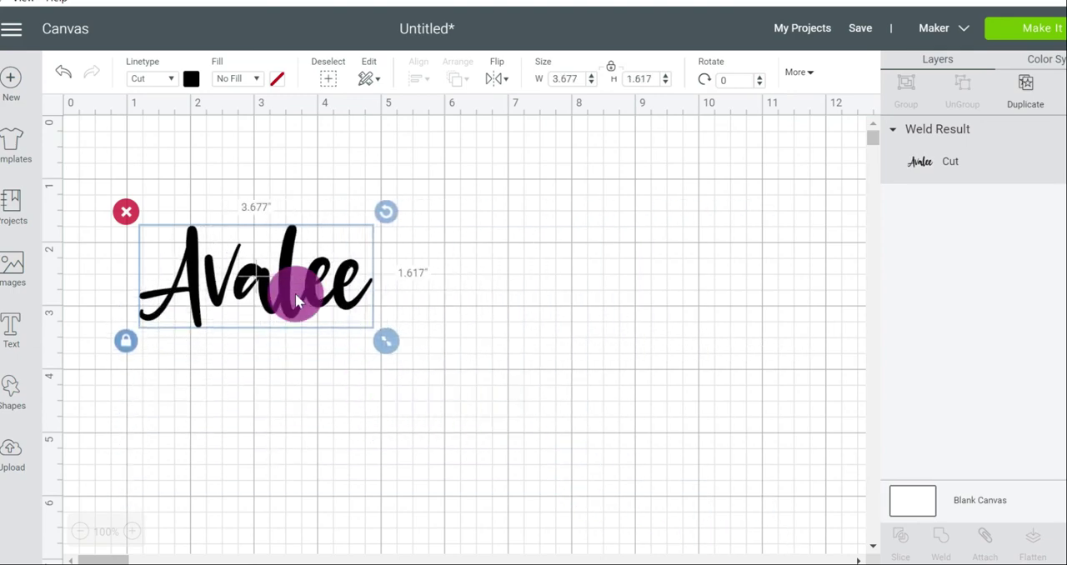
pyautogui.moveTo(296, 300); pyautogui.dragTo(283, 197)
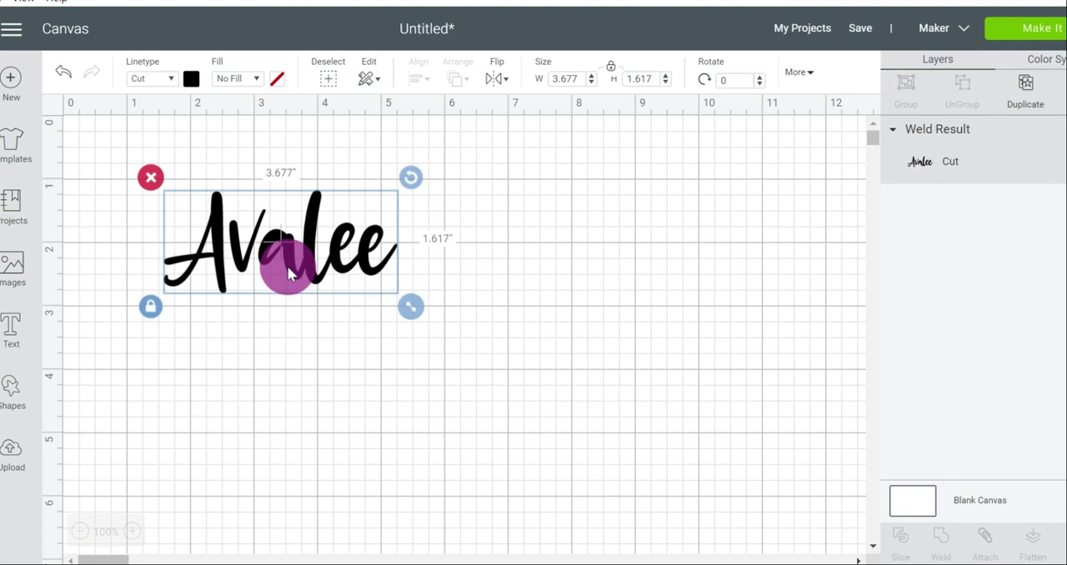
pyautogui.moveTo(286, 270)
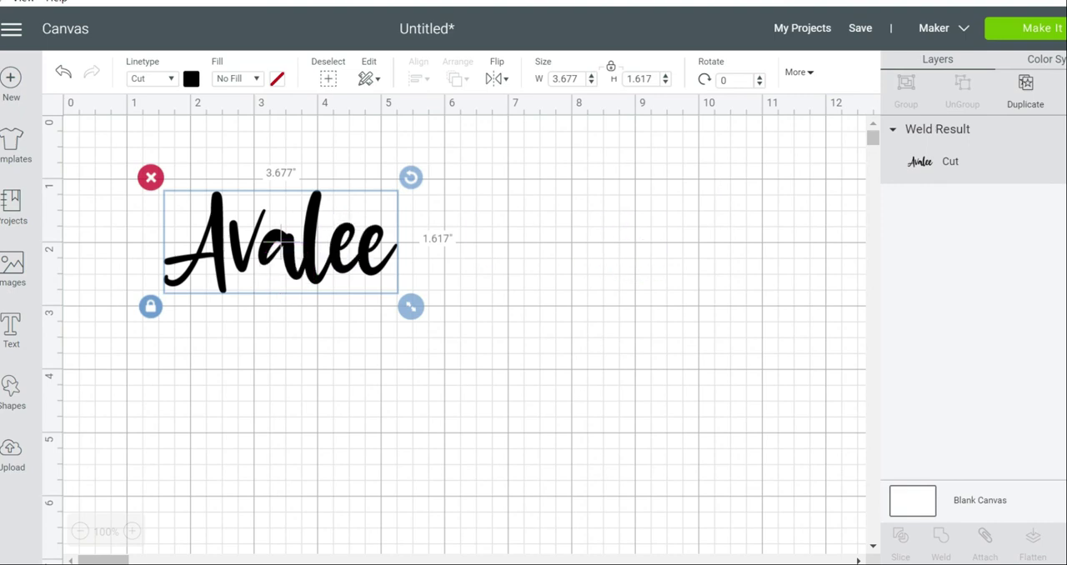
pyautogui.click(1034, 26)
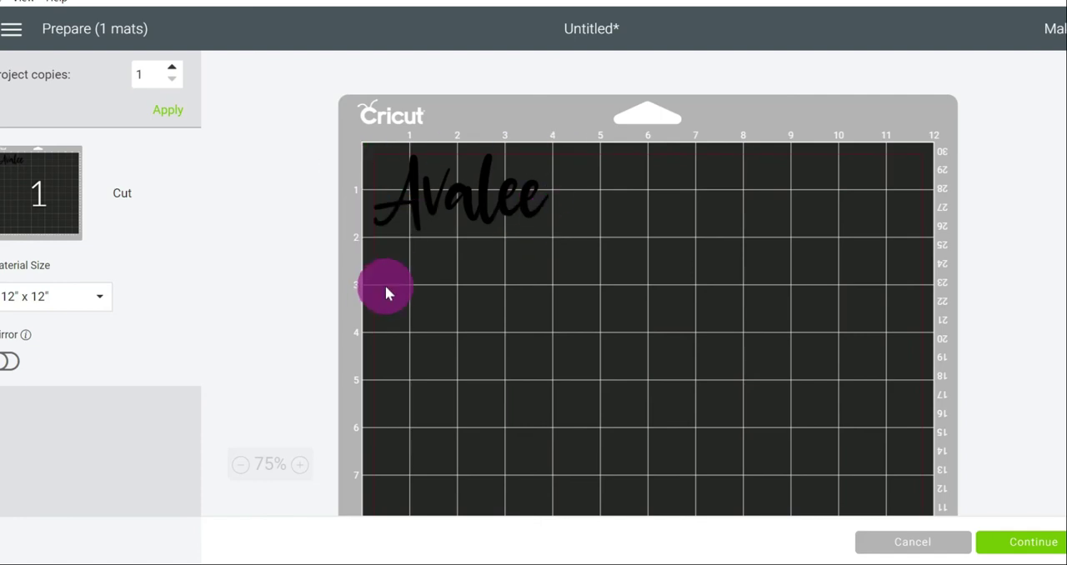
pyautogui.moveTo(482, 210)
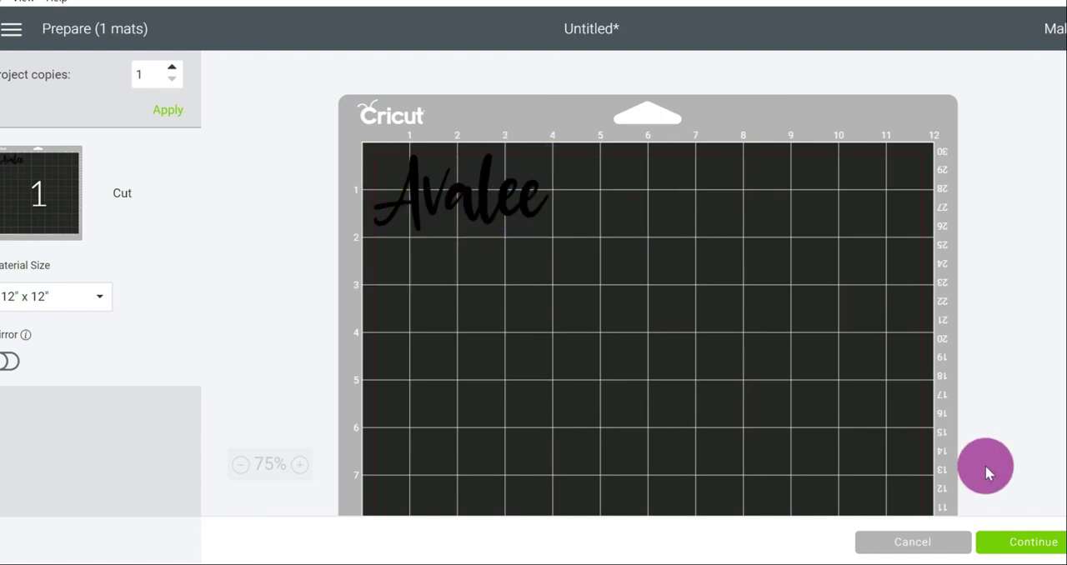
pyautogui.click(912, 542)
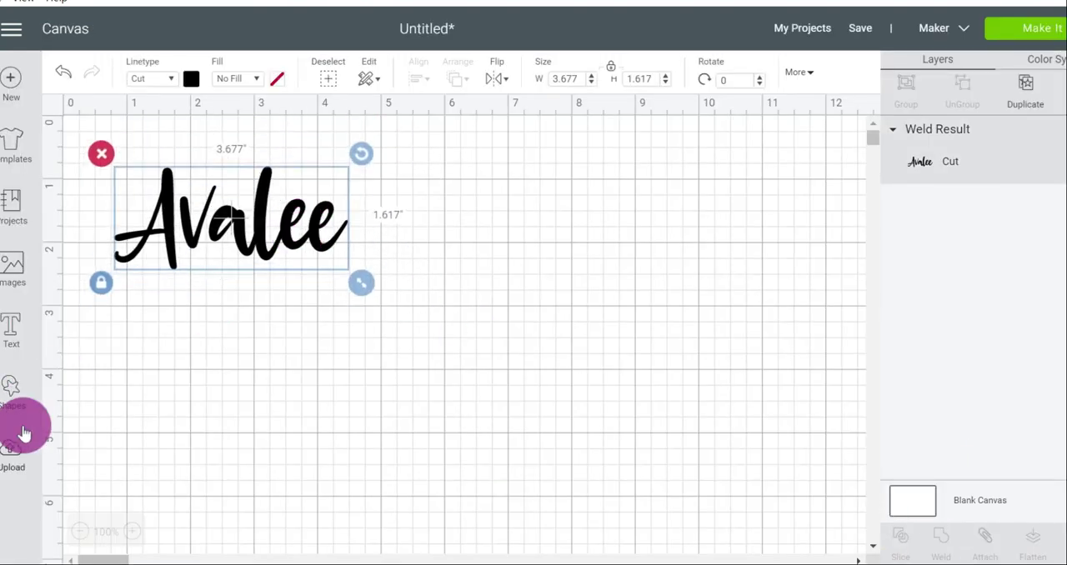
# - Add a second Avalee in Arial Black, about 5.36 by 0.99 inches, with adjusted letter spacing
pyautogui.click(12, 327)
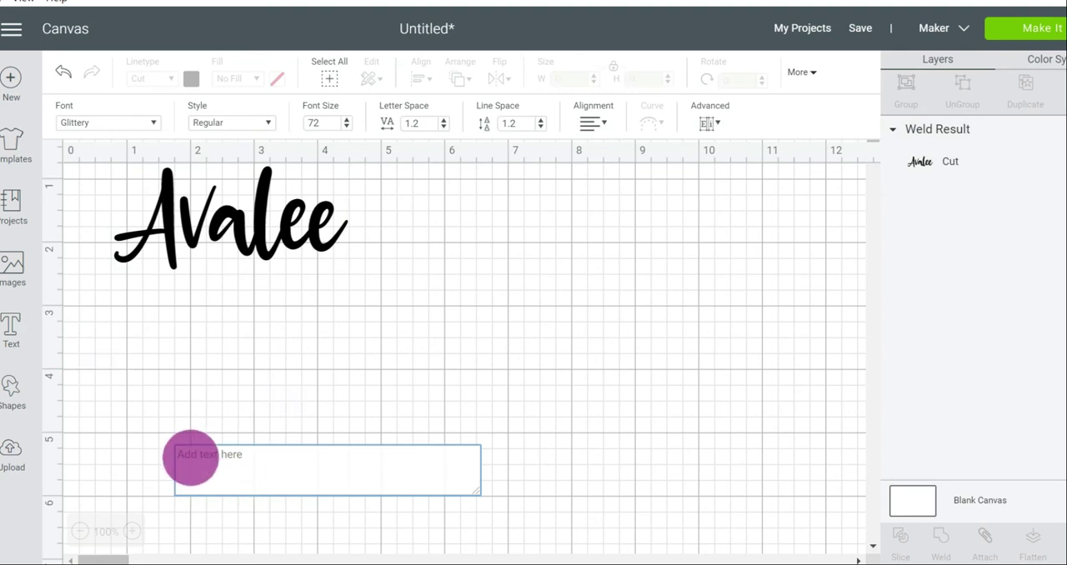
pyautogui.write('Avalee')
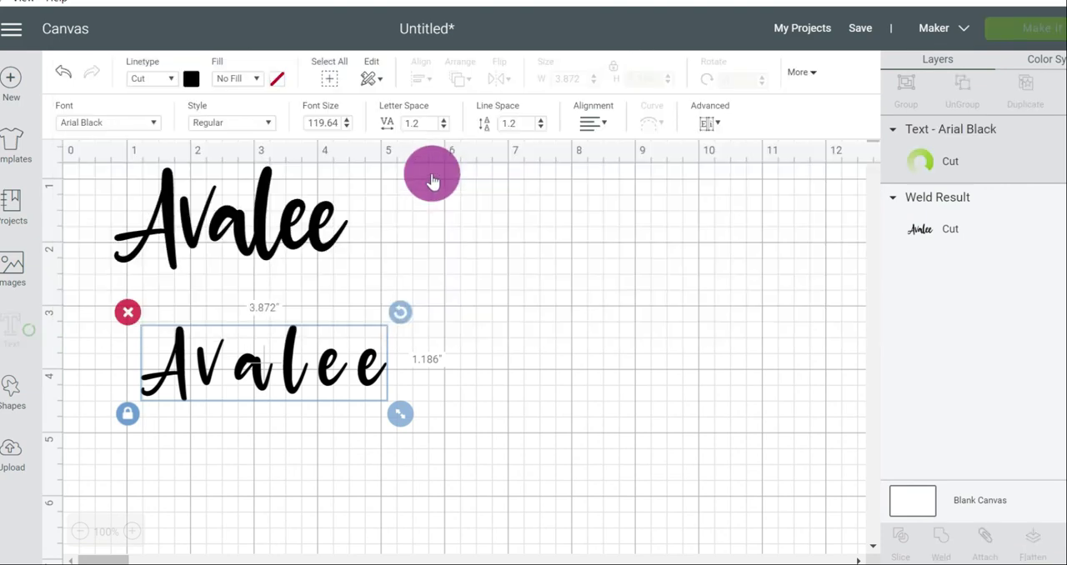
pyautogui.moveTo(400, 413); pyautogui.dragTo(566, 420)
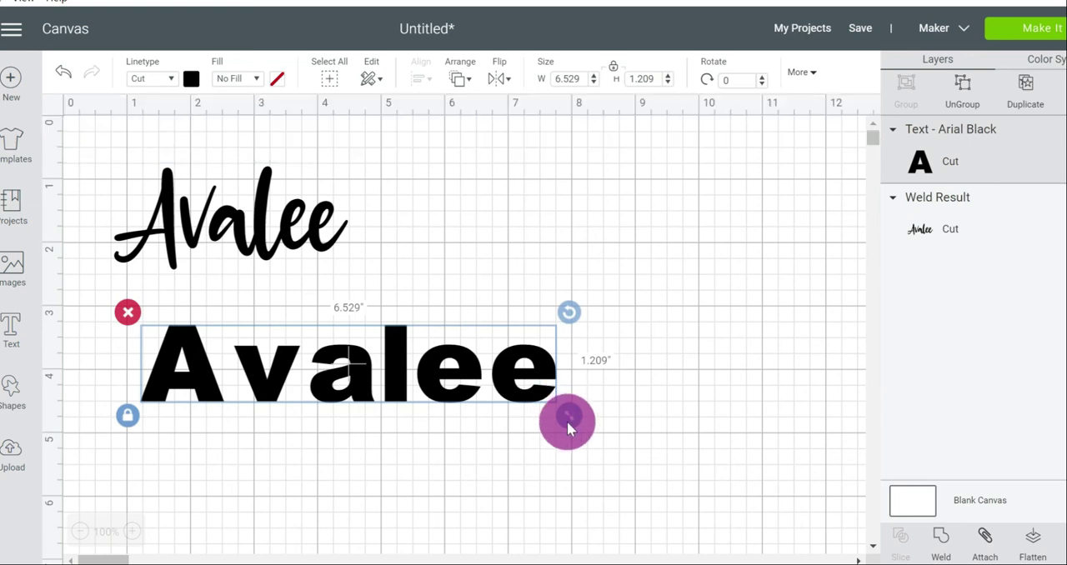
pyautogui.moveTo(569, 424); pyautogui.dragTo(493, 430)
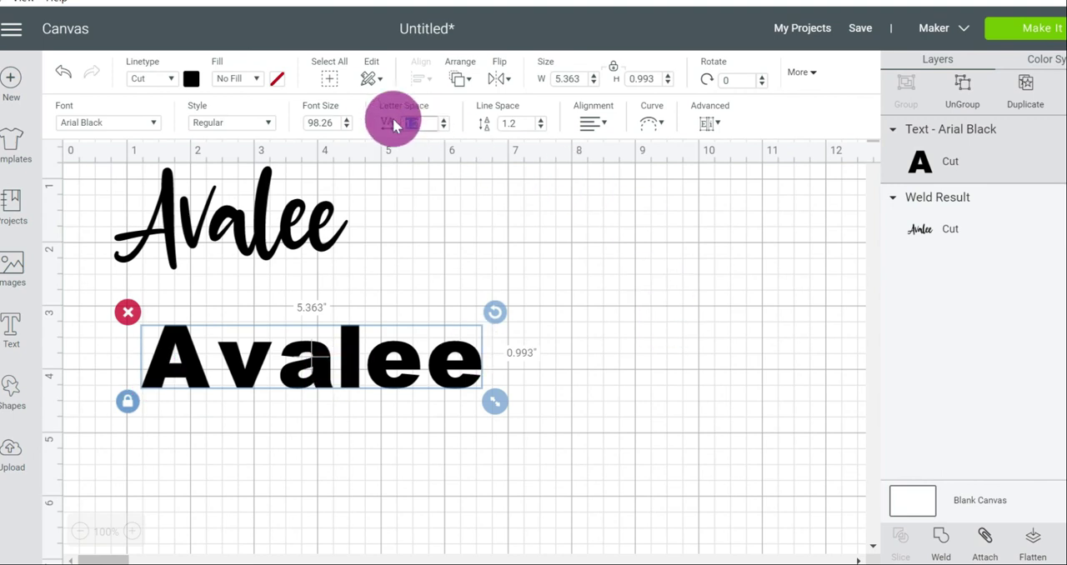
pyautogui.click(410, 123)
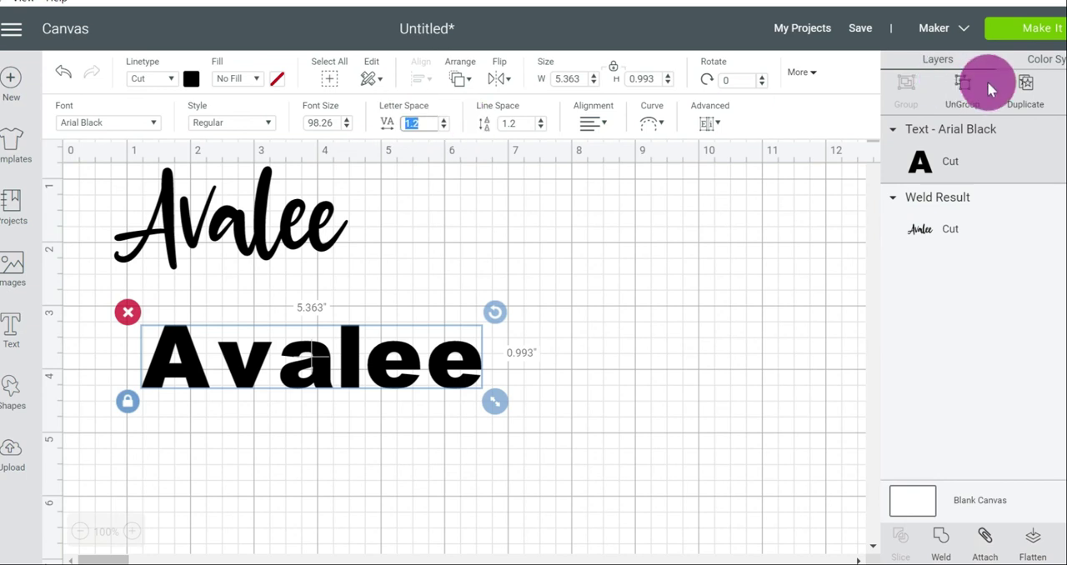
# - Ungroup the Arial Black Avalee, move the A toward the v, and select all letters
pyautogui.click(962, 87)
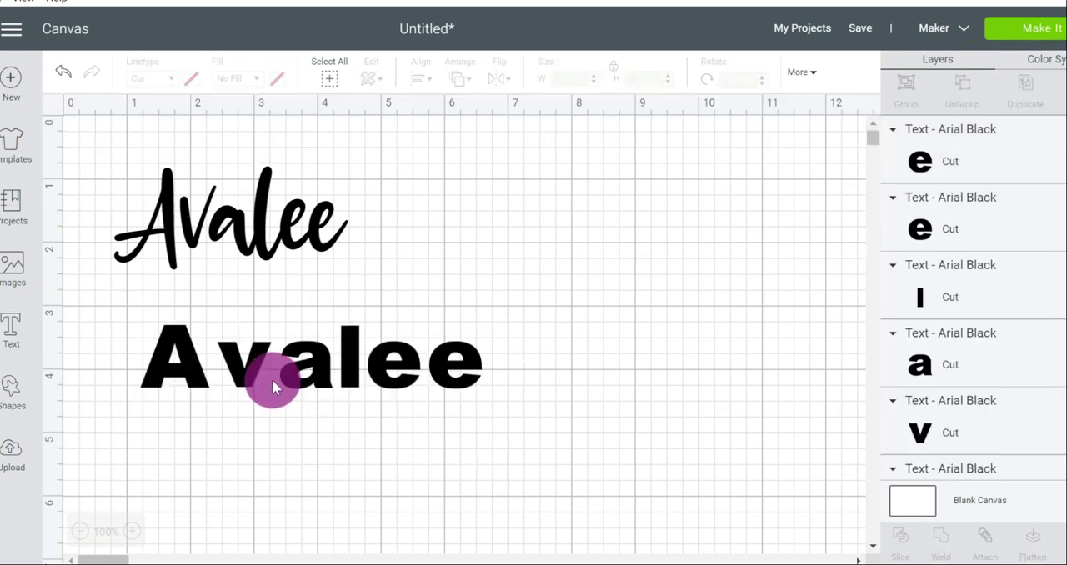
pyautogui.click(275, 384)
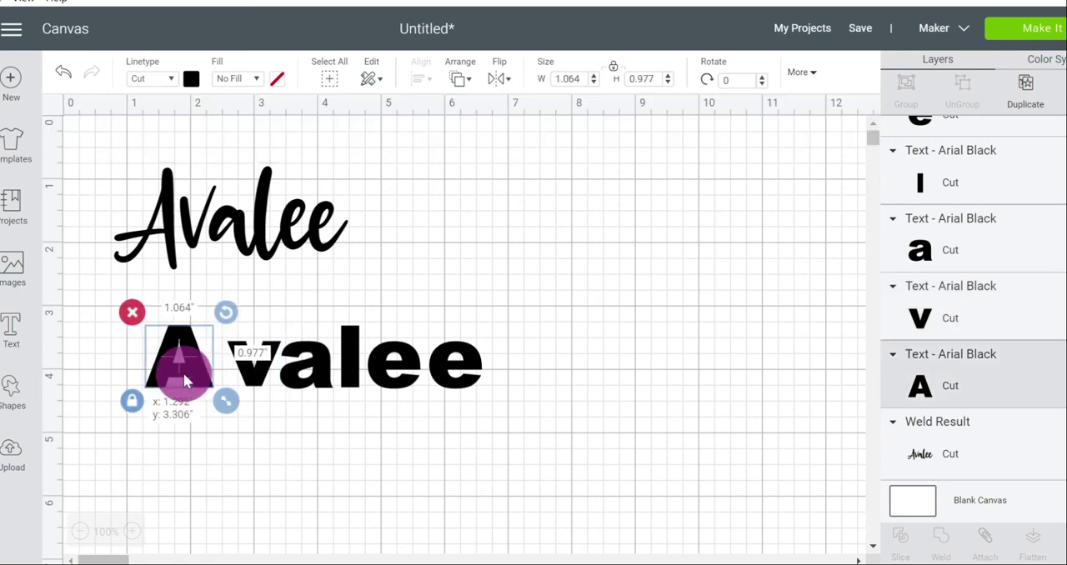
pyautogui.moveTo(180, 375); pyautogui.dragTo(203, 375)
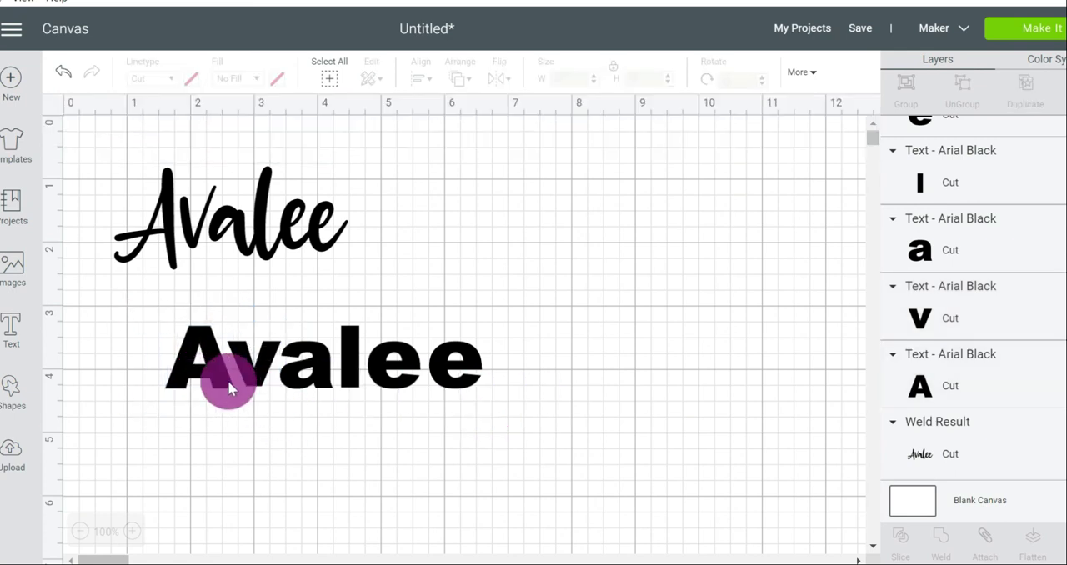
pyautogui.click(360, 457)
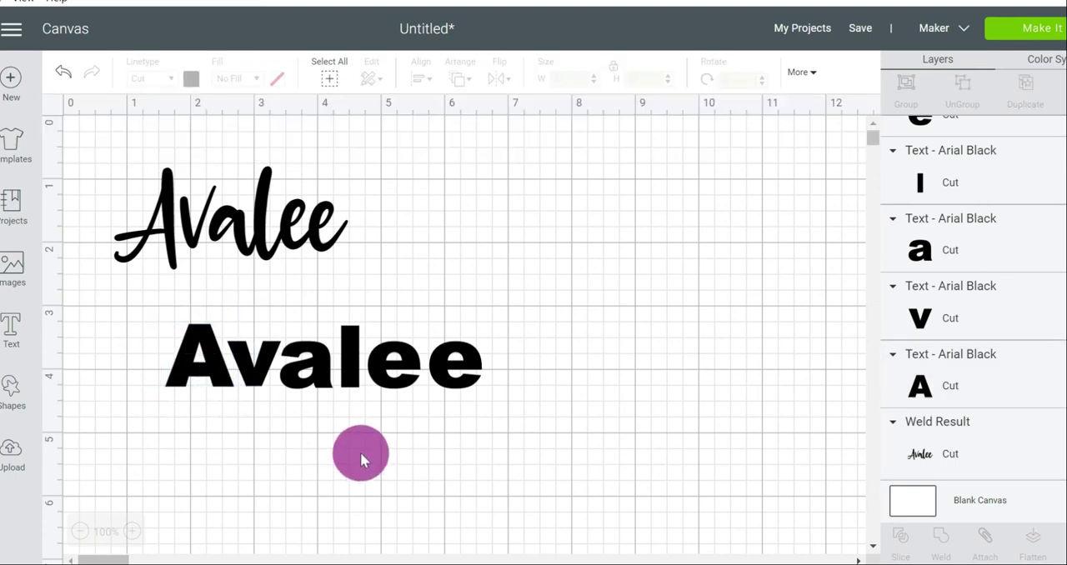
pyautogui.click(360, 454)
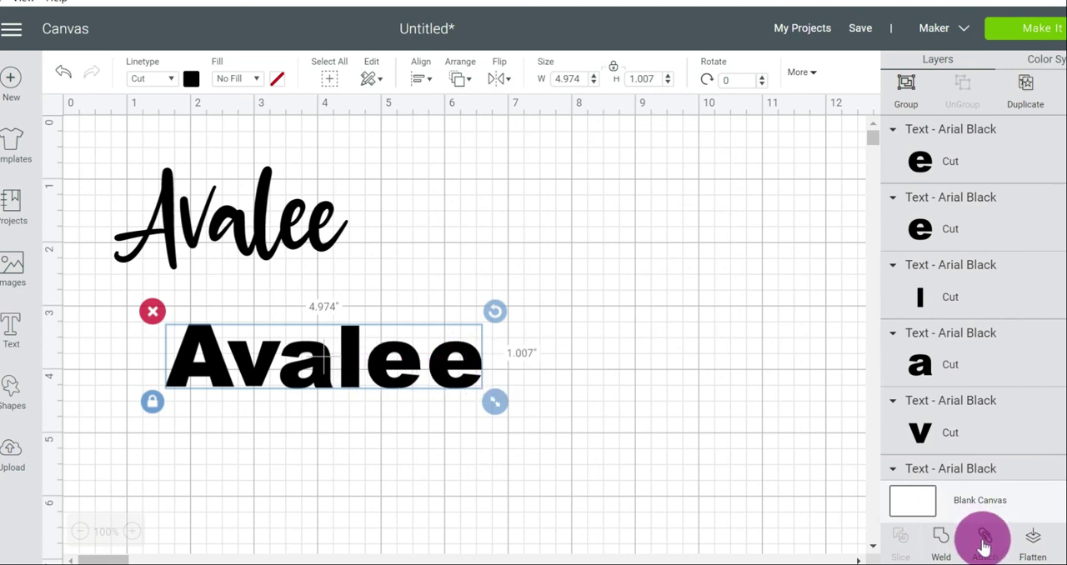
# - Attach the Arial Black Avalee letters into one group and deselect them
pyautogui.click(984, 540)
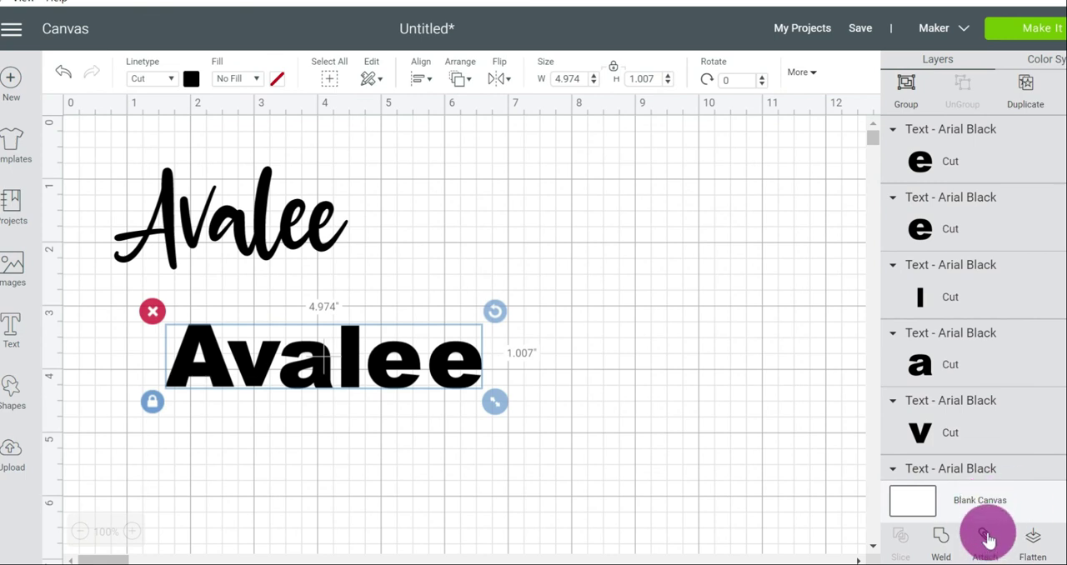
pyautogui.click(985, 540)
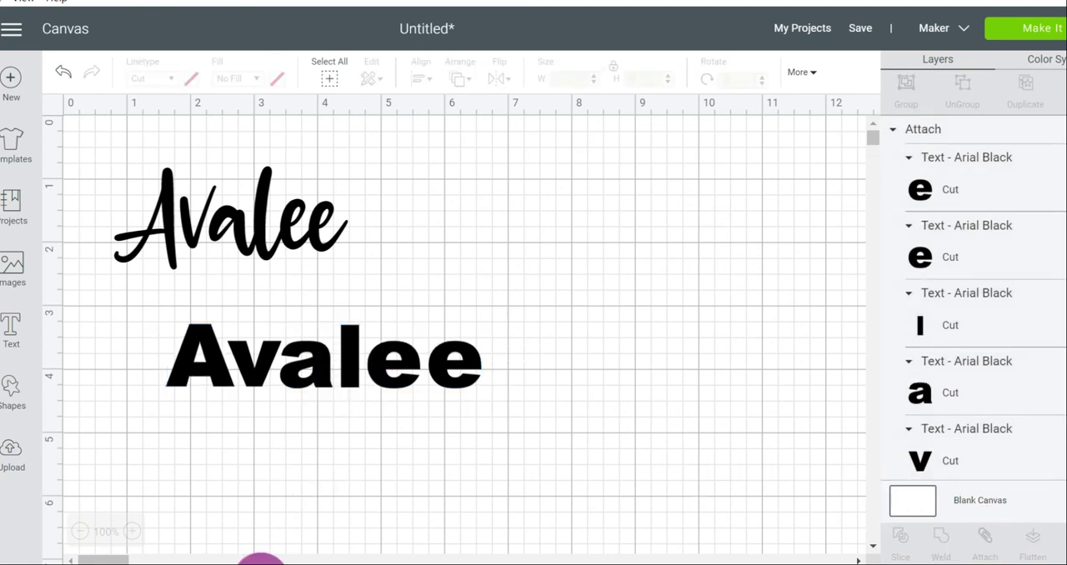
pyautogui.click(325, 358)
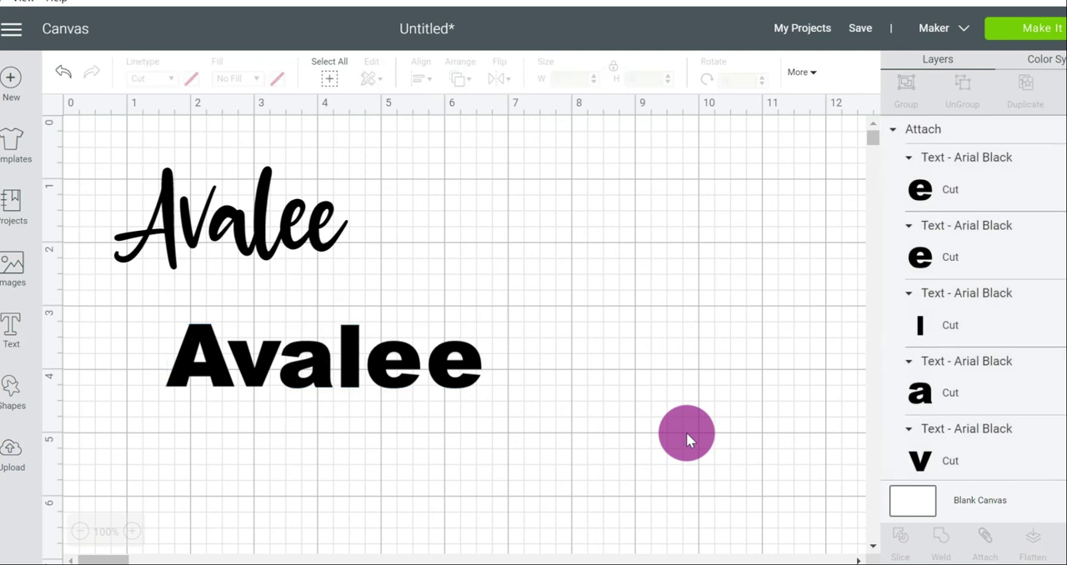
pyautogui.moveTo(370, 404)
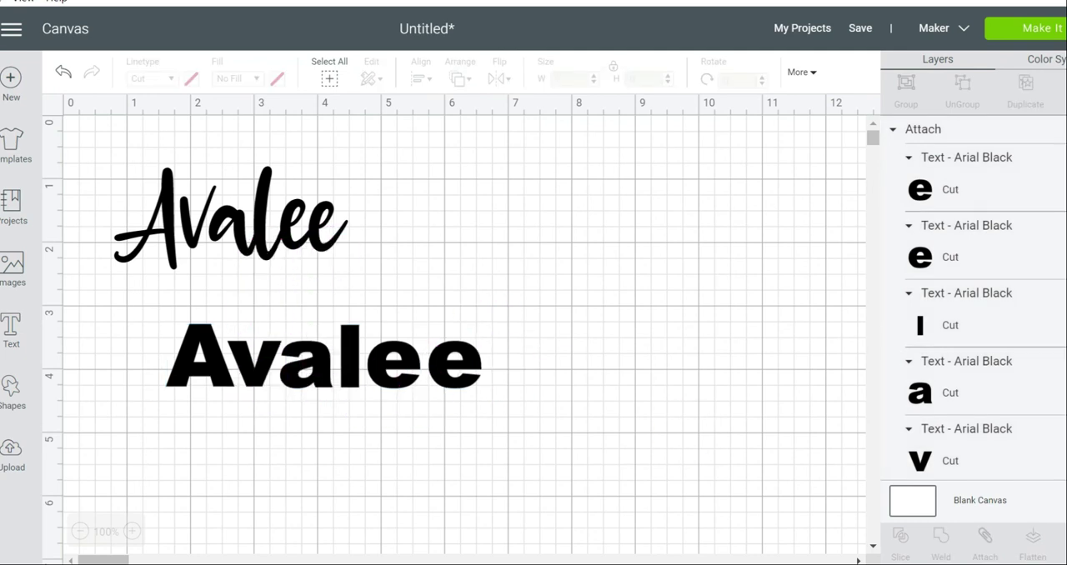
# - Preview the attached name on the cutting mat via Make It, then cancel back to the canvas
pyautogui.click(1024, 27)
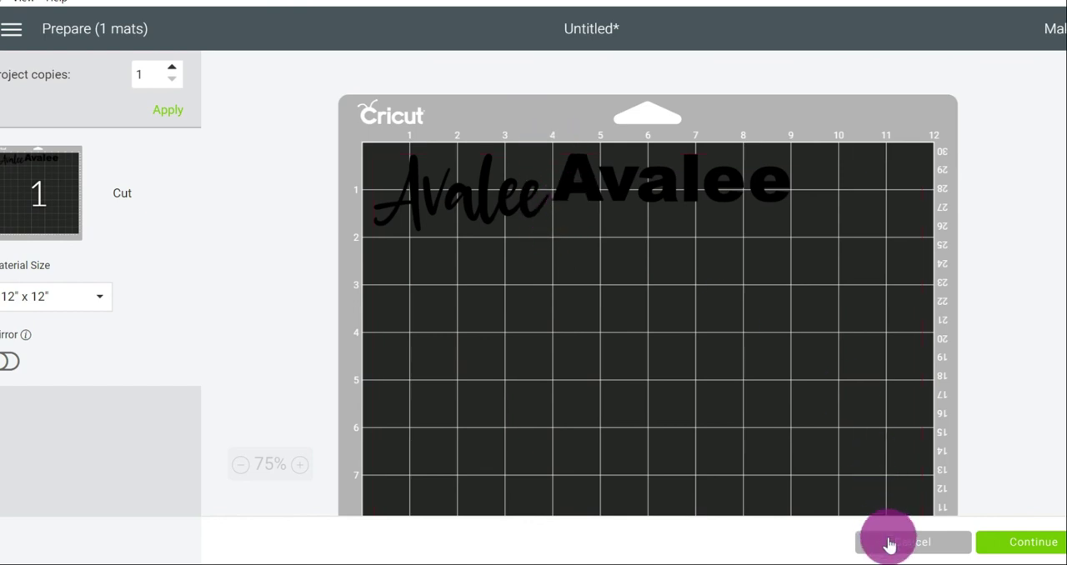
pyautogui.click(908, 542)
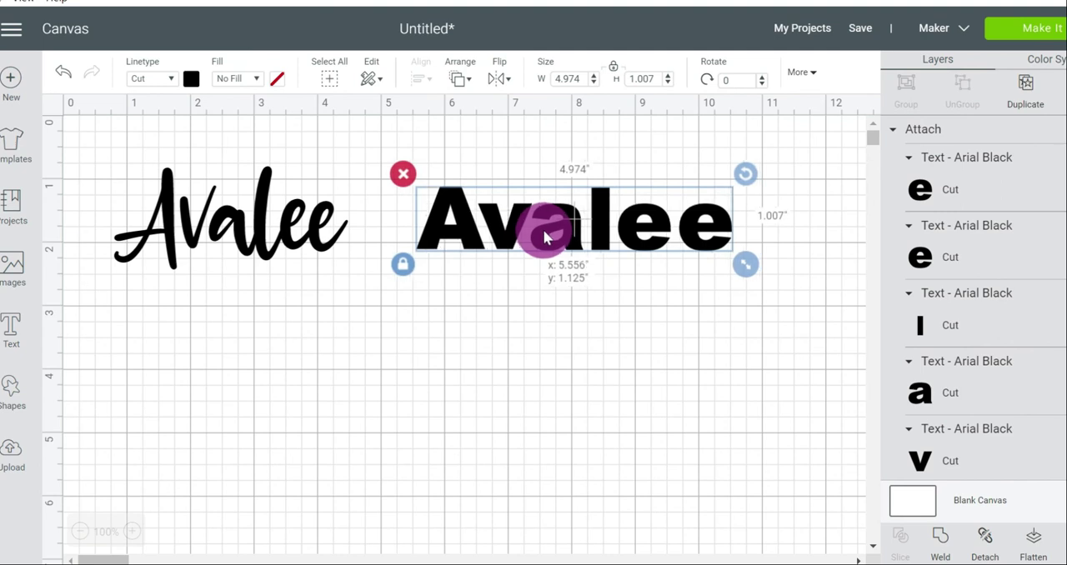
# - Place the Arial Black name beside the script and attach both names together
pyautogui.moveTo(547, 237); pyautogui.dragTo(370, 196)
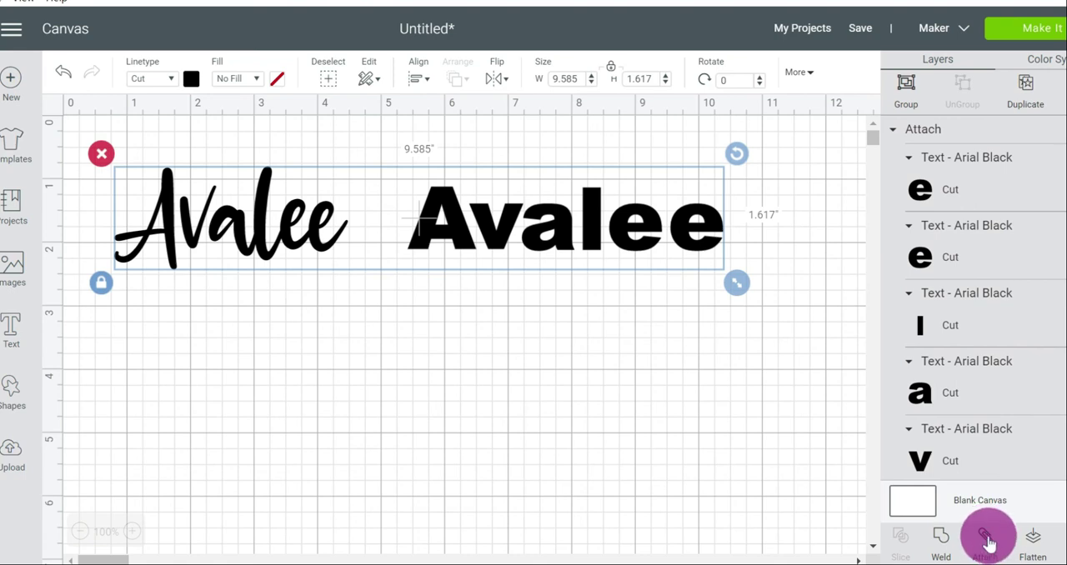
pyautogui.click(988, 540)
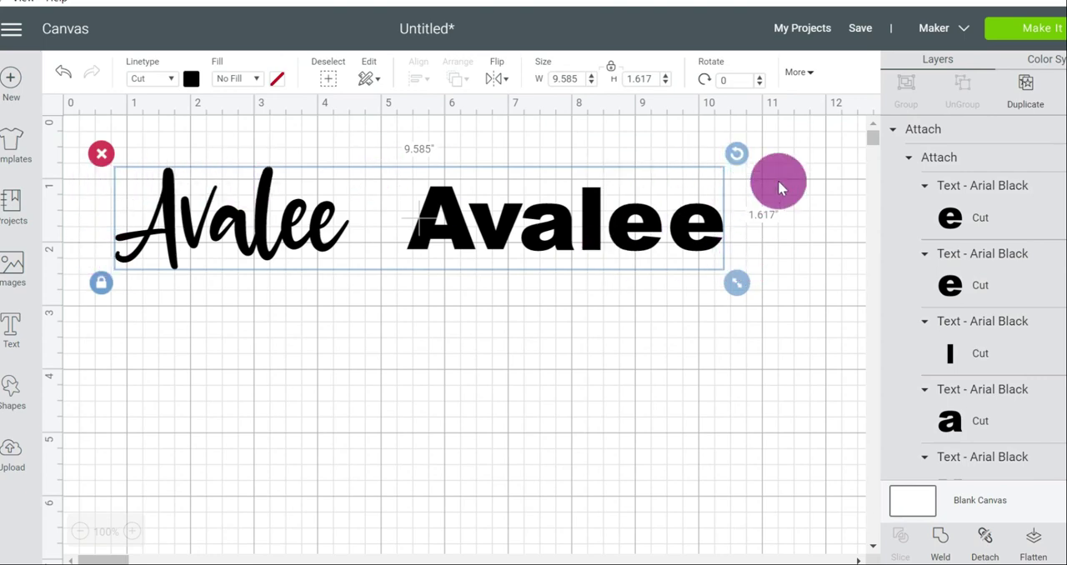
# - Preview both names side by side on the mat, then cancel back to the canvas
pyautogui.click(1034, 27)
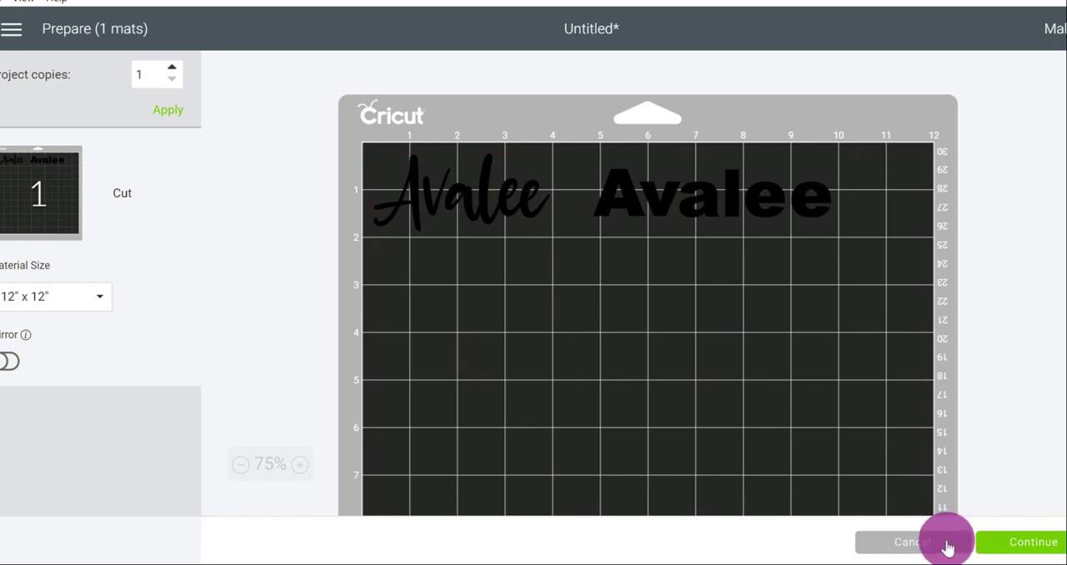
pyautogui.click(911, 542)
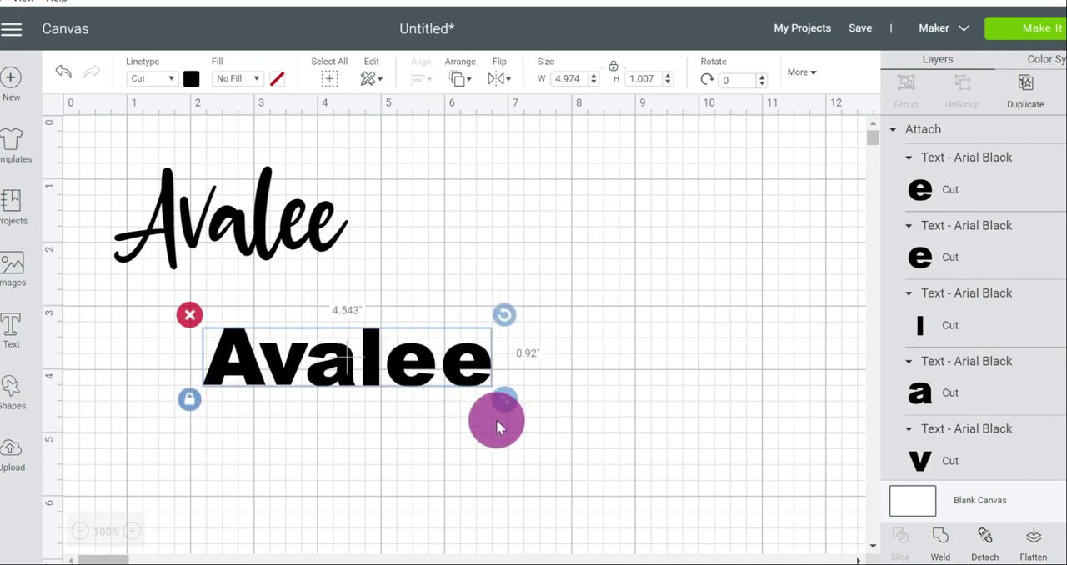
# - Resize the Arial Black Avalee by its corner handle to 7.41 by 1.5 inches
pyautogui.moveTo(496, 420); pyautogui.dragTo(502, 398)
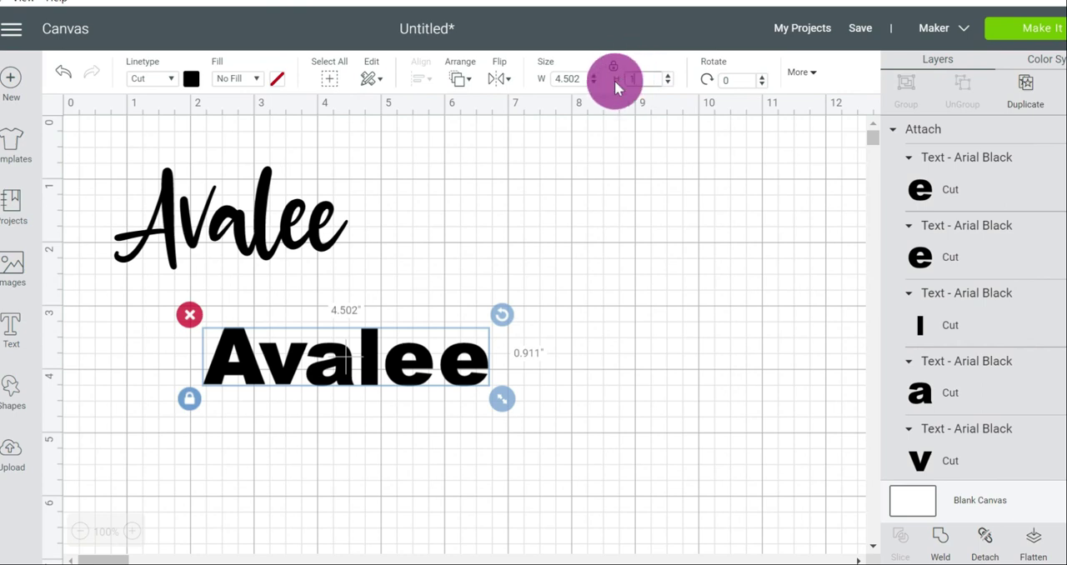
pyautogui.moveTo(500, 398); pyautogui.dragTo(686, 436)
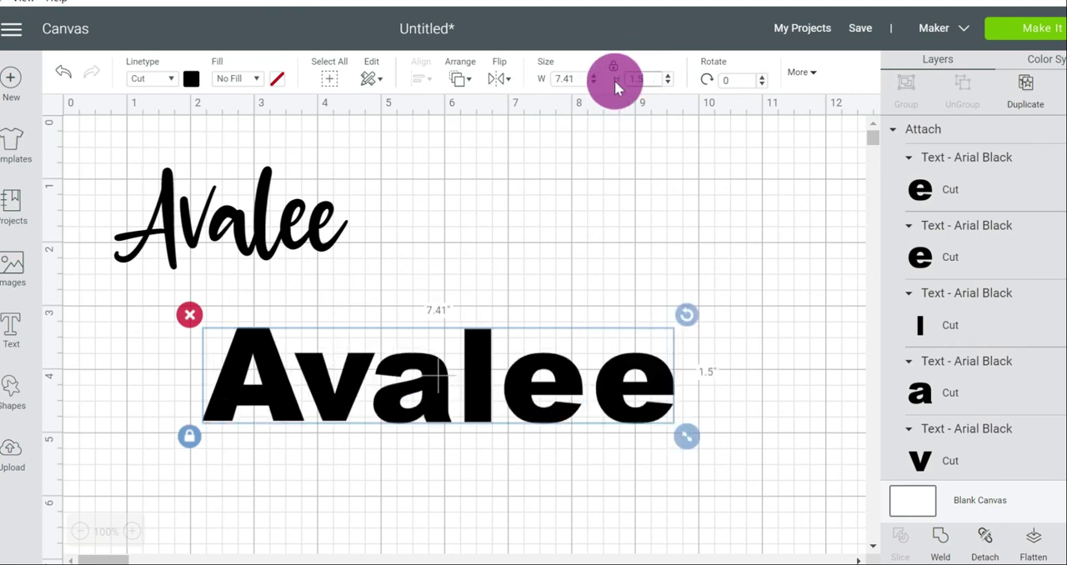
pyautogui.moveTo(684, 113)
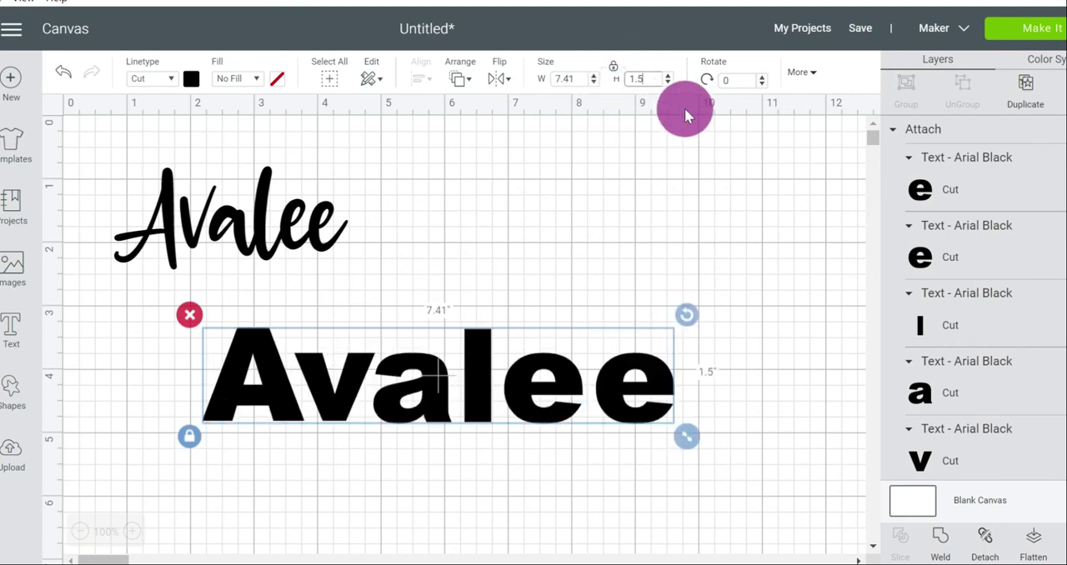
pyautogui.moveTo(247, 134)
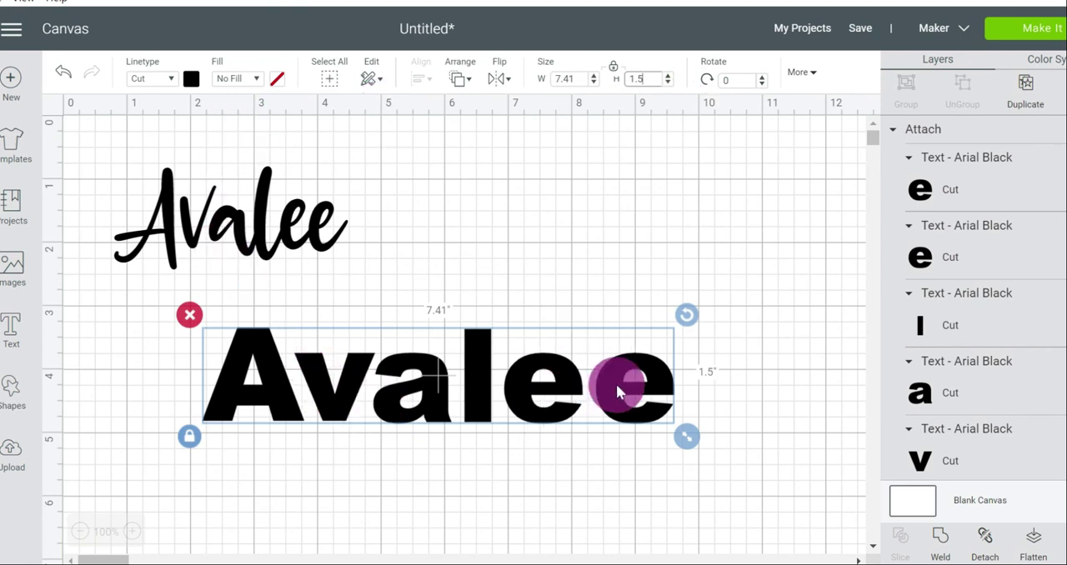
# - Move the enlarged Arial Black name up to sit just beneath the script name
pyautogui.moveTo(620, 387); pyautogui.dragTo(514, 364)
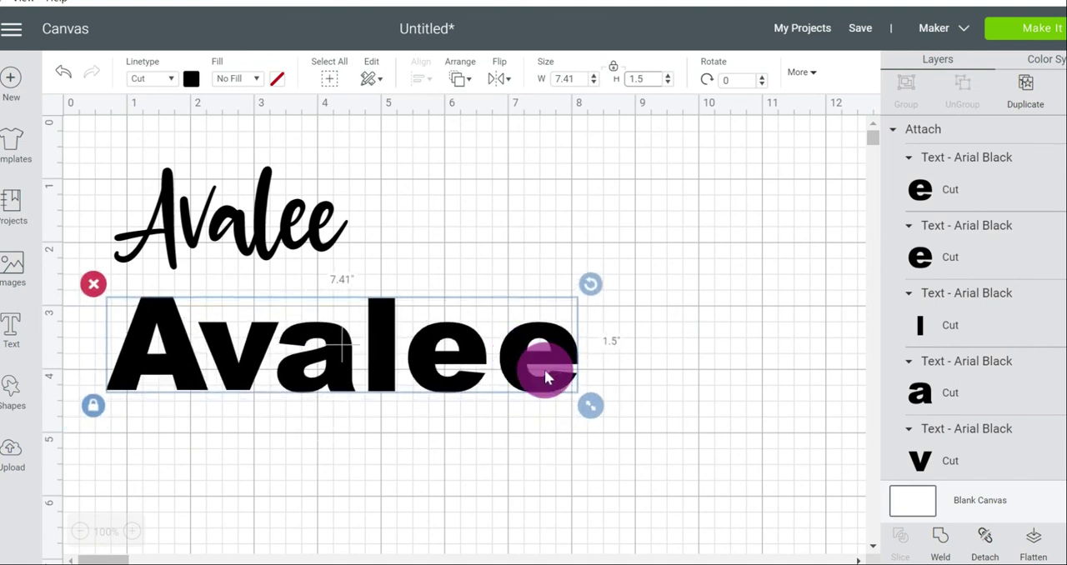
pyautogui.moveTo(546, 370); pyautogui.dragTo(715, 384)
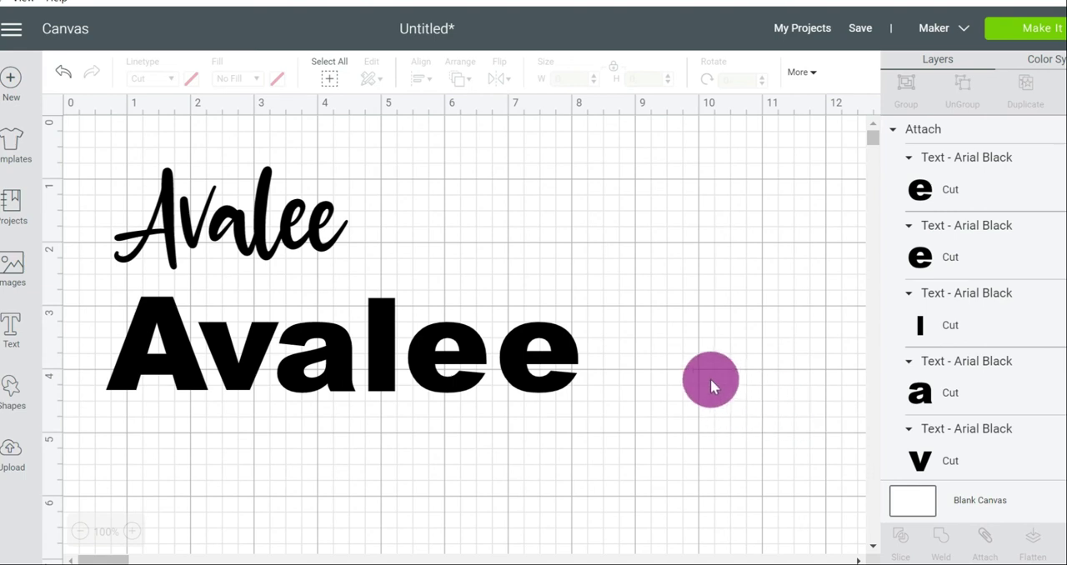
pyautogui.moveTo(710, 380)
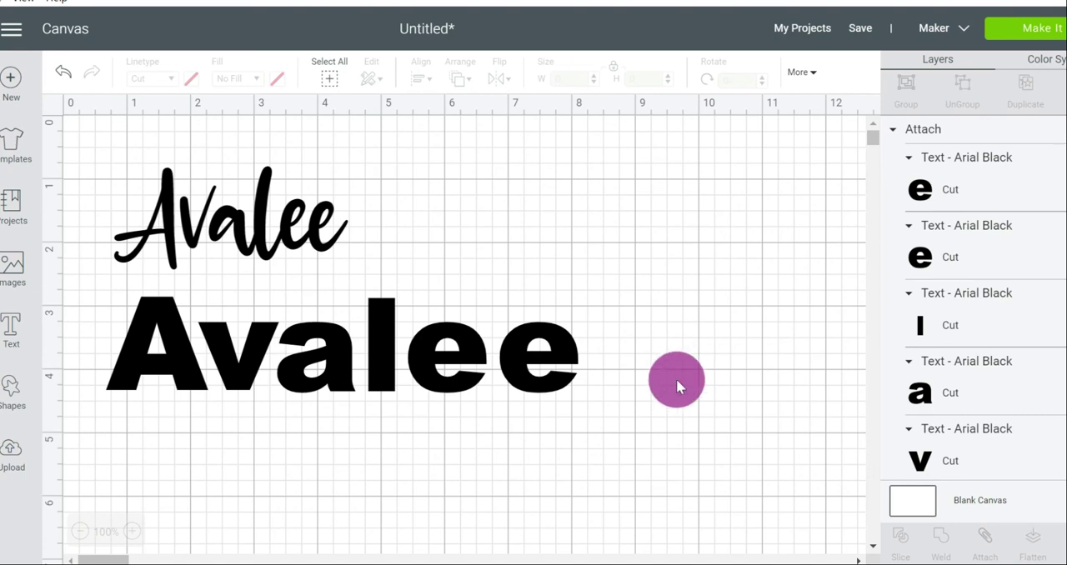
pyautogui.moveTo(695, 390)
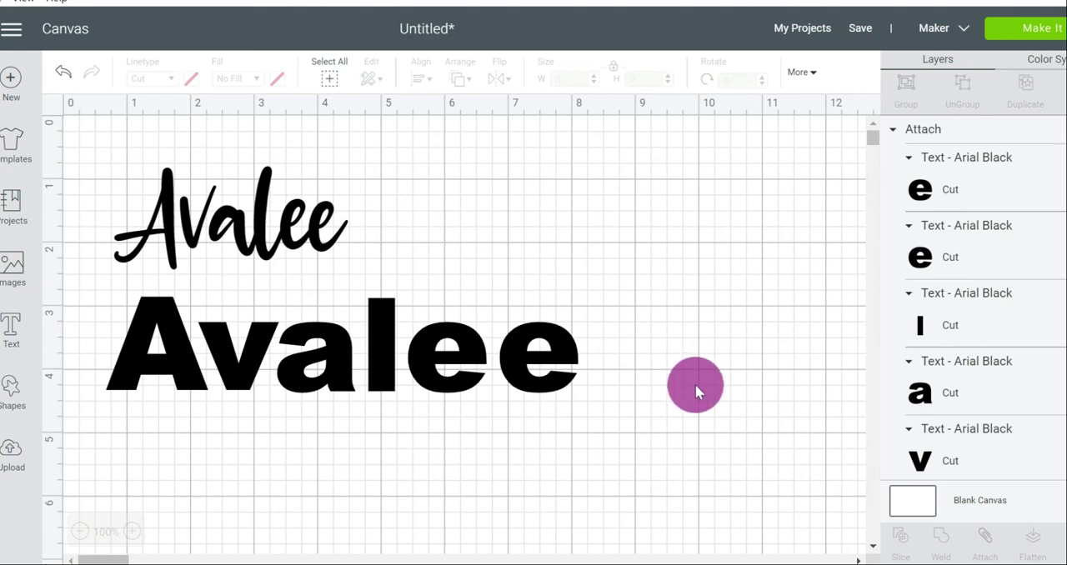